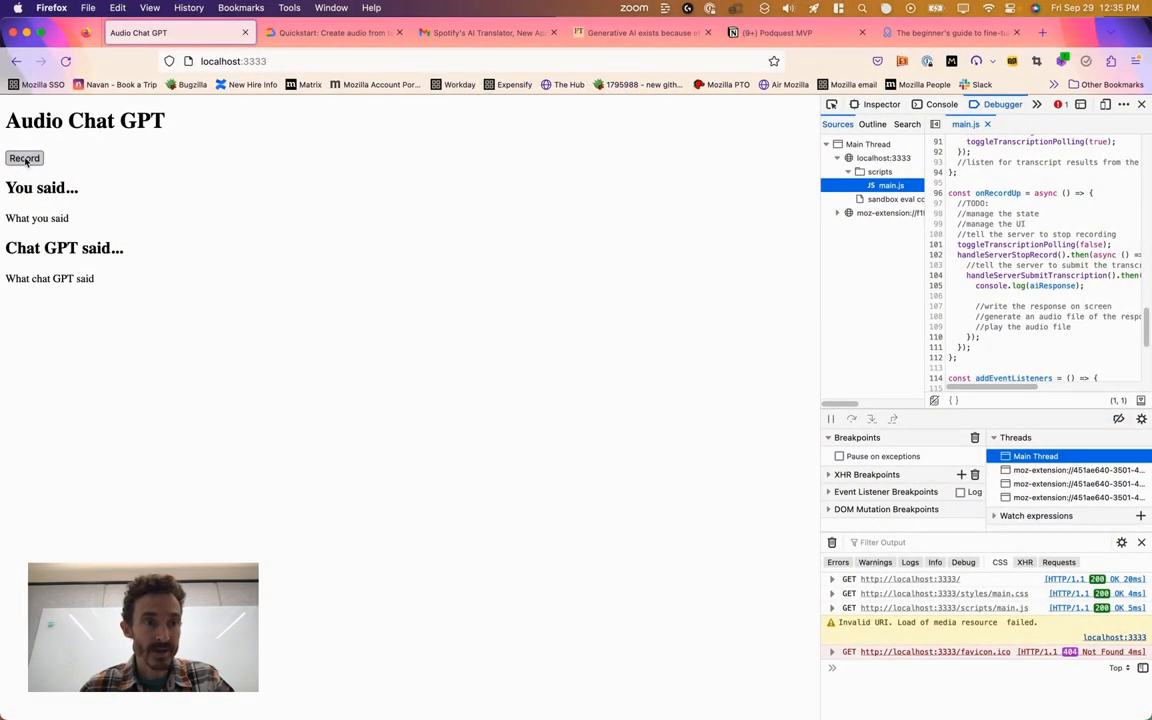
Record the spoken tennis question and let it transcribe under 'You said'.
left_click(24, 158)
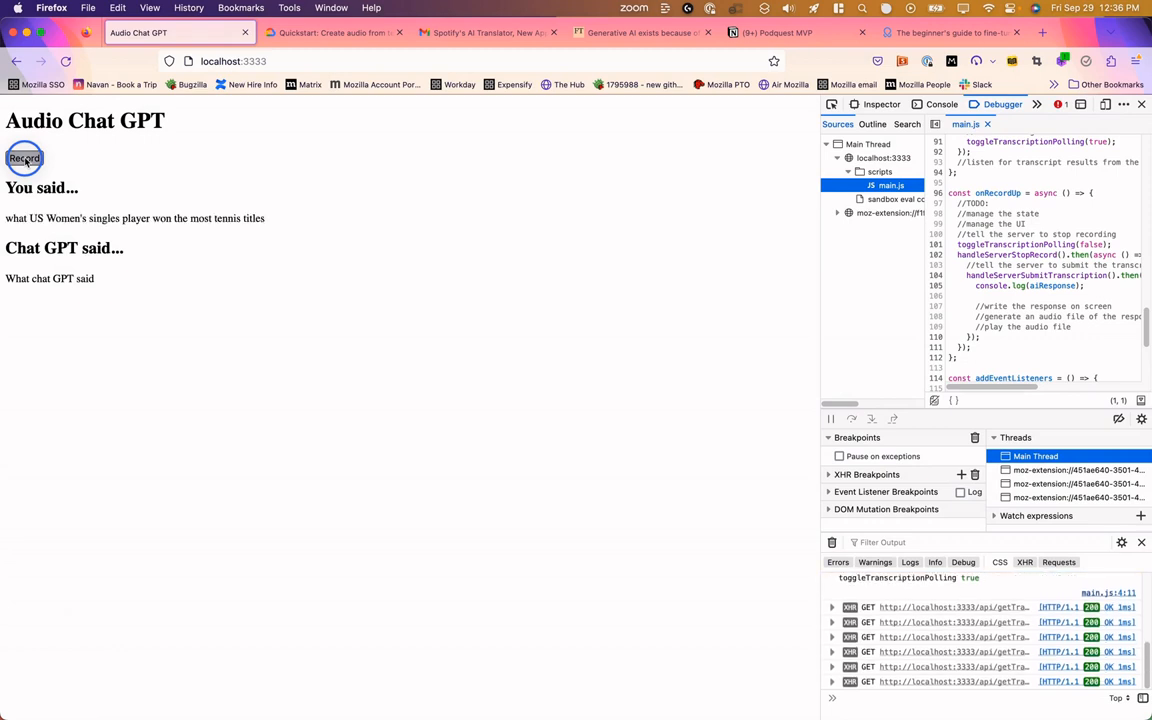
left_click(24, 158)
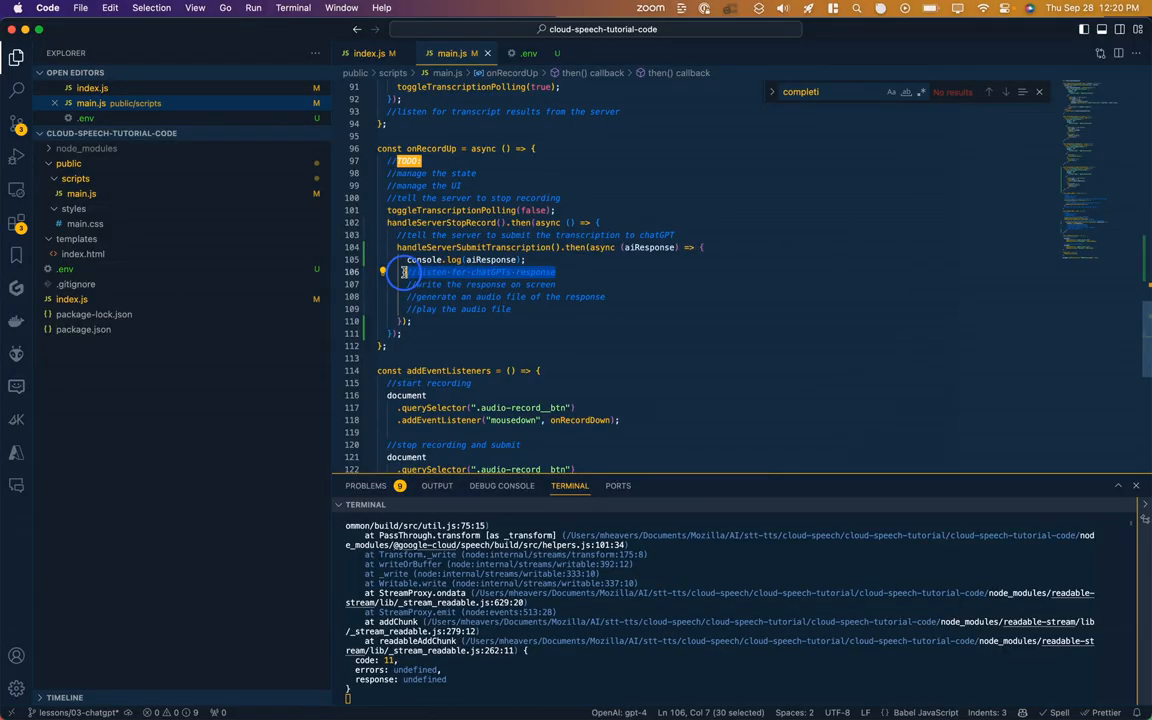
Add writeAIResponse plus generateAIResponseFile and playAudioResponse stubs under a '//manage the UI' comment, then restart the server with npm start.
type("//manage the UI")
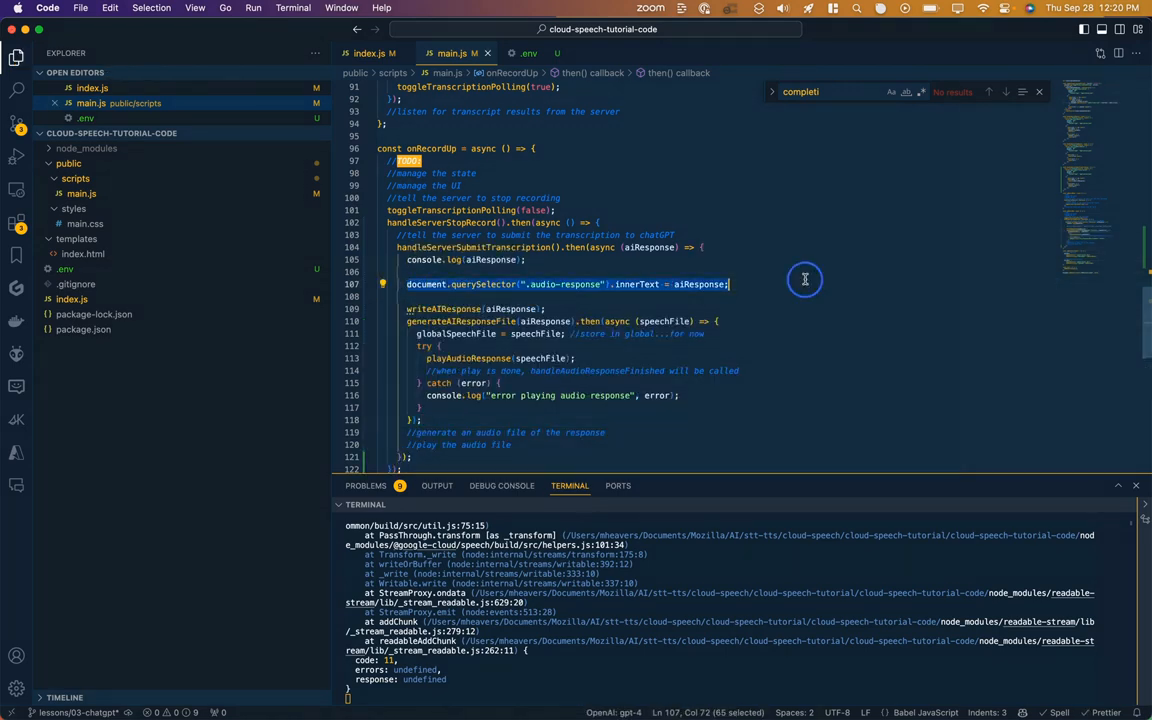
mouse_move(440, 308)
type("const writeAIResponse = (aiResponse) => {")
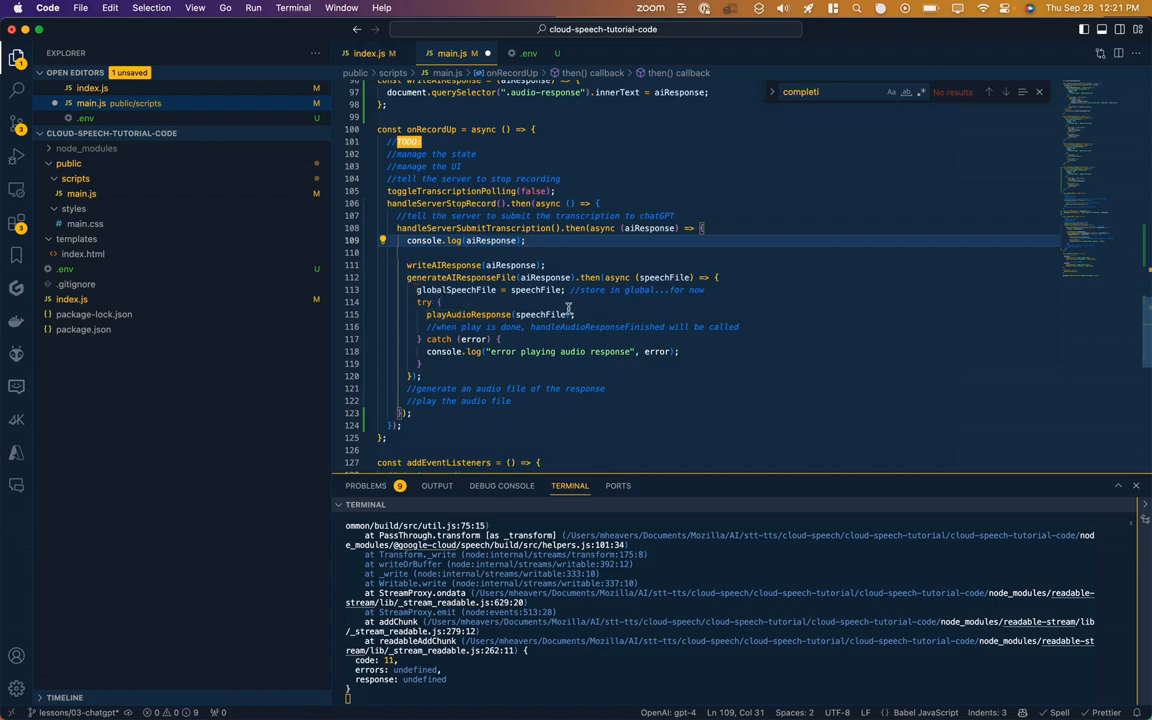
mouse_move(624, 312)
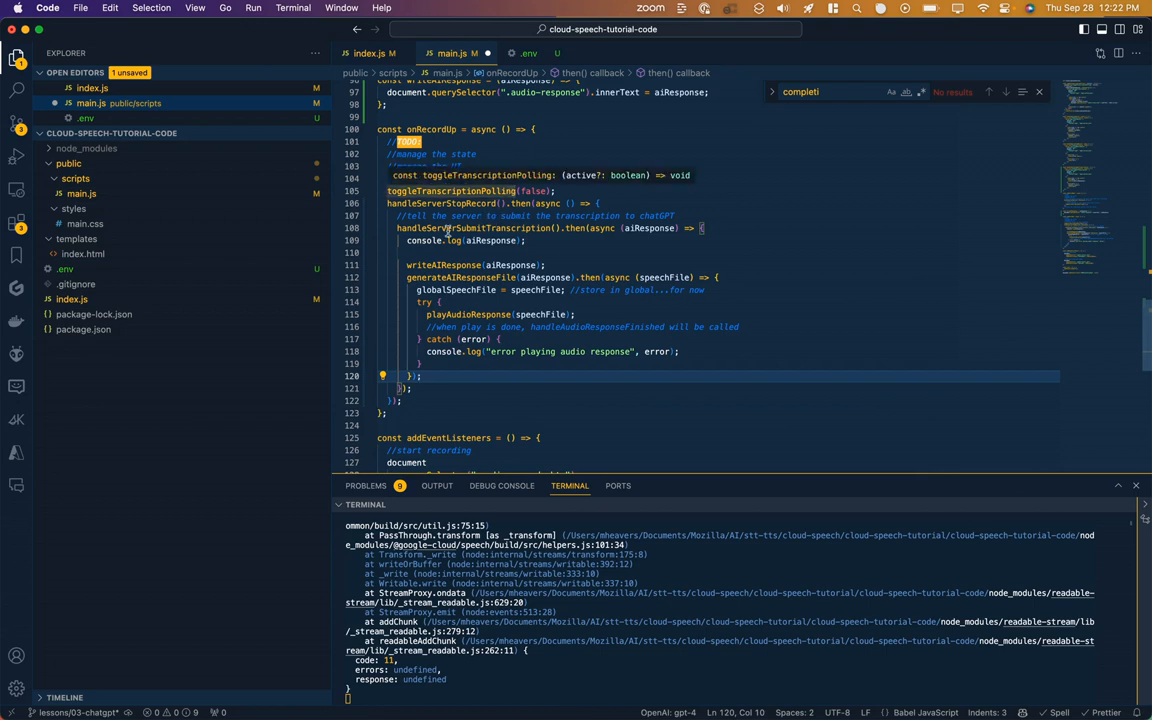
scroll("up", 3)
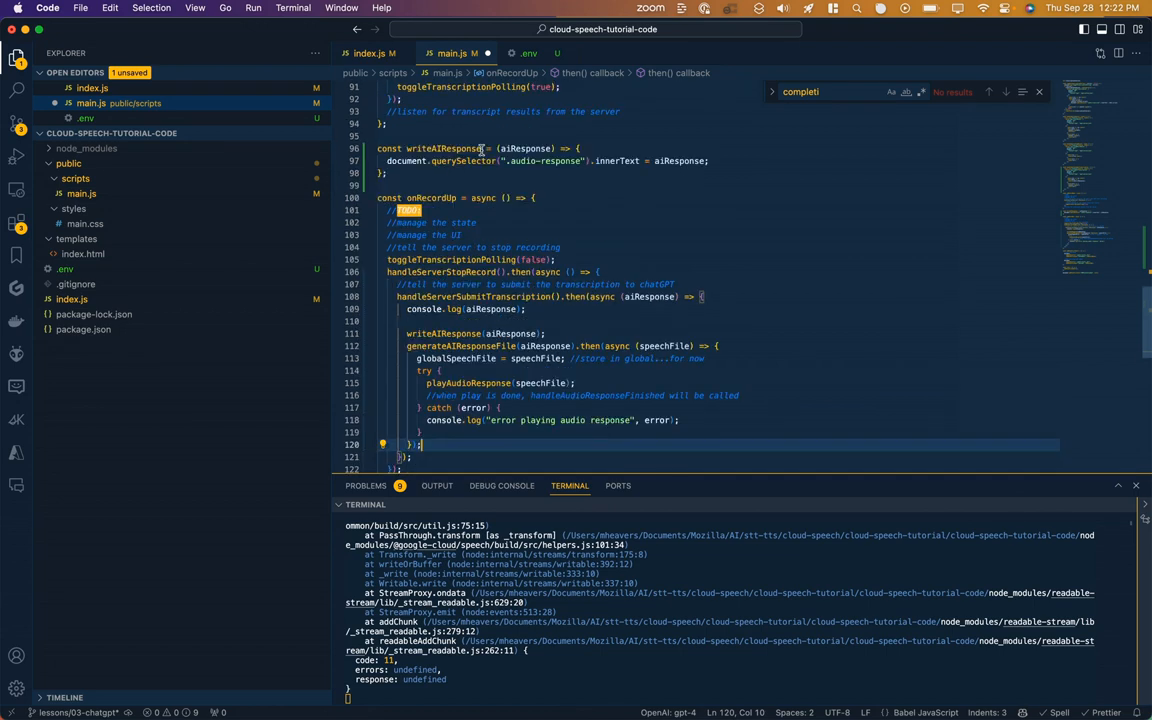
mouse_move(418, 172)
type("const pla")
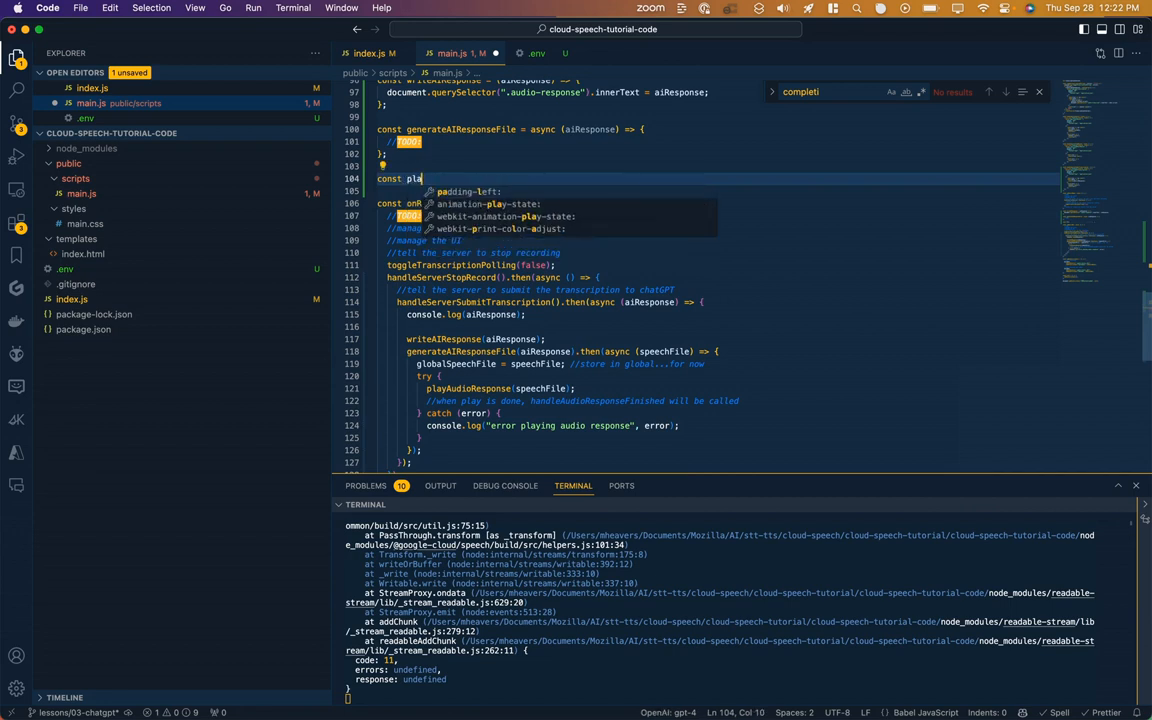
type("y")
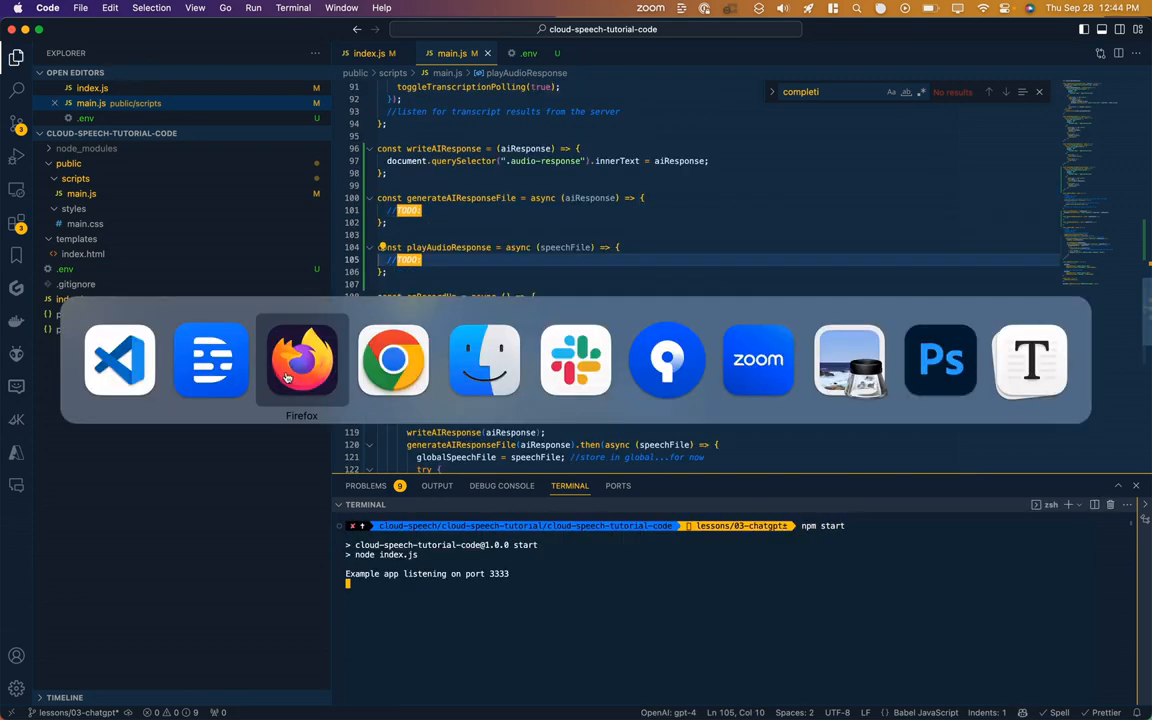
Record the women's tennis titles question in the browser and confirm ChatGPT's answer appears on the page.
left_click(300, 360)
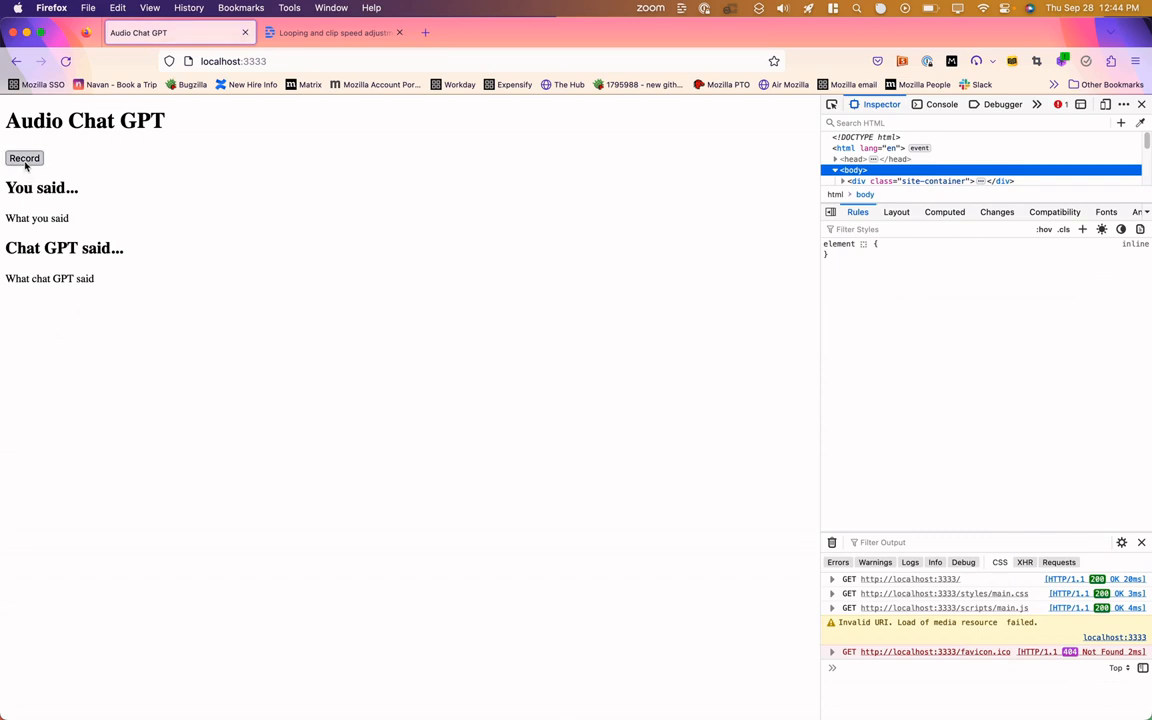
left_click(24, 158)
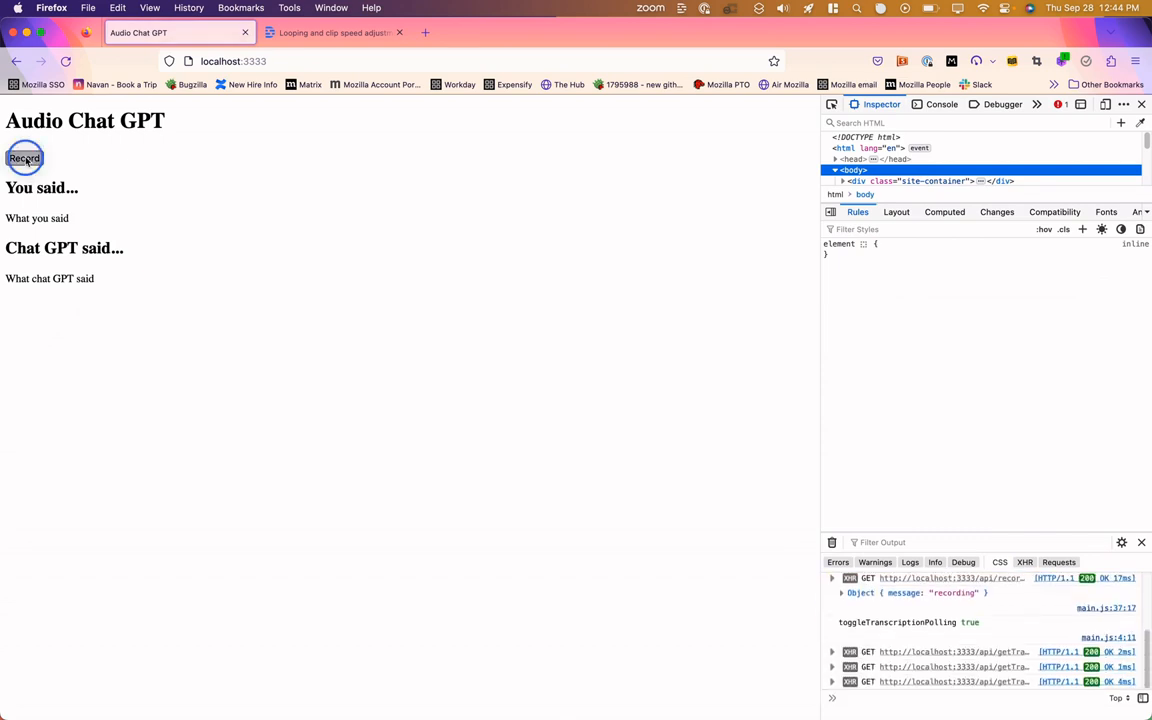
left_click(24, 158)
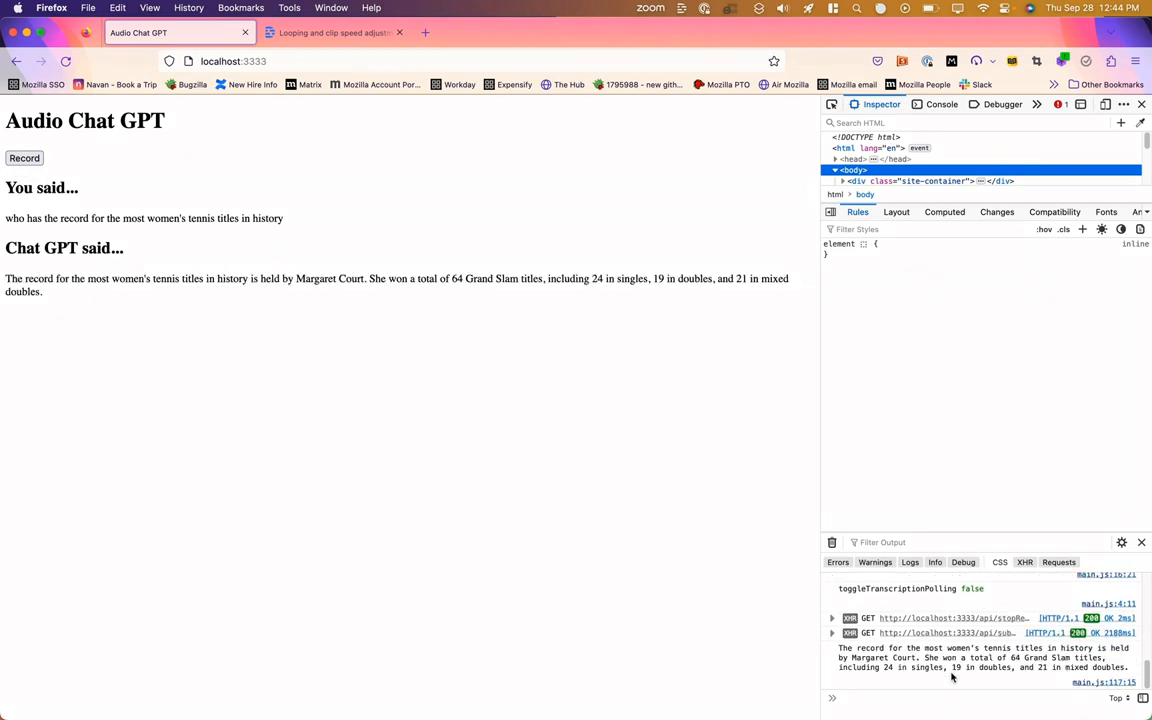
mouse_move(52, 292)
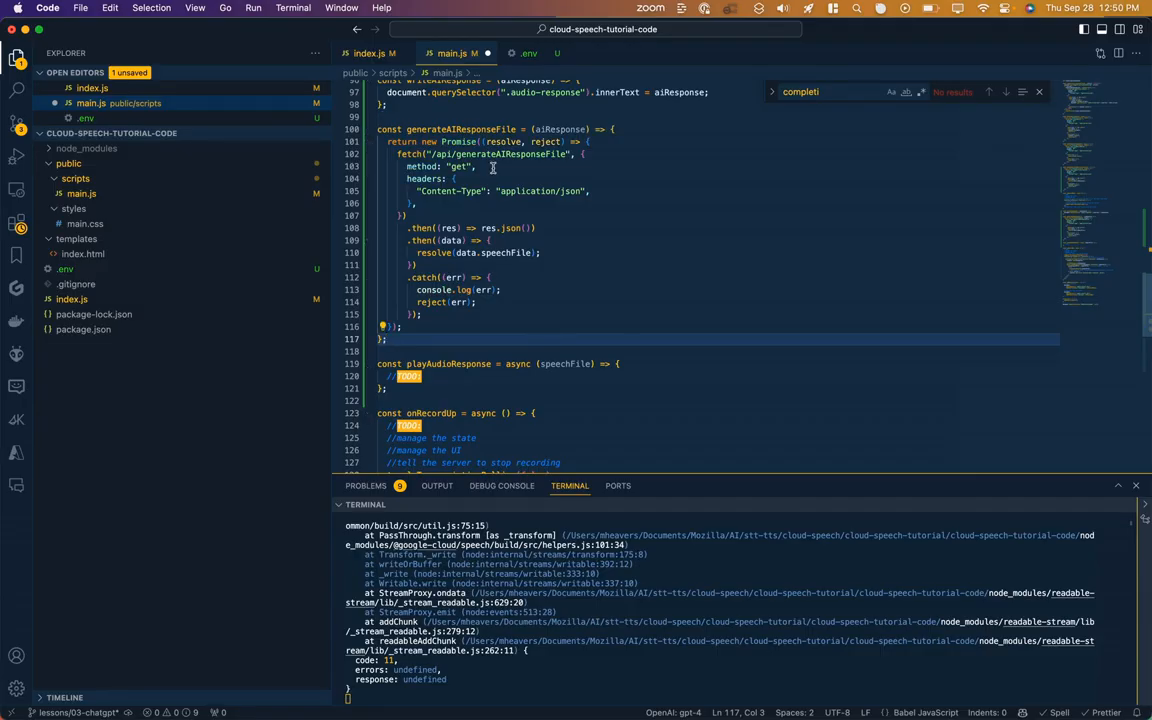
mouse_move(544, 140)
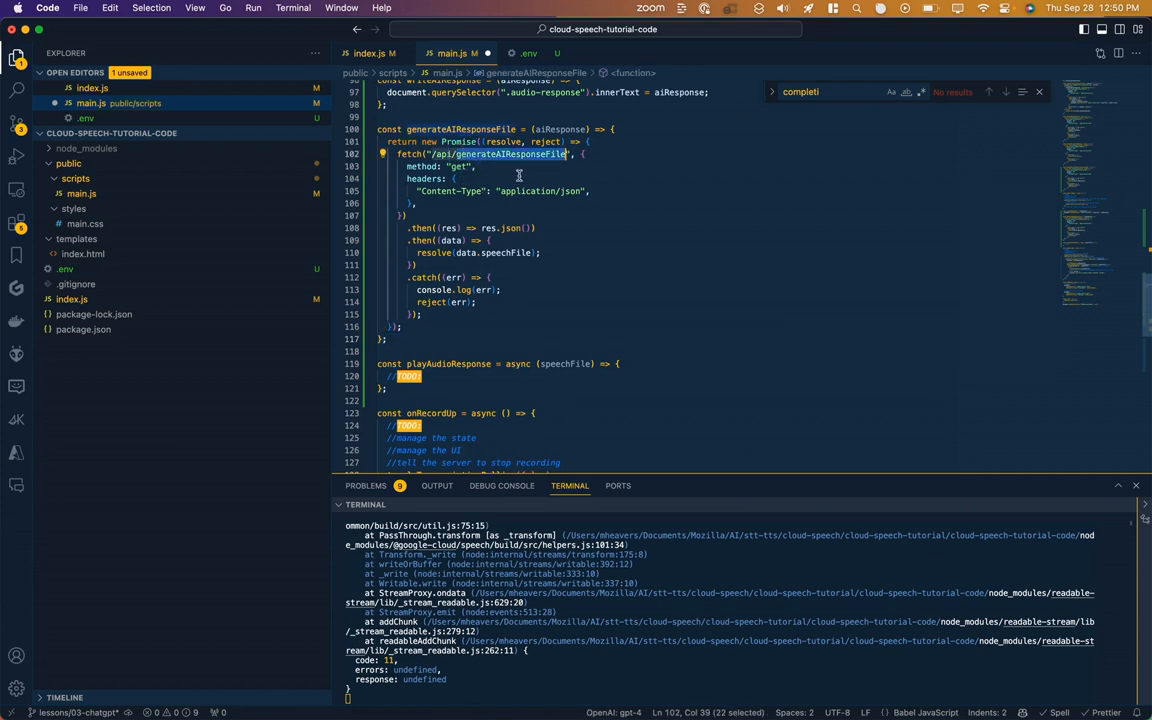
mouse_move(450, 324)
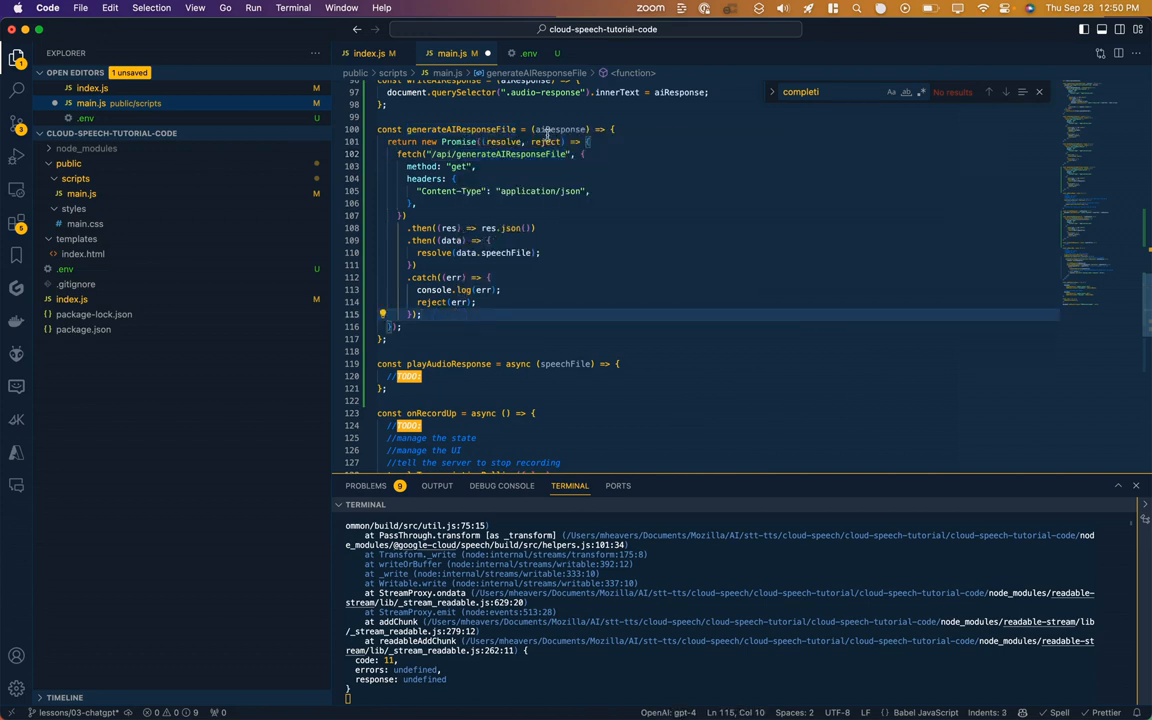
Make generateAIResponseFile fetch /api/generateAIResponseFile and resolve with data.speechFile, rejecting on error.
double_click(560, 128)
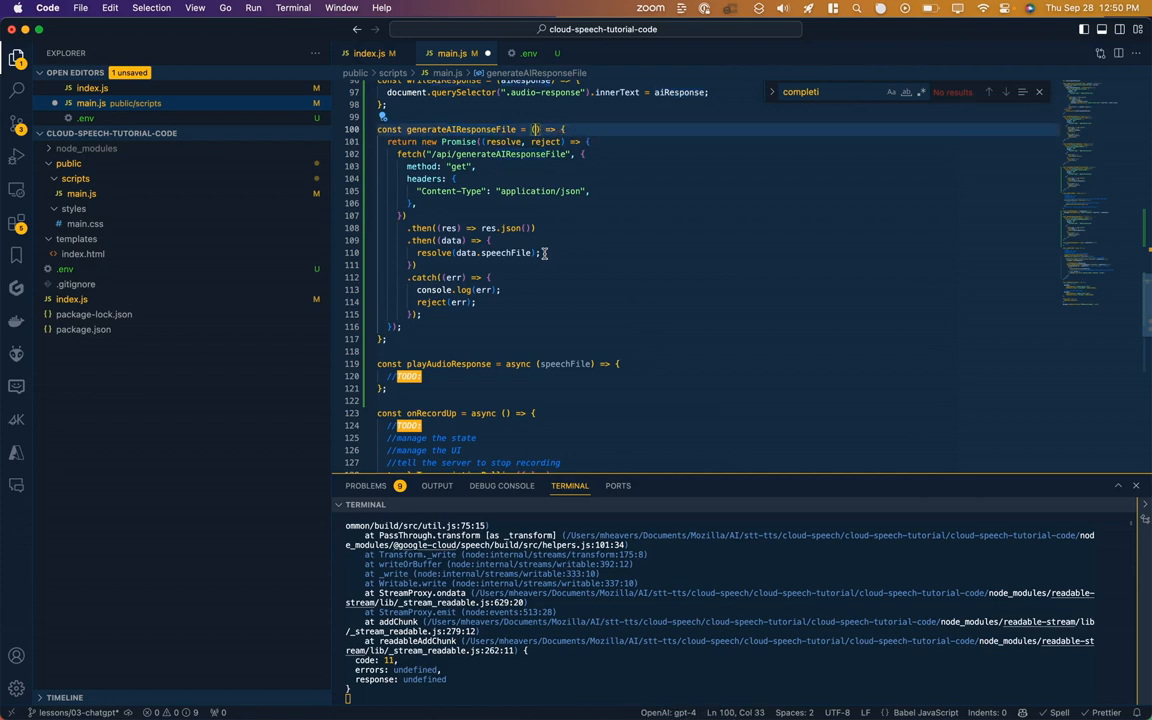
scroll("down", 3)
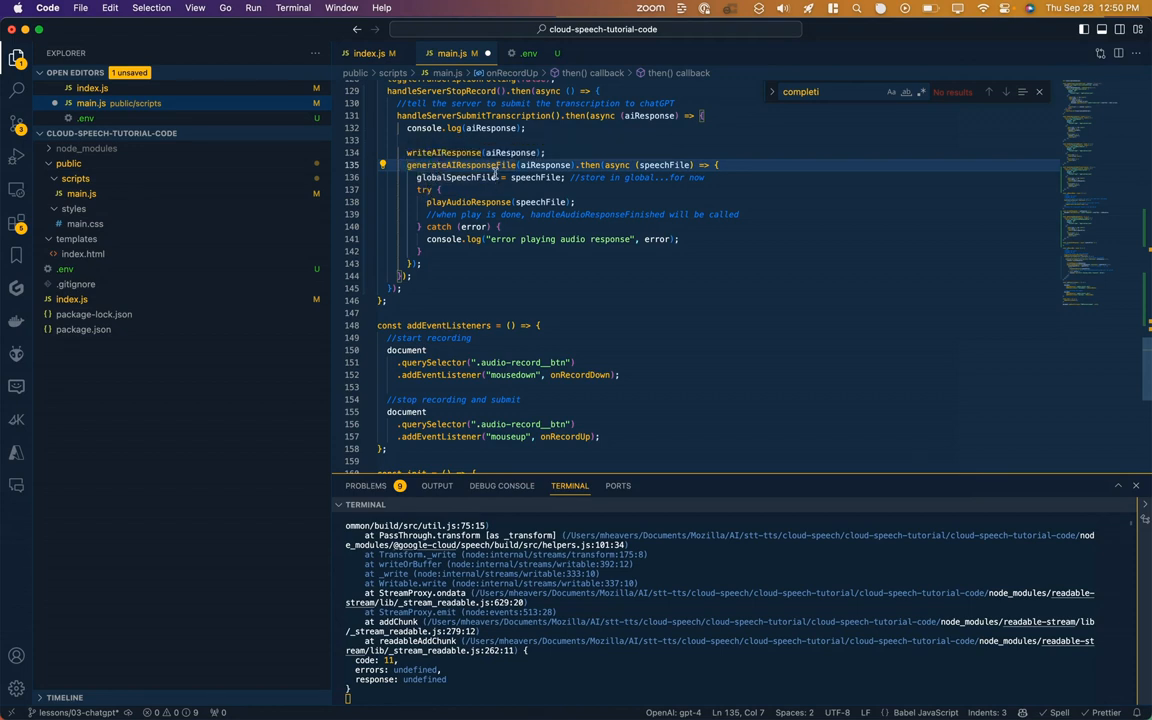
double_click(544, 164)
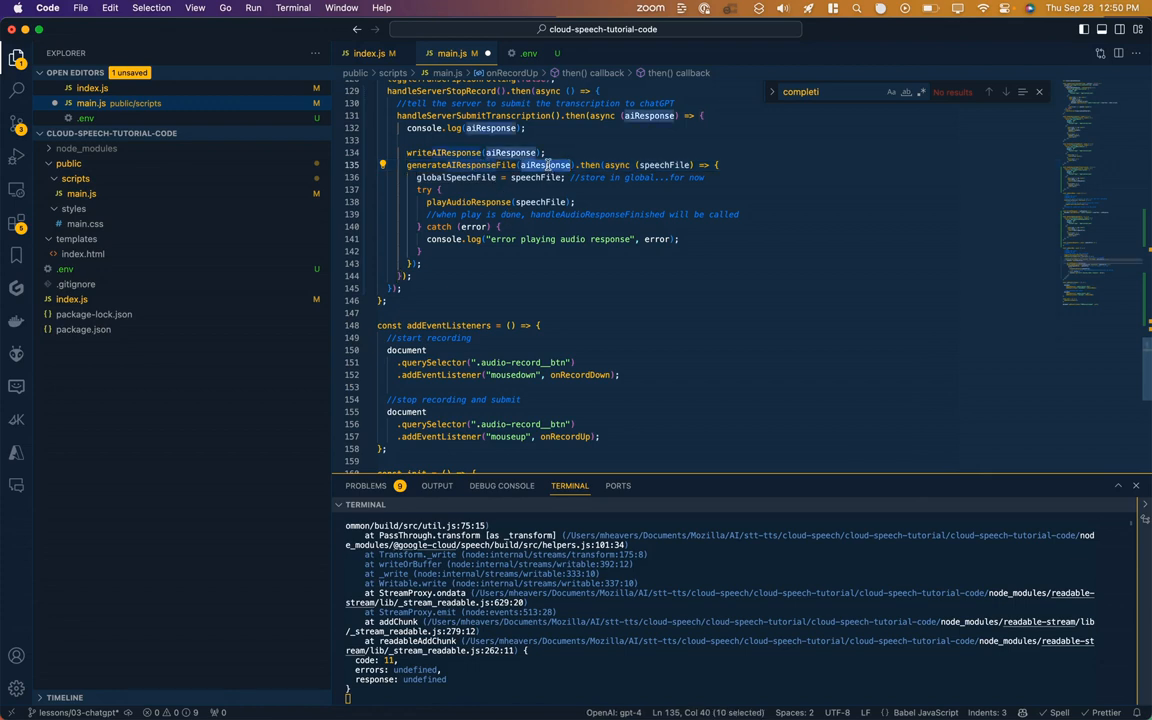
left_click(490, 164)
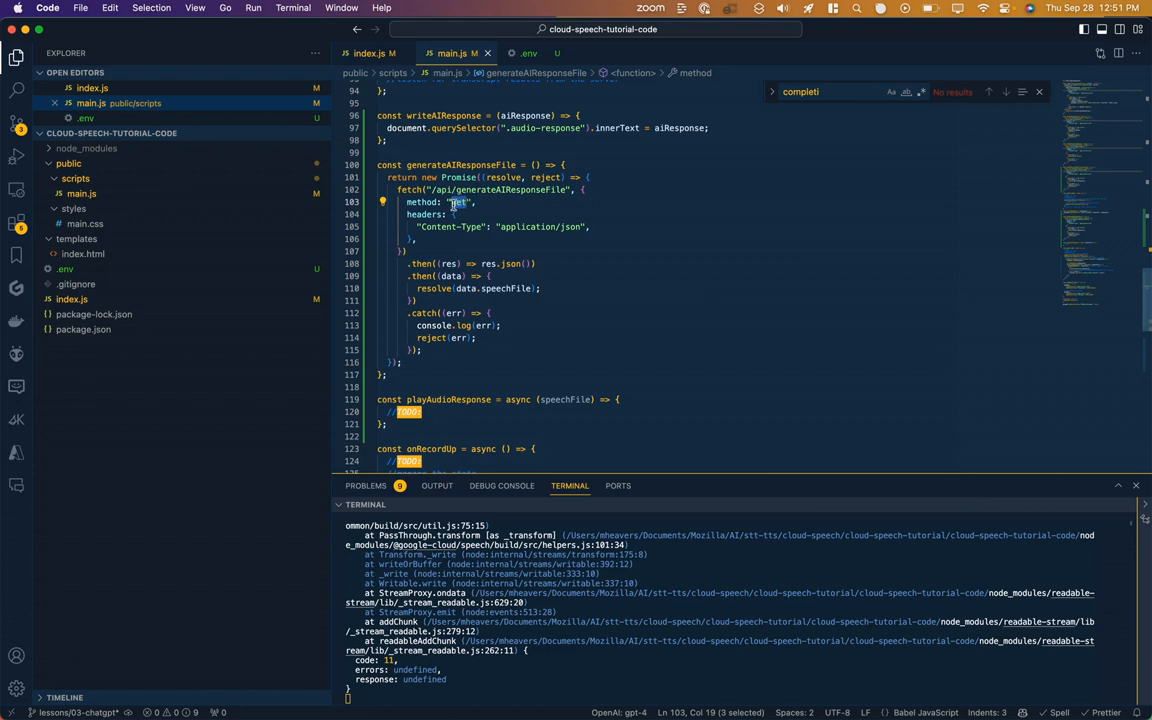
mouse_move(930, 312)
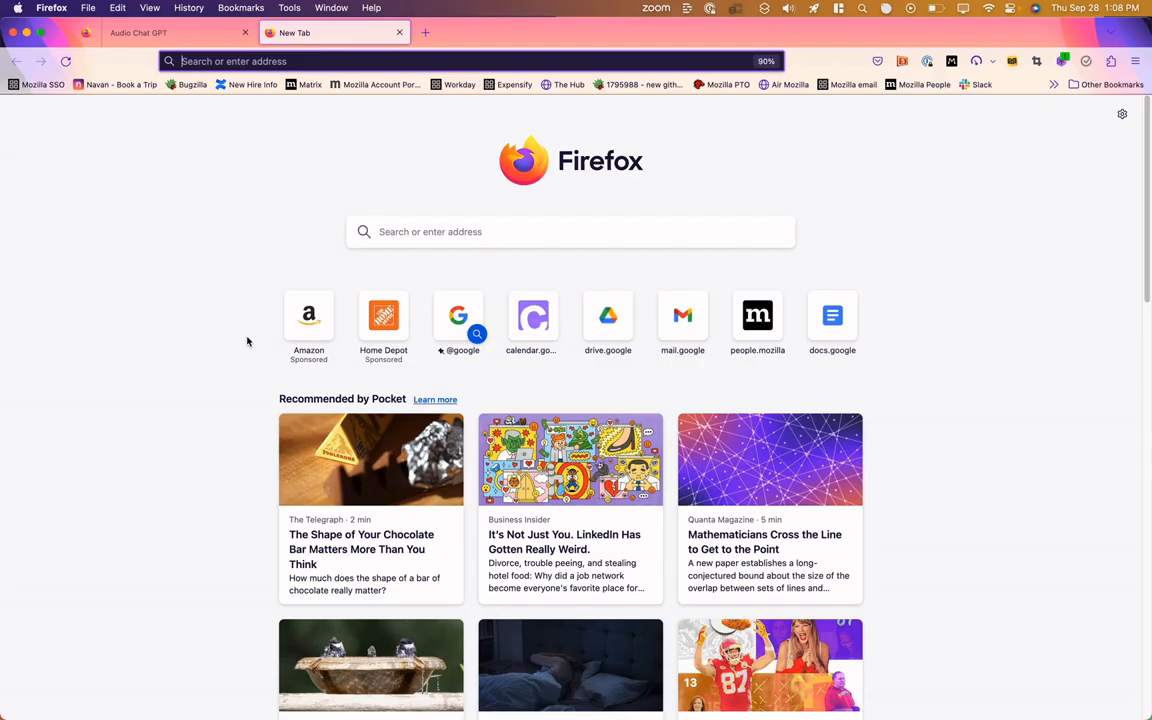
Search 'google cloud' text to speech and reach the client-libraries quickstart in the documentation.
type("google cloud")
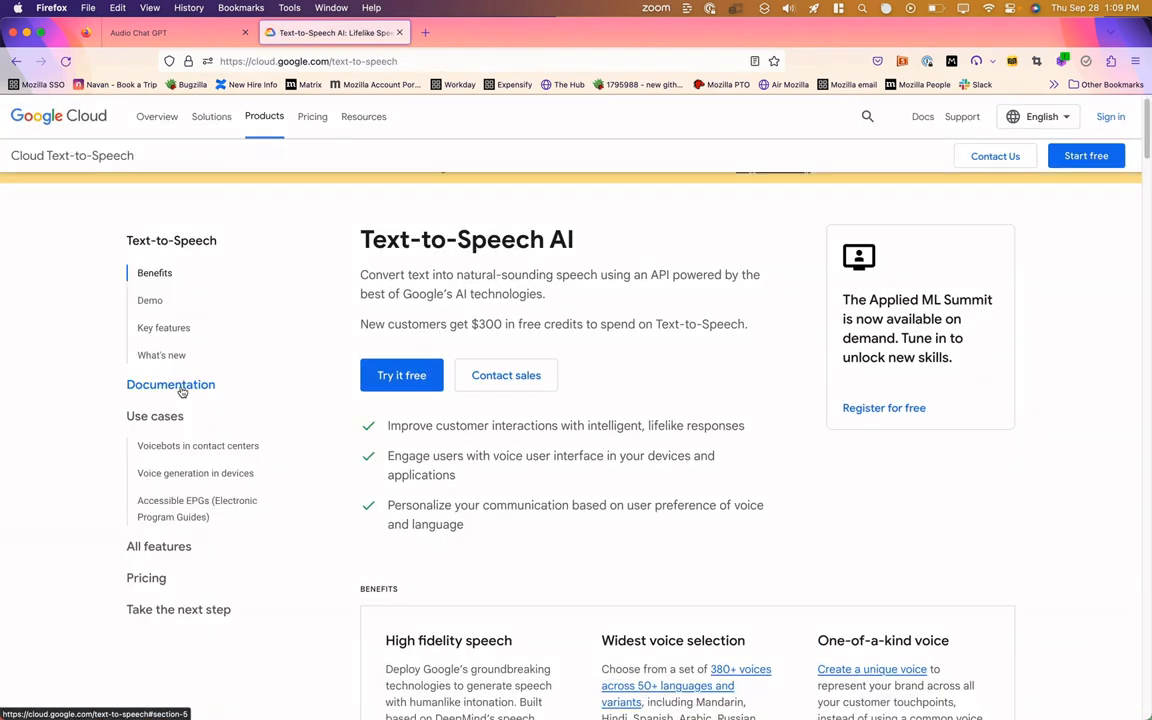
left_click(170, 384)
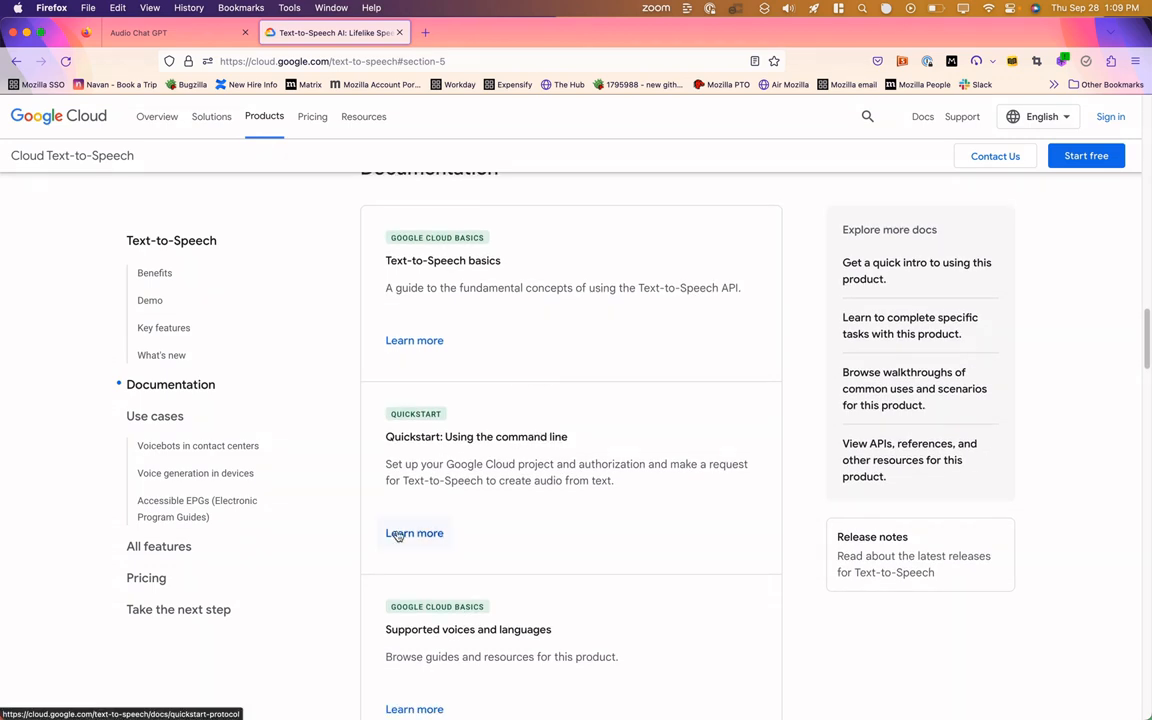
left_click(414, 532)
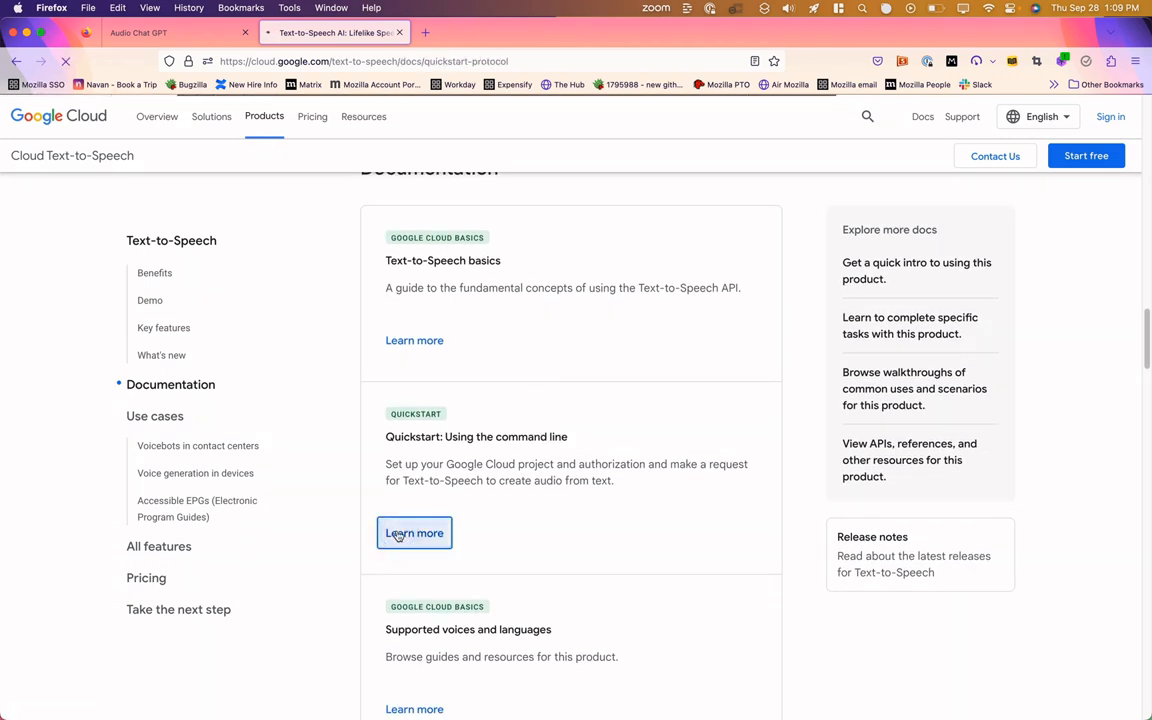
left_click(414, 532)
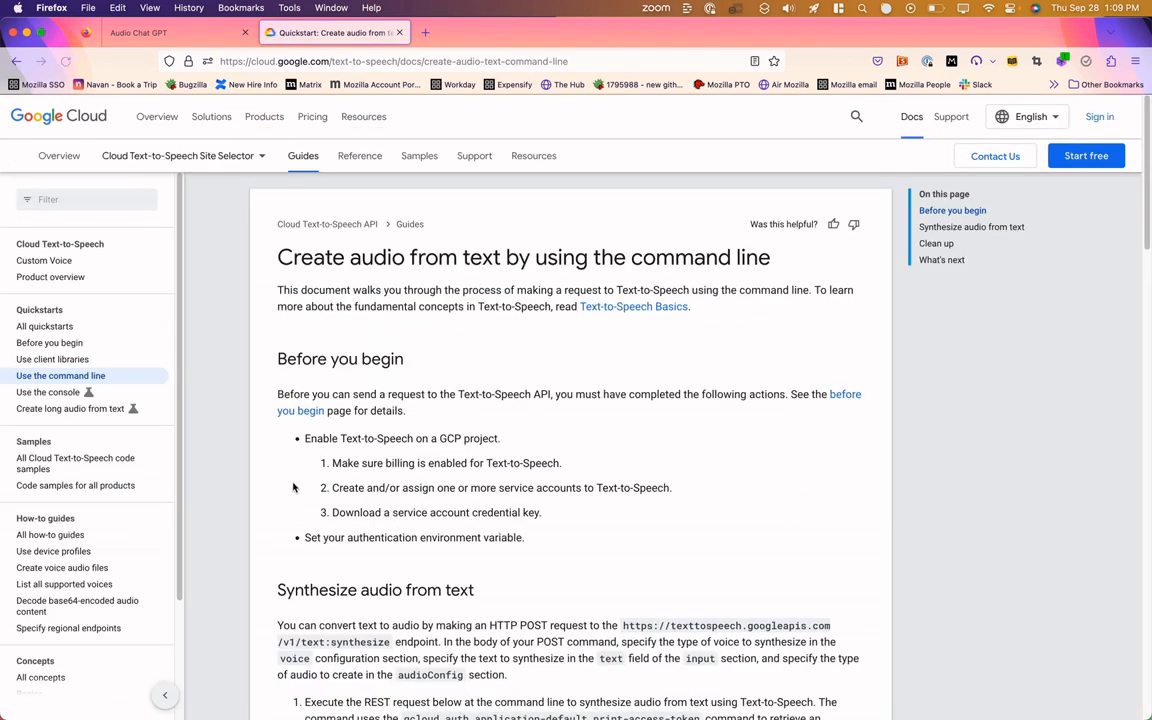
mouse_move(52, 360)
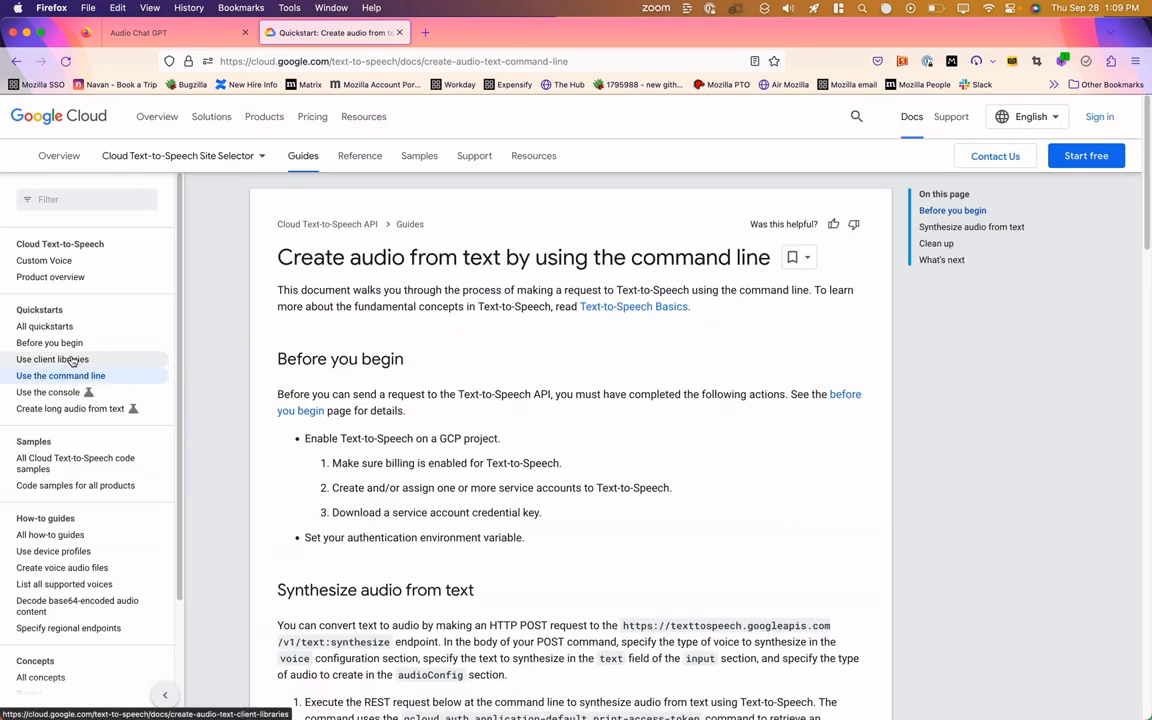
left_click(52, 360)
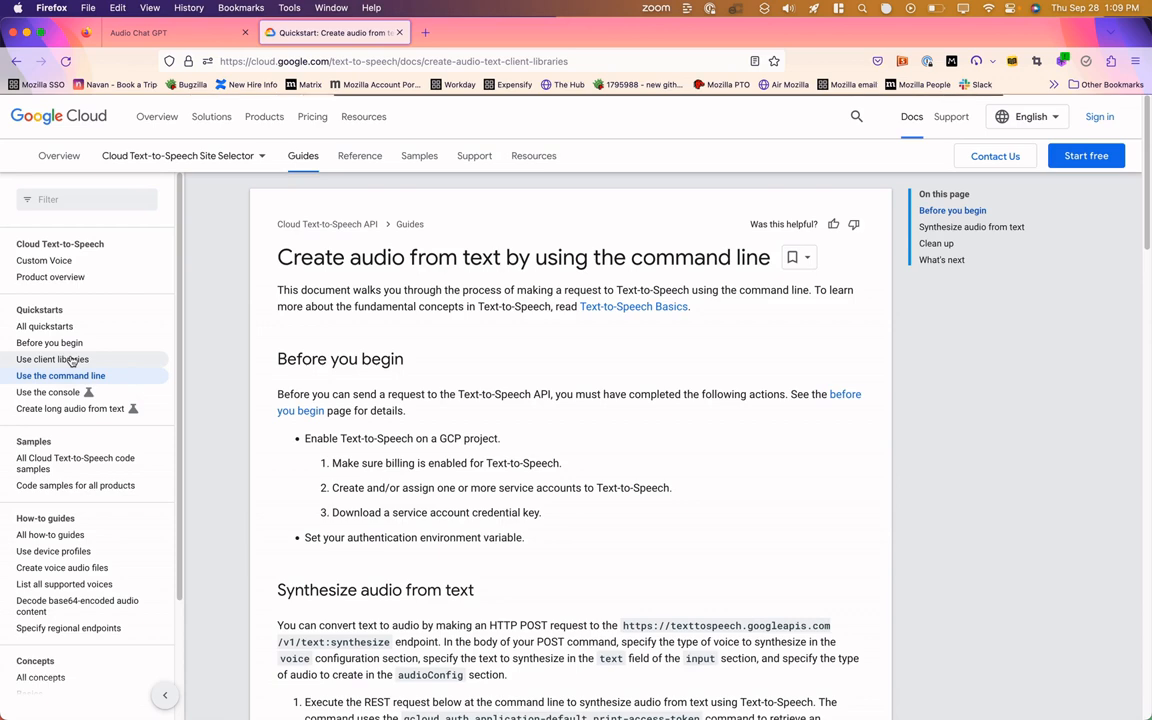
left_click(52, 360)
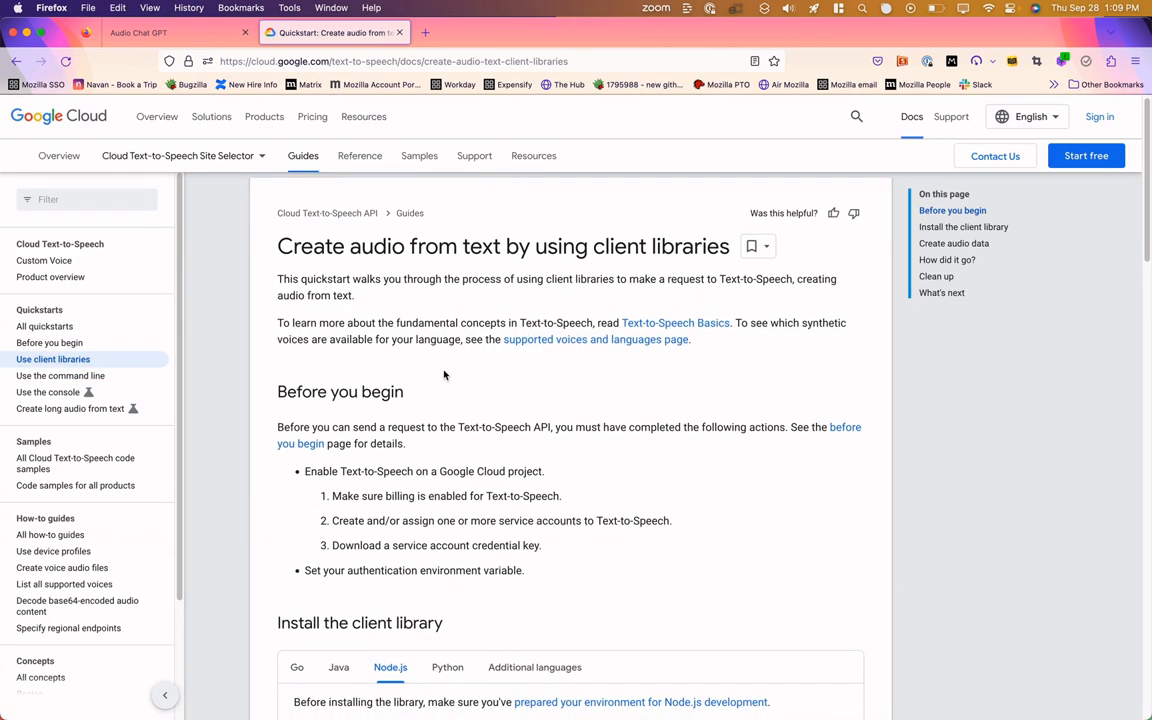
Scroll the quickstart to the Node.js install command and sample code.
scroll("down", 3)
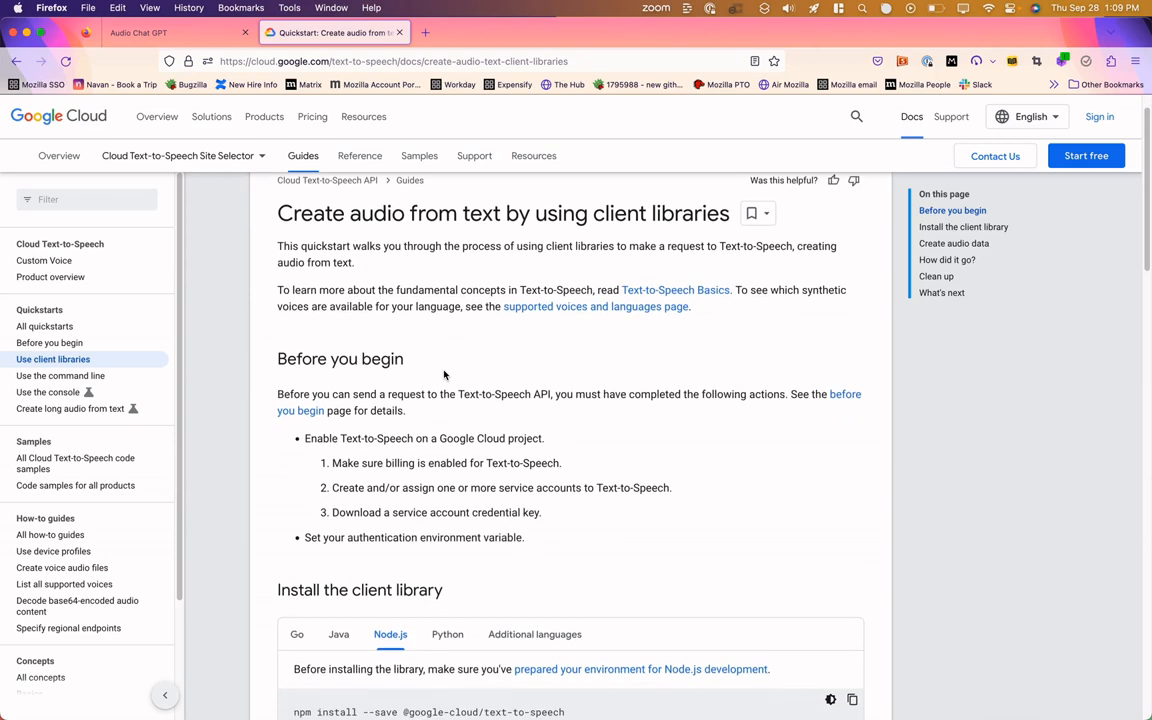
scroll("down", 3)
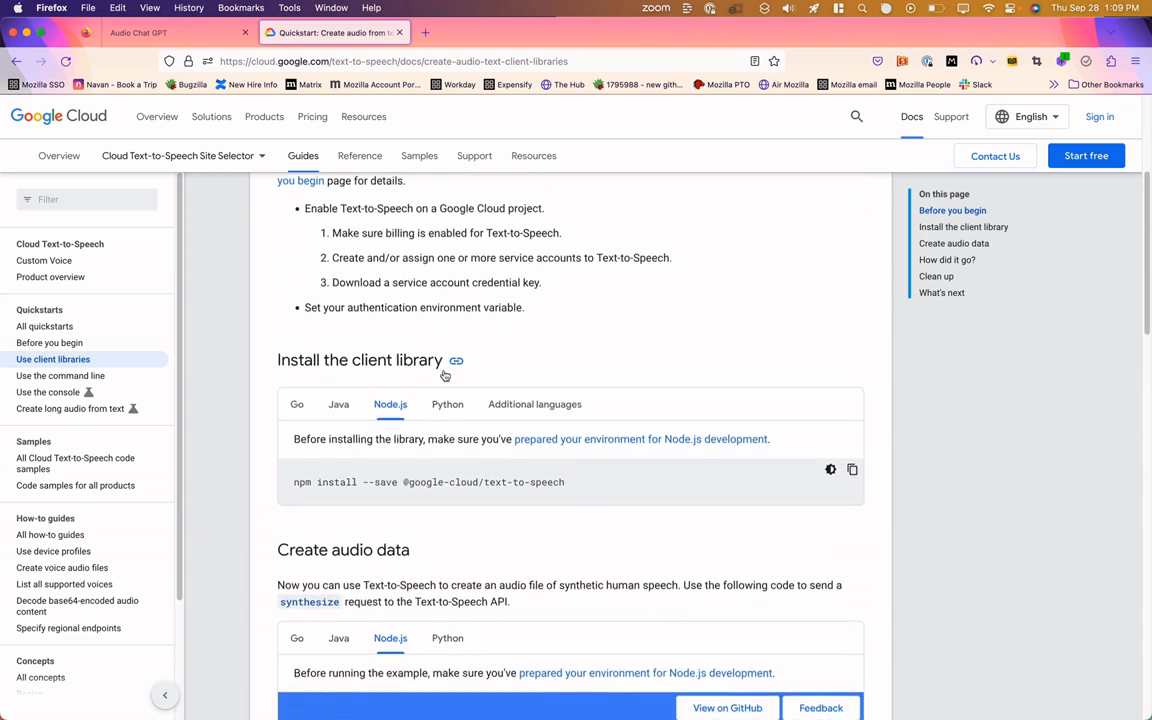
scroll("down", 3)
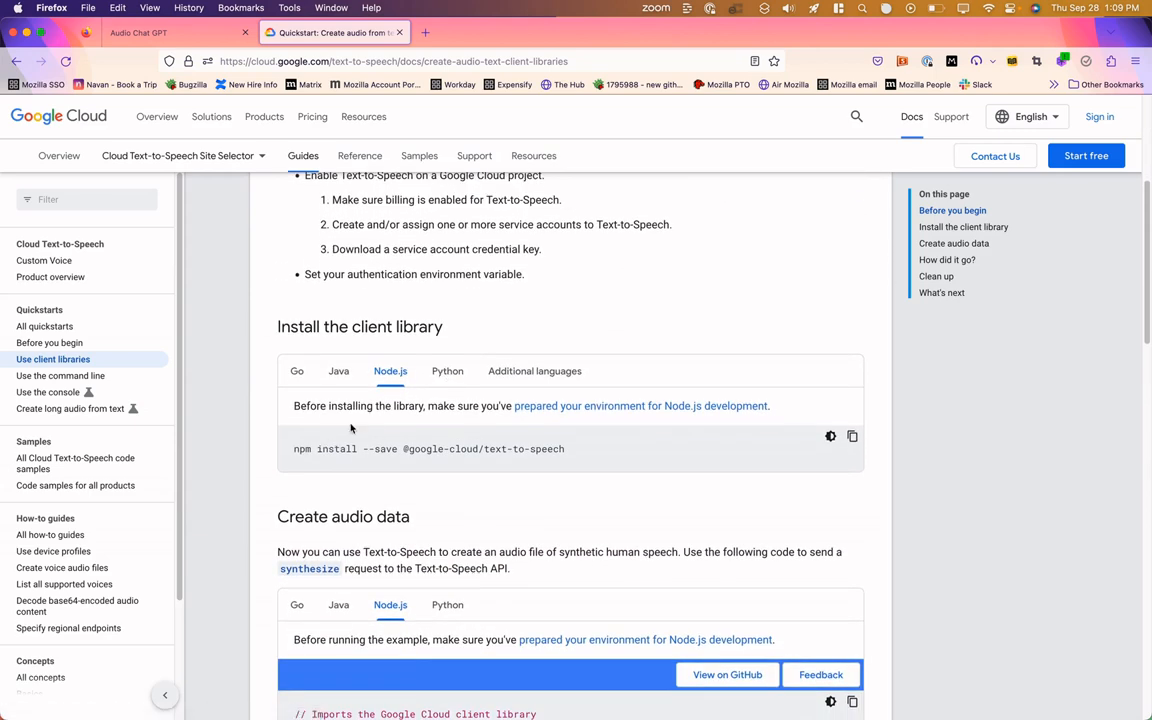
scroll("down", 3)
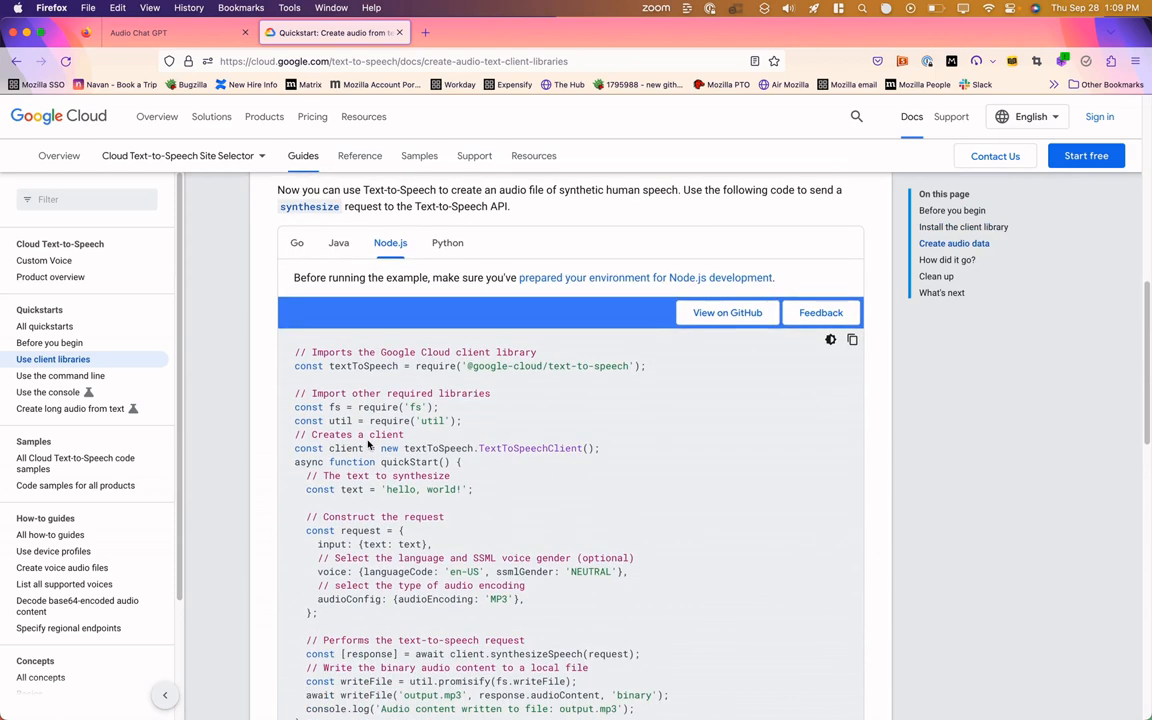
scroll("up", 3)
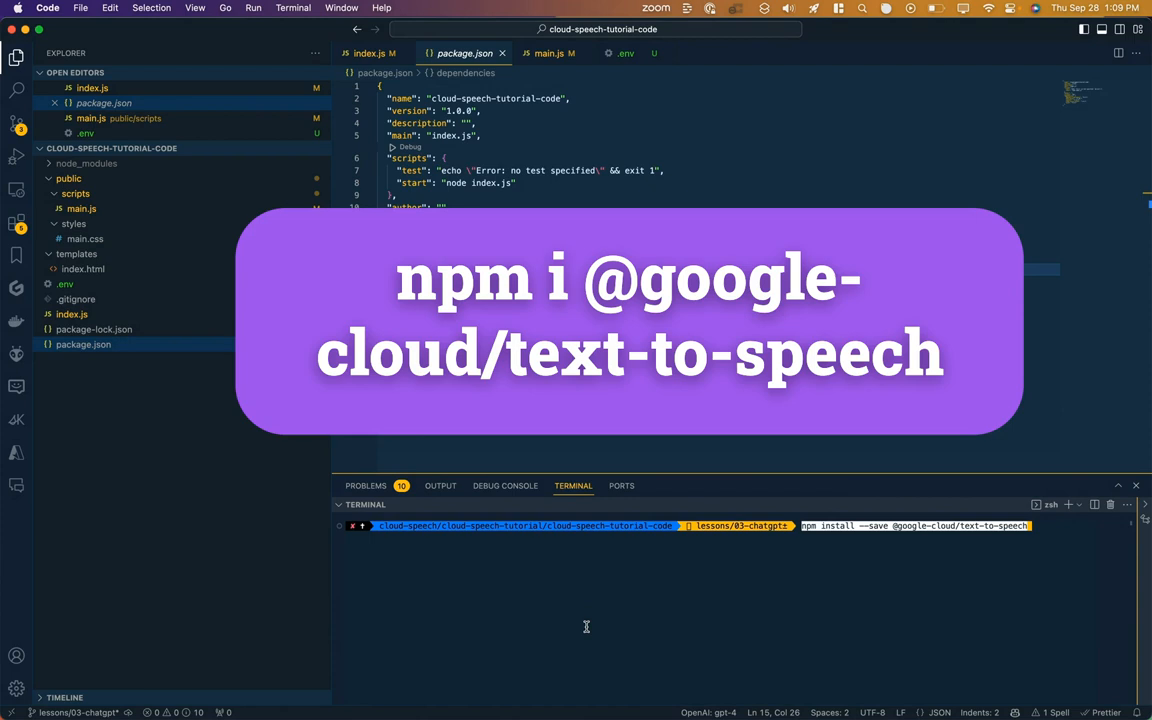
key("Return")
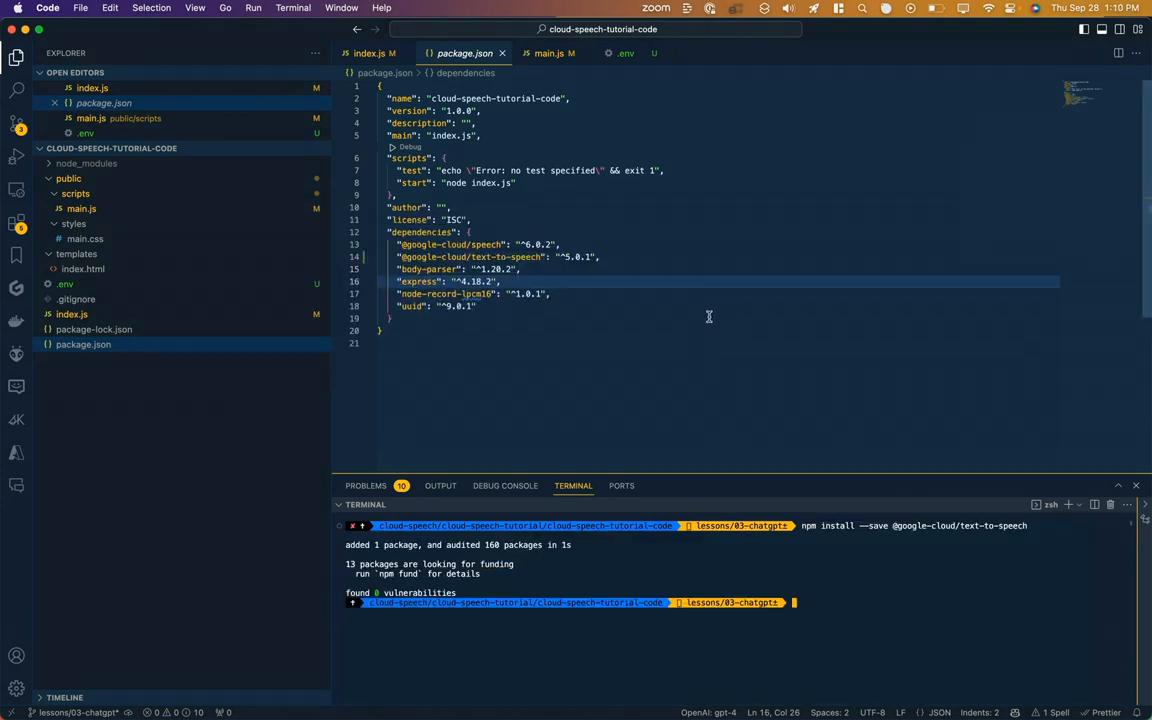
left_click(500, 256)
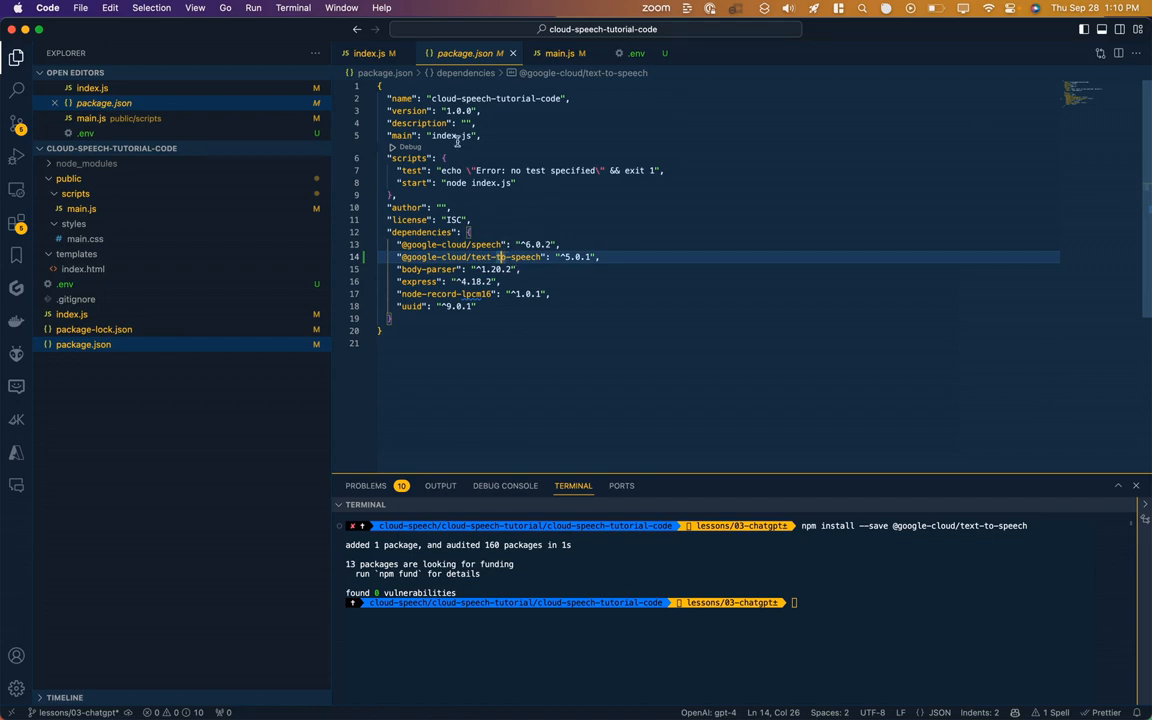
left_click(376, 52)
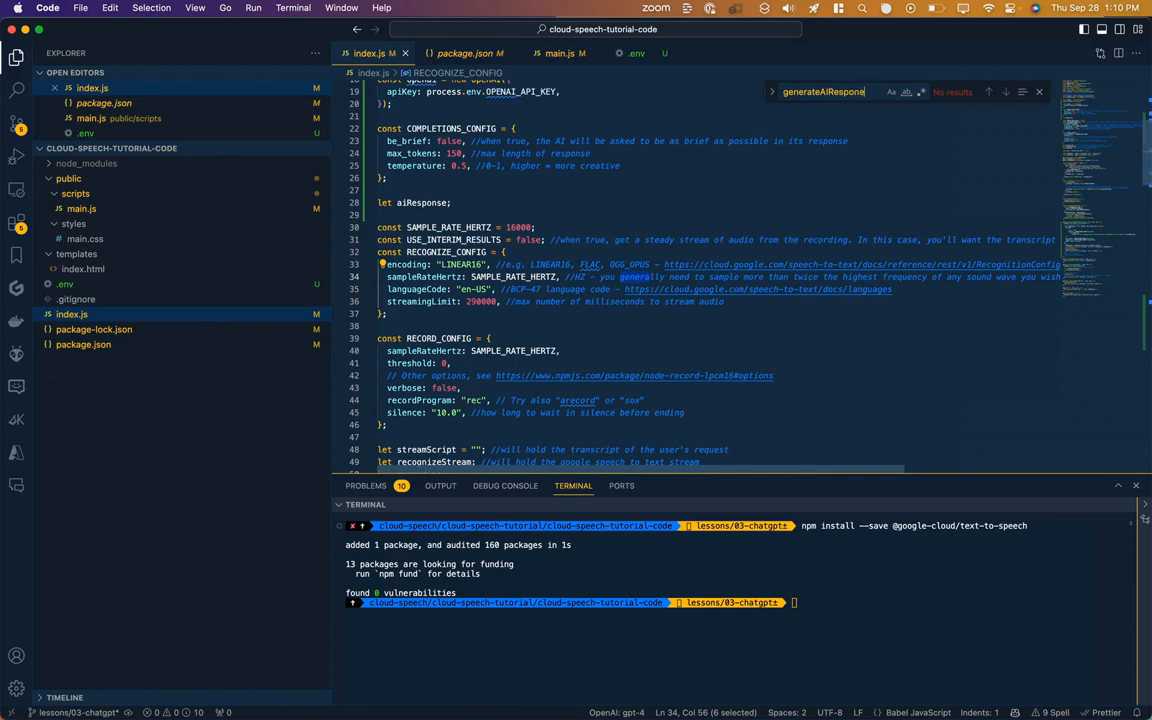
type("File")
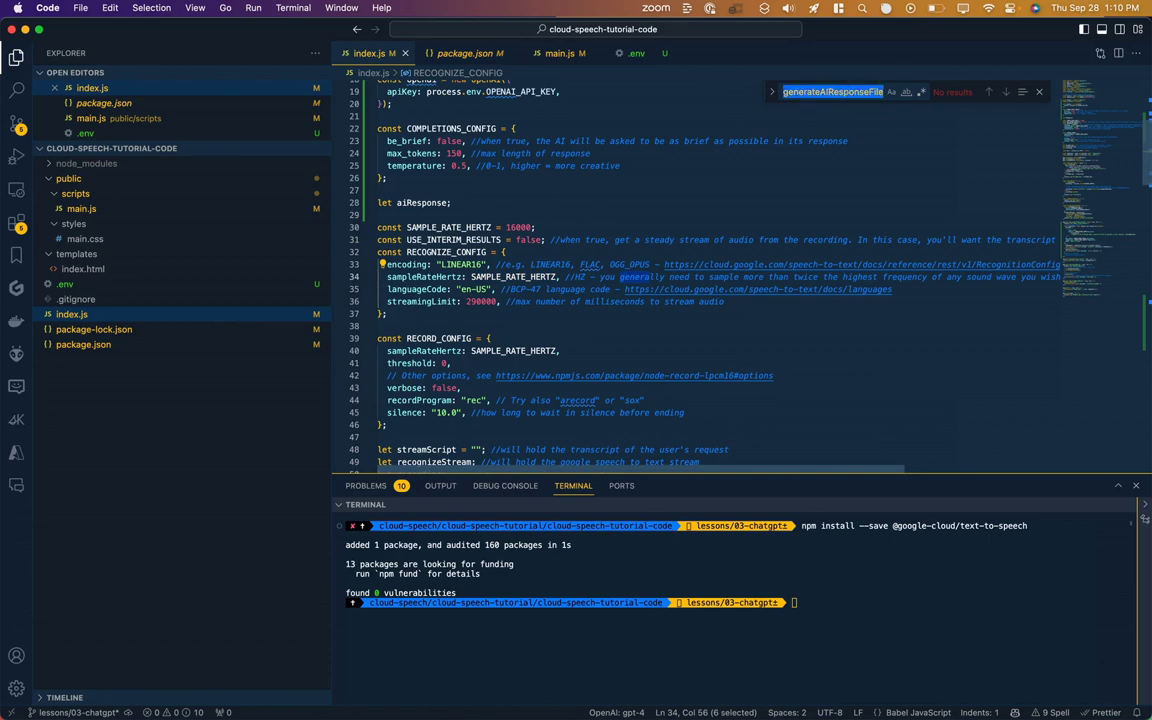
scroll("down", 3)
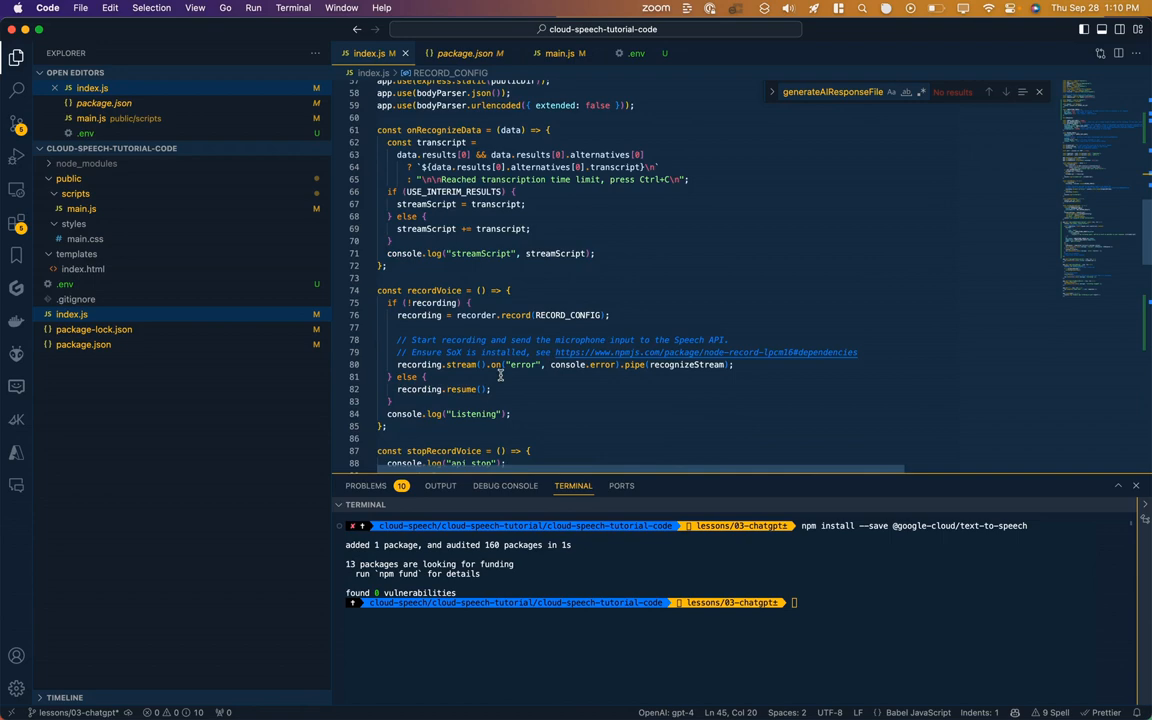
scroll("down", 3)
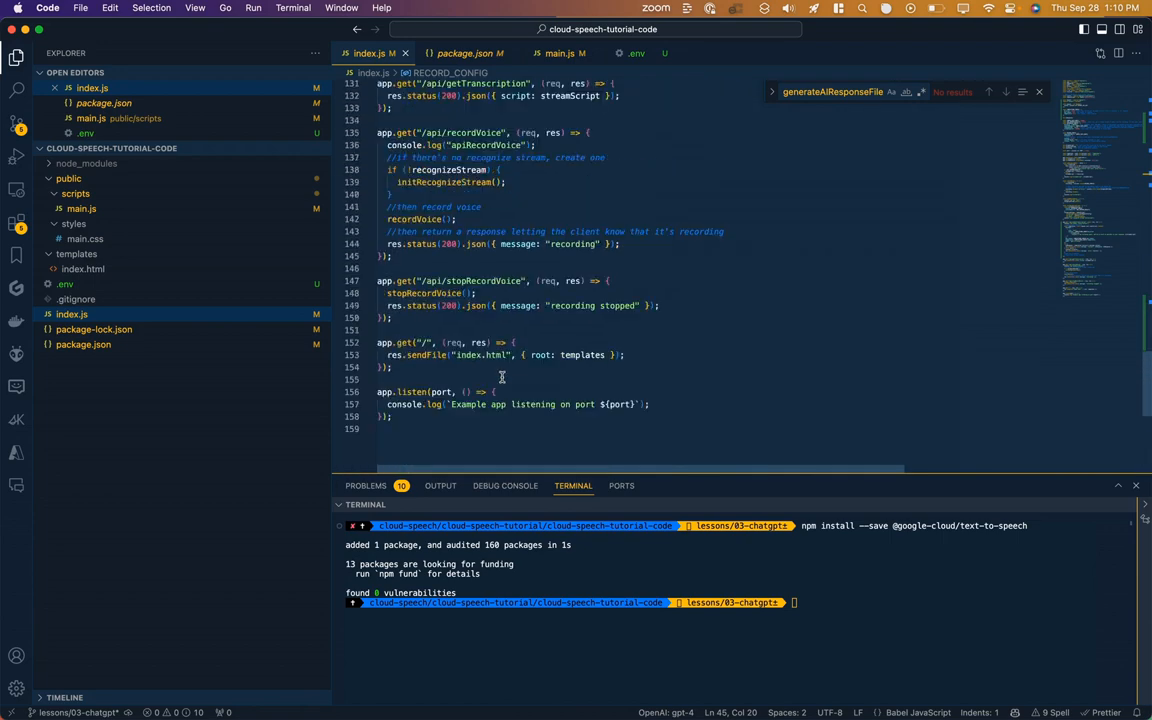
mouse_move(428, 356)
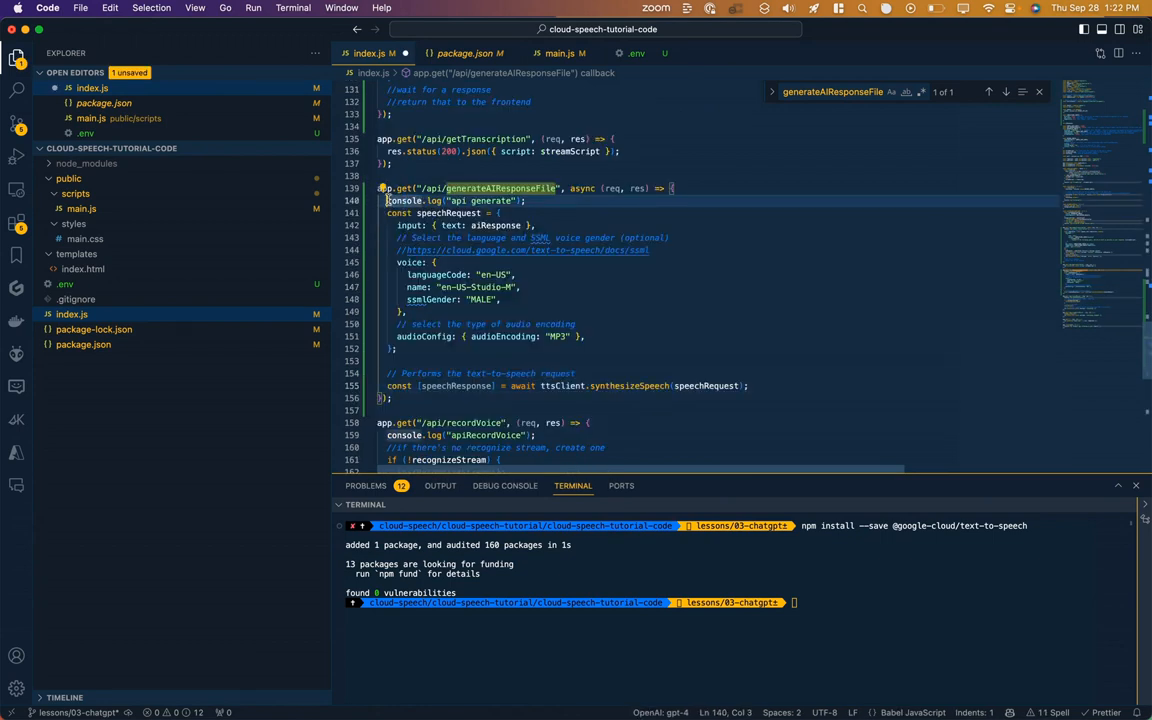
left_click(540, 188)
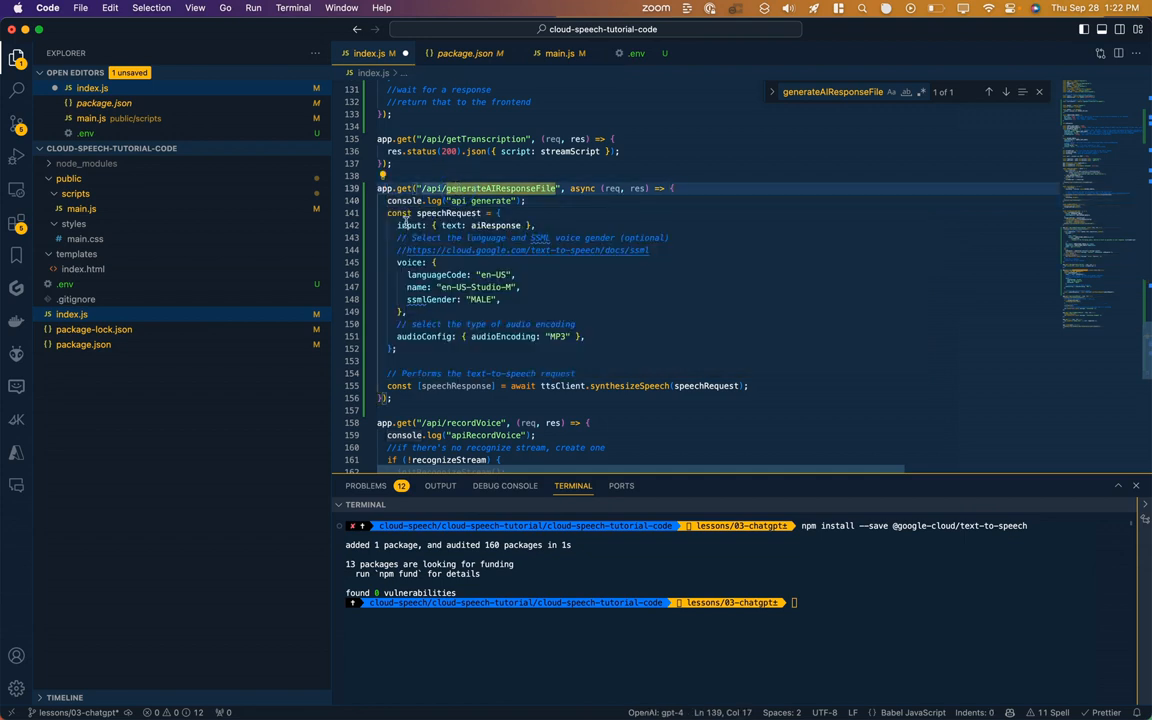
left_click(388, 212)
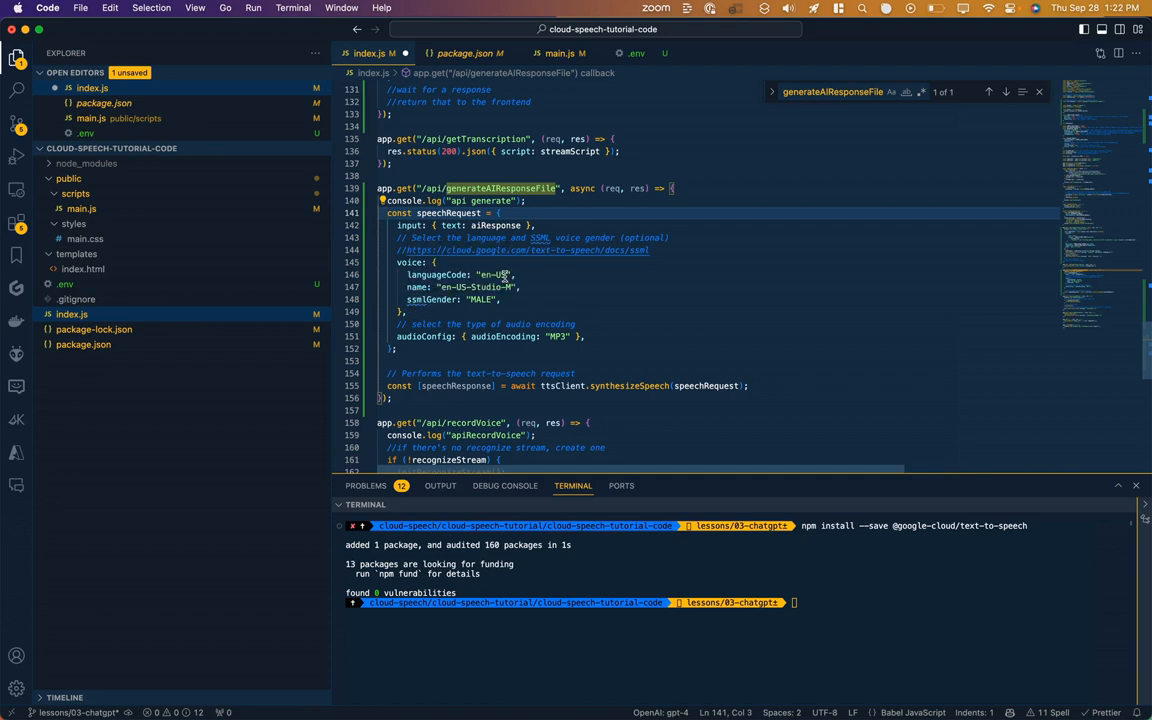
mouse_move(424, 300)
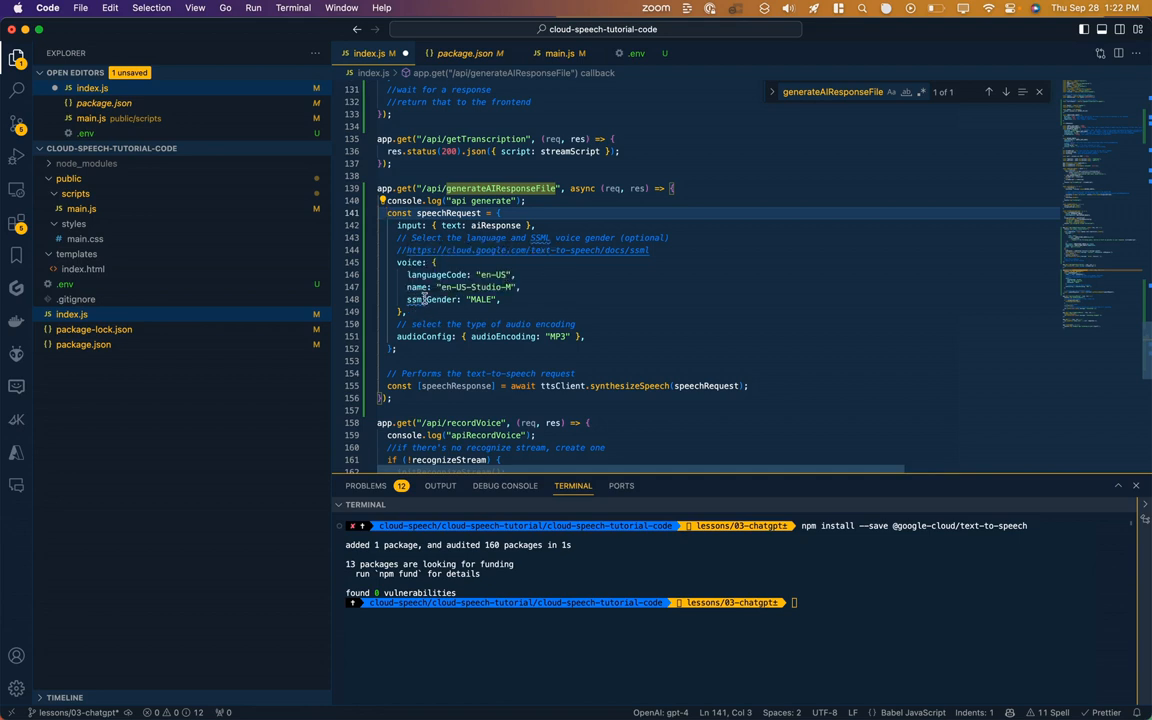
mouse_move(540, 236)
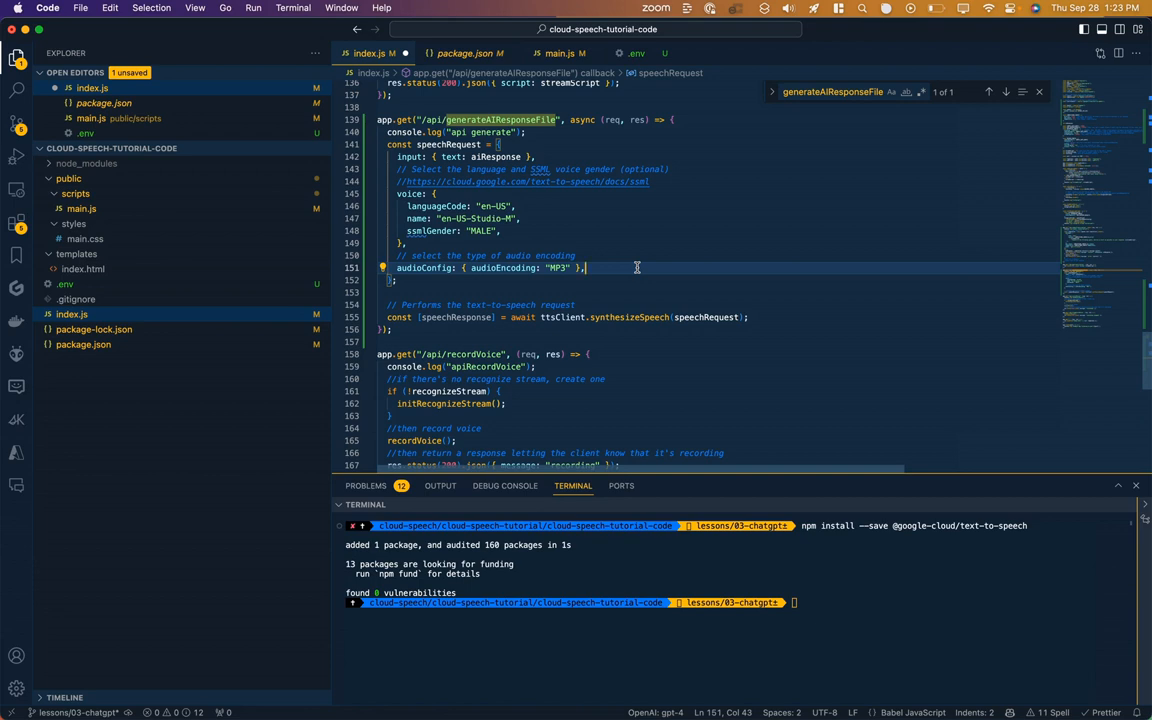
mouse_move(524, 320)
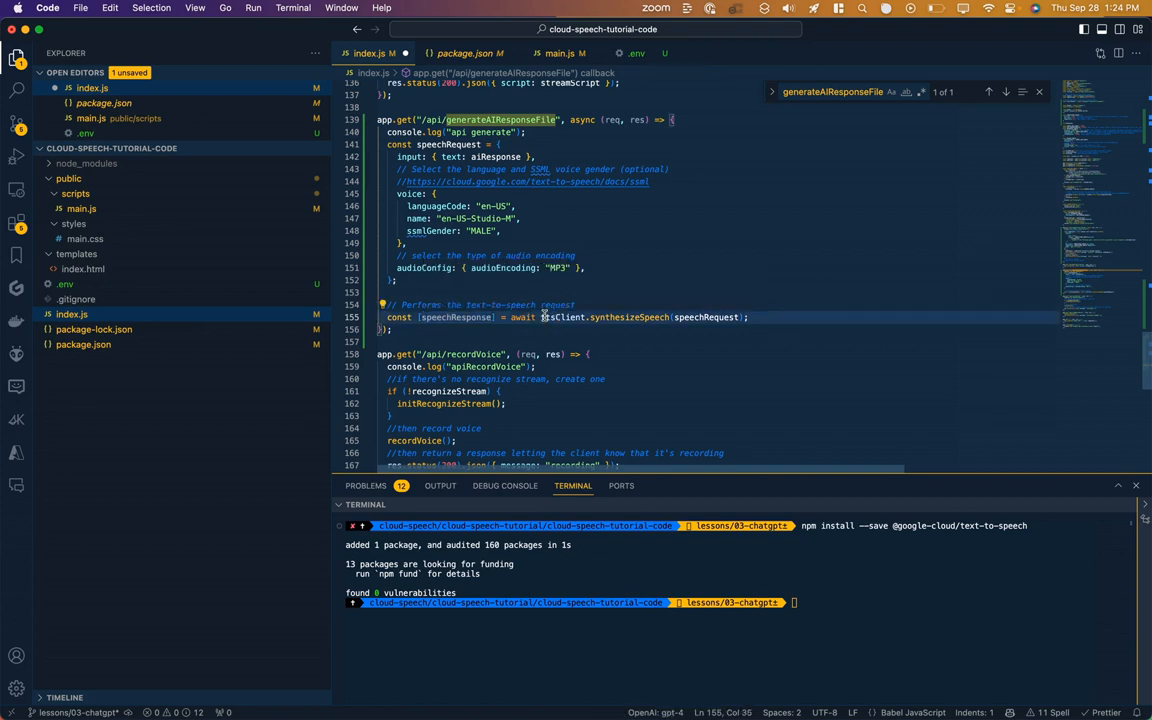
mouse_move(564, 316)
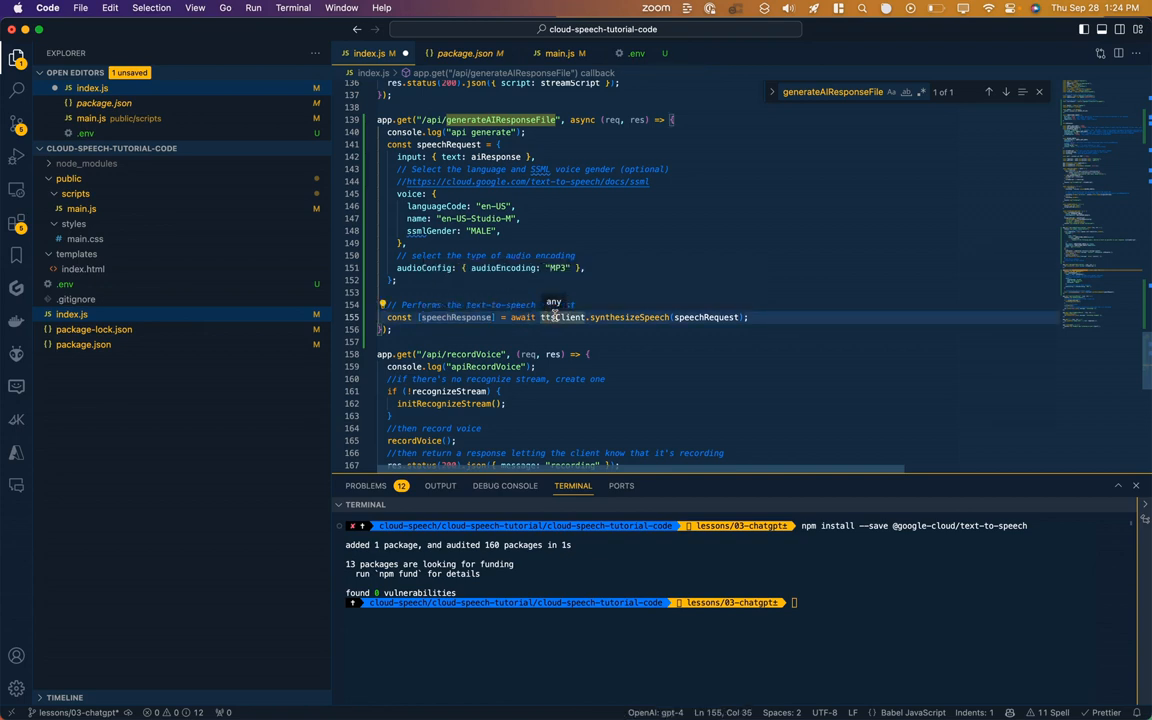
mouse_move(706, 316)
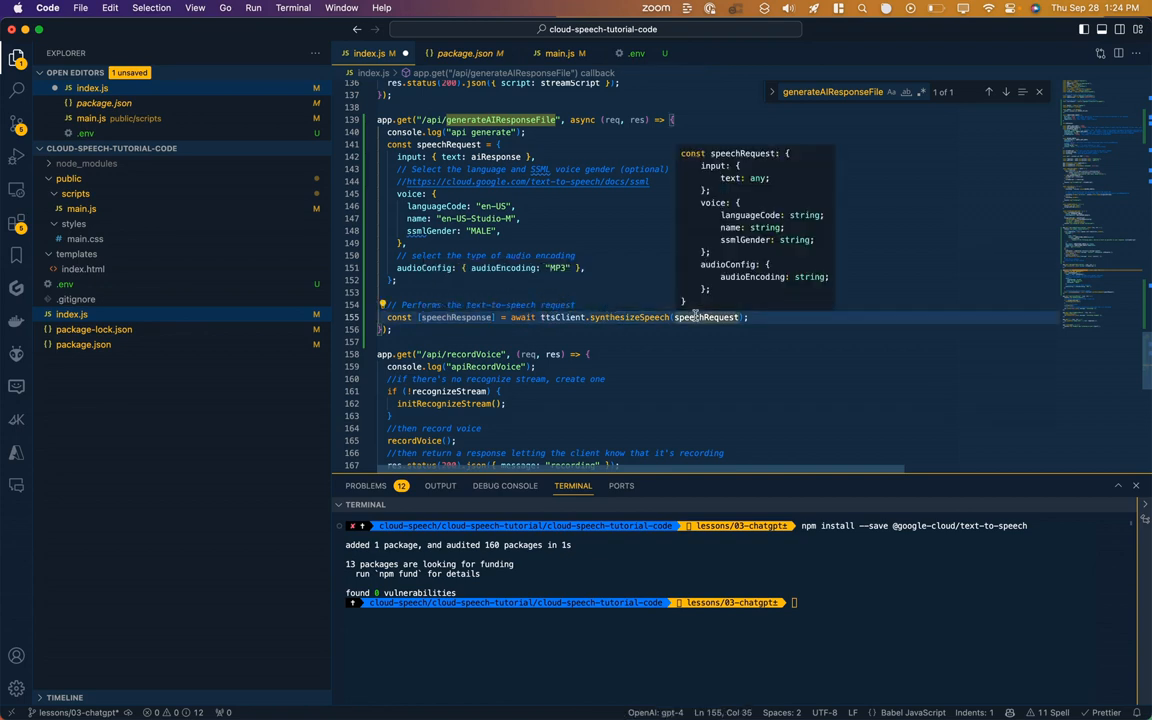
Add the /api/generateAIResponseFile route calling synthesizeSpeech with an en-US Studio MALE voice and MP3 encoding.
double_click(564, 316)
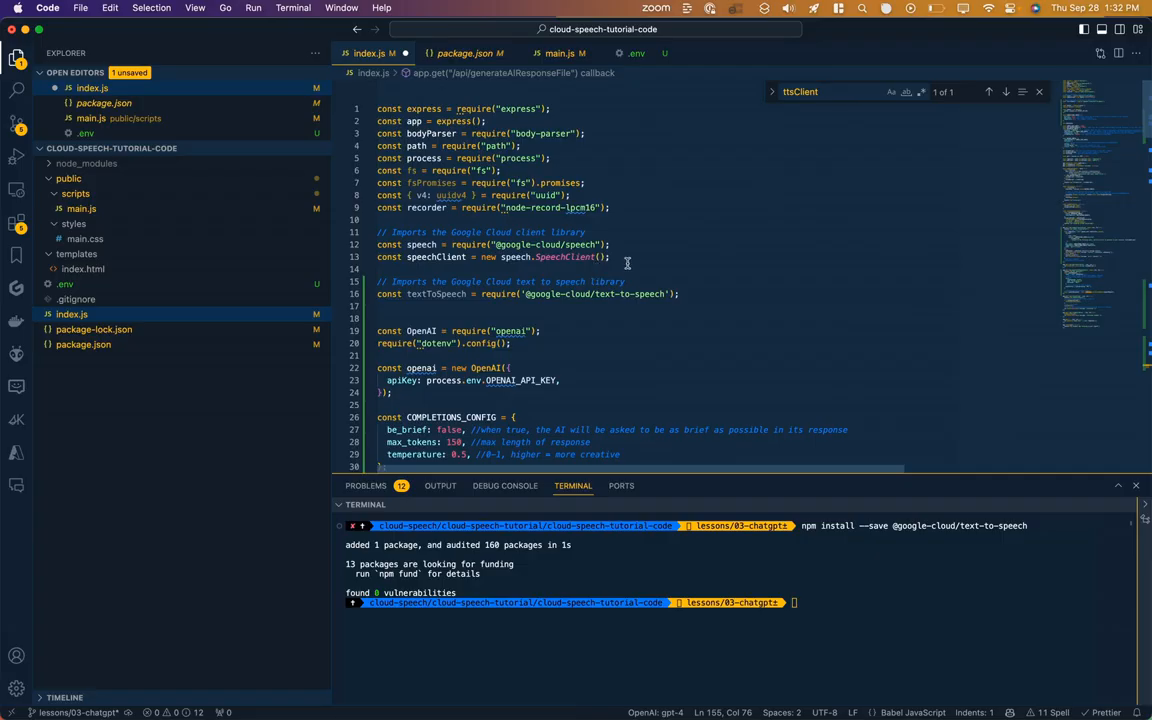
left_click(564, 306)
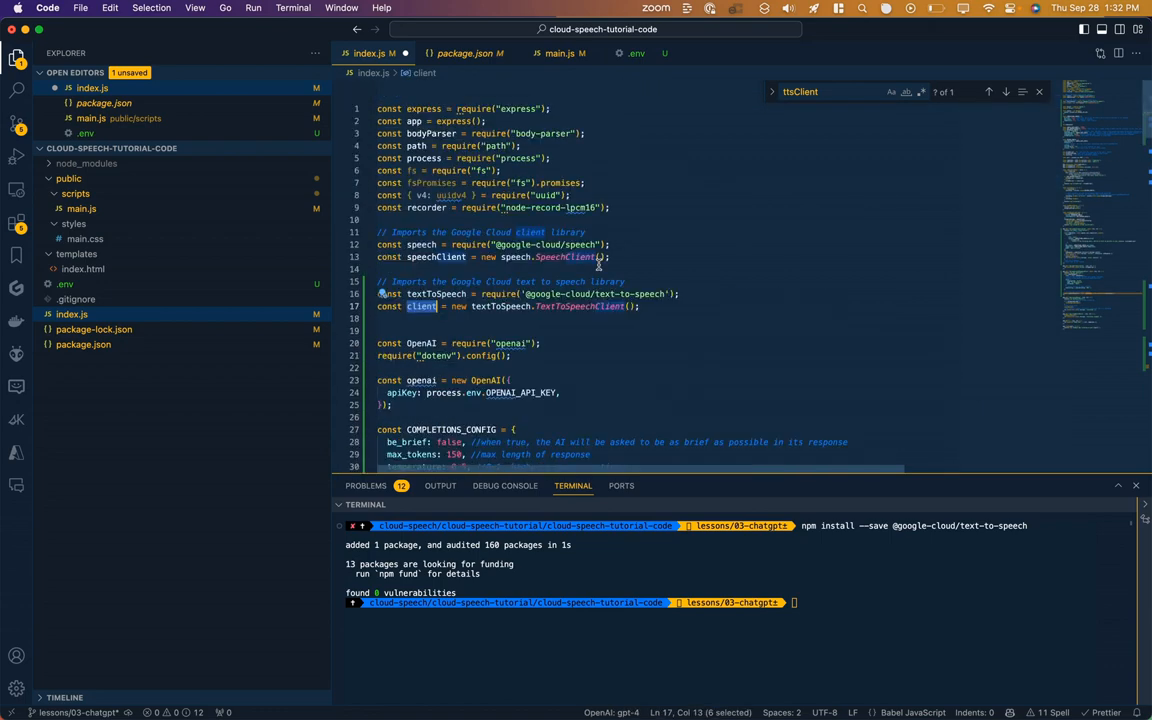
left_click(988, 92)
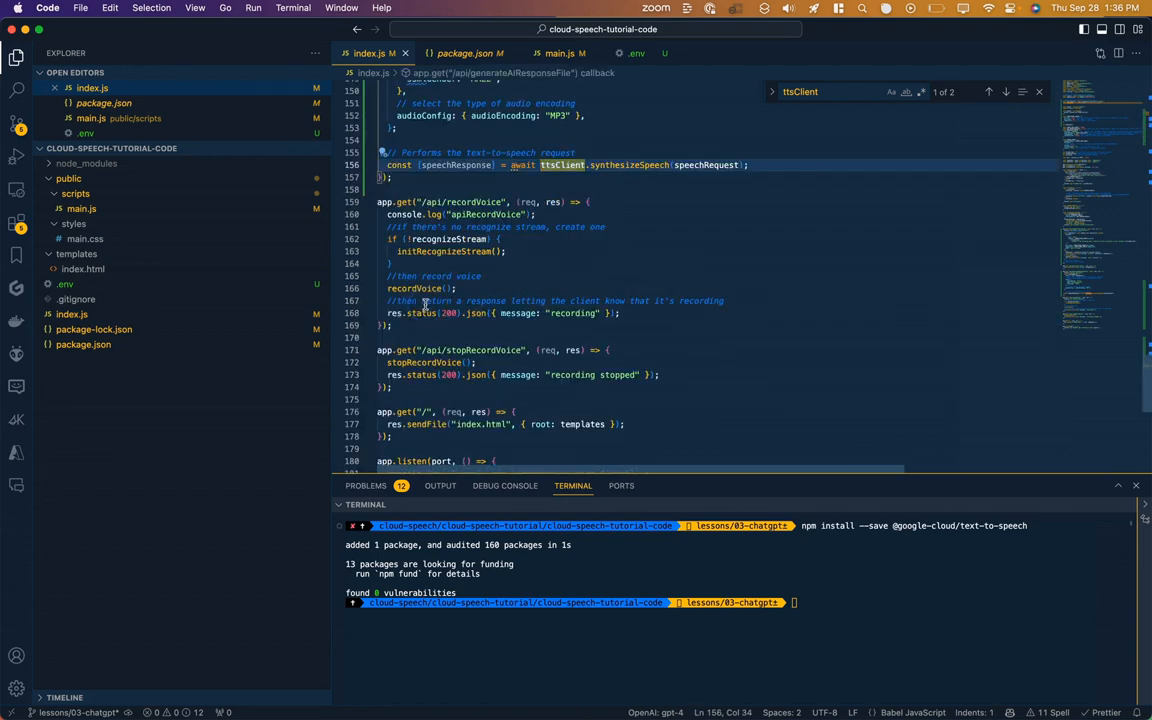
left_click(748, 164)
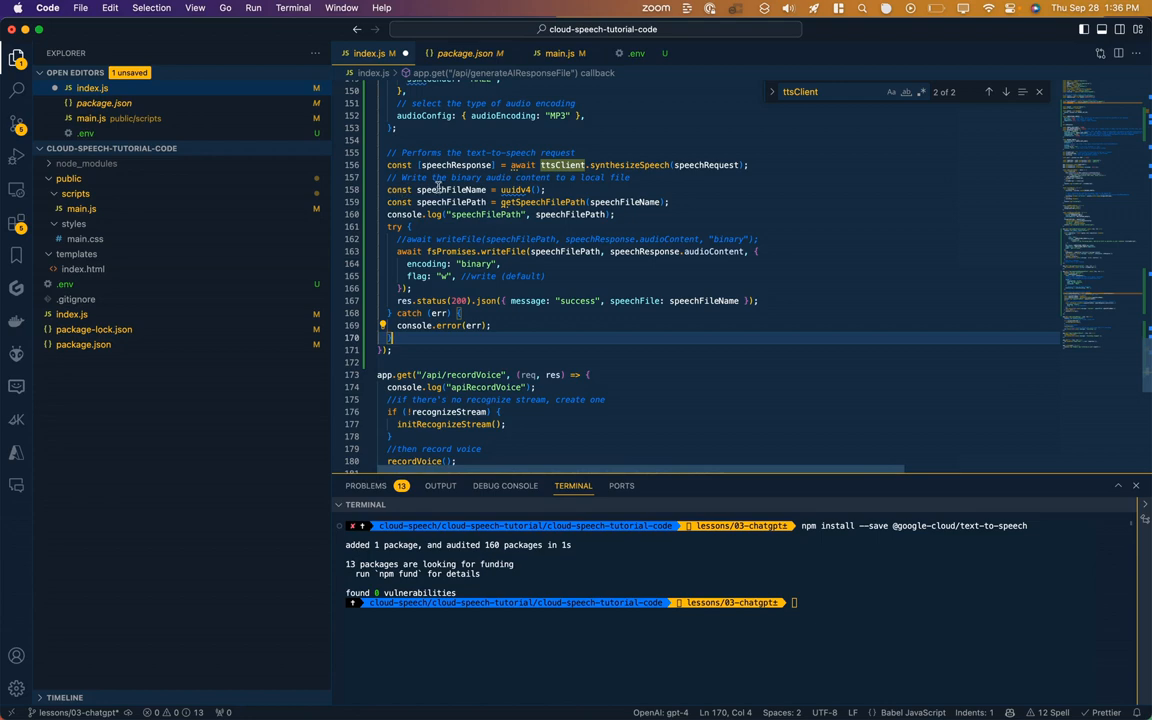
Require uuid v4, write the audio to a uniquely named binary file in try/catch, and respond 200 with the speechFile name.
double_click(452, 188)
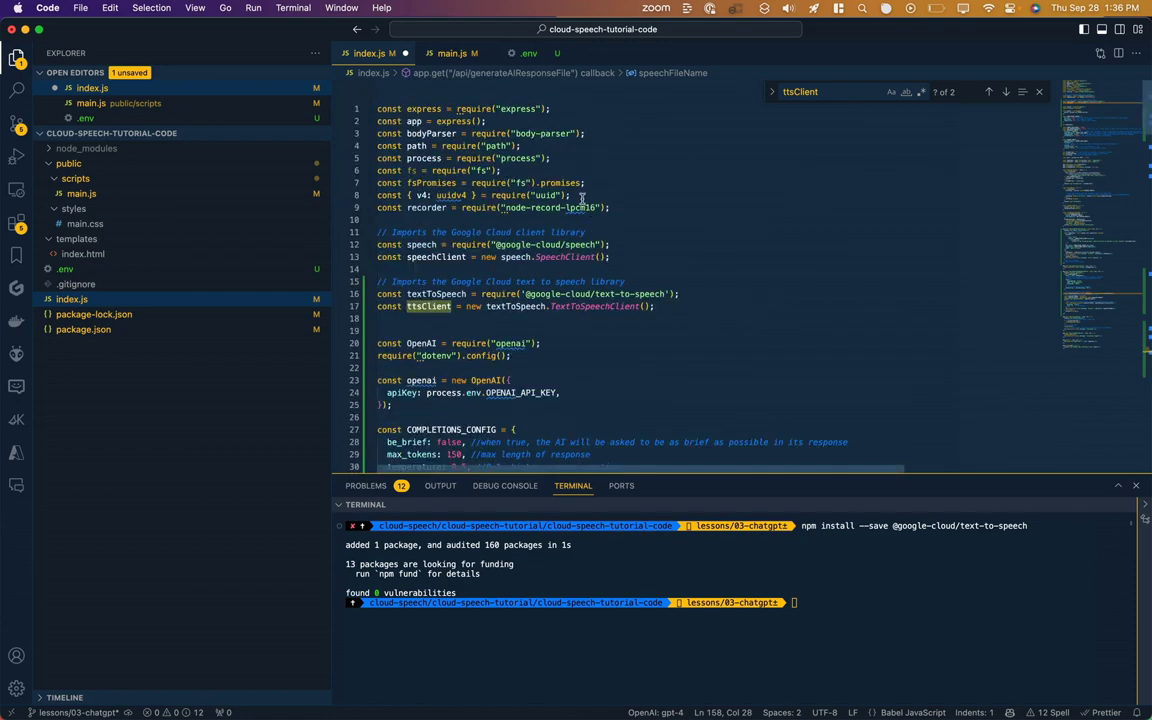
mouse_move(508, 196)
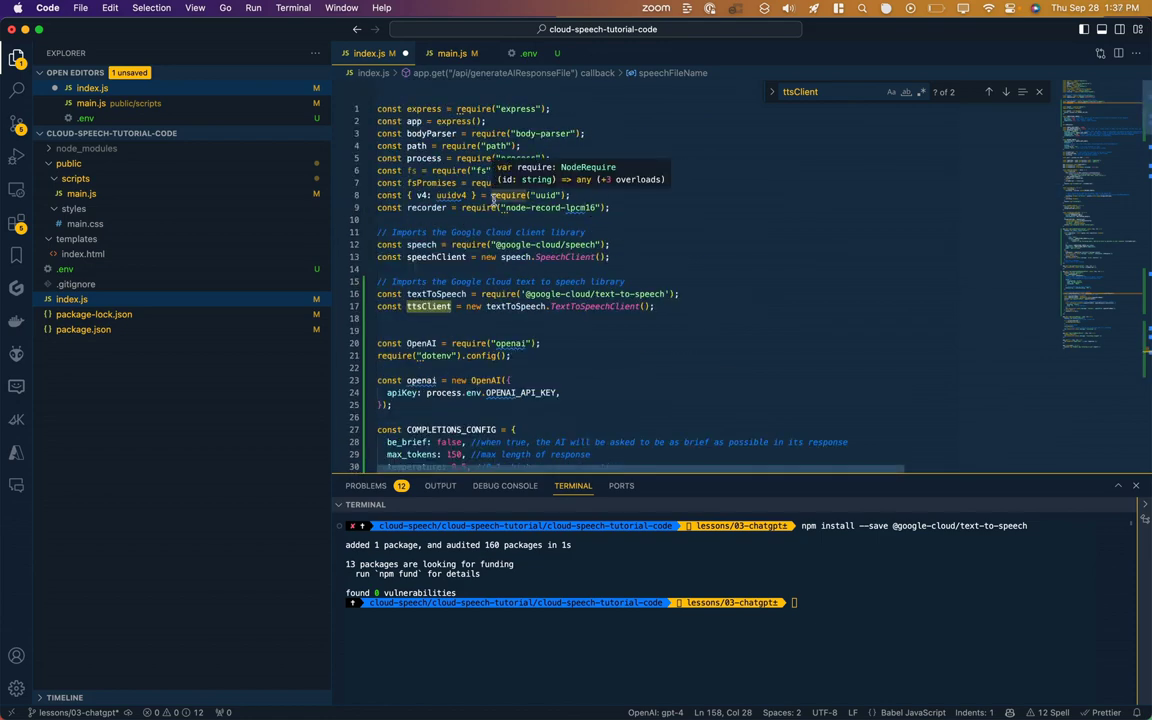
scroll("down", 3)
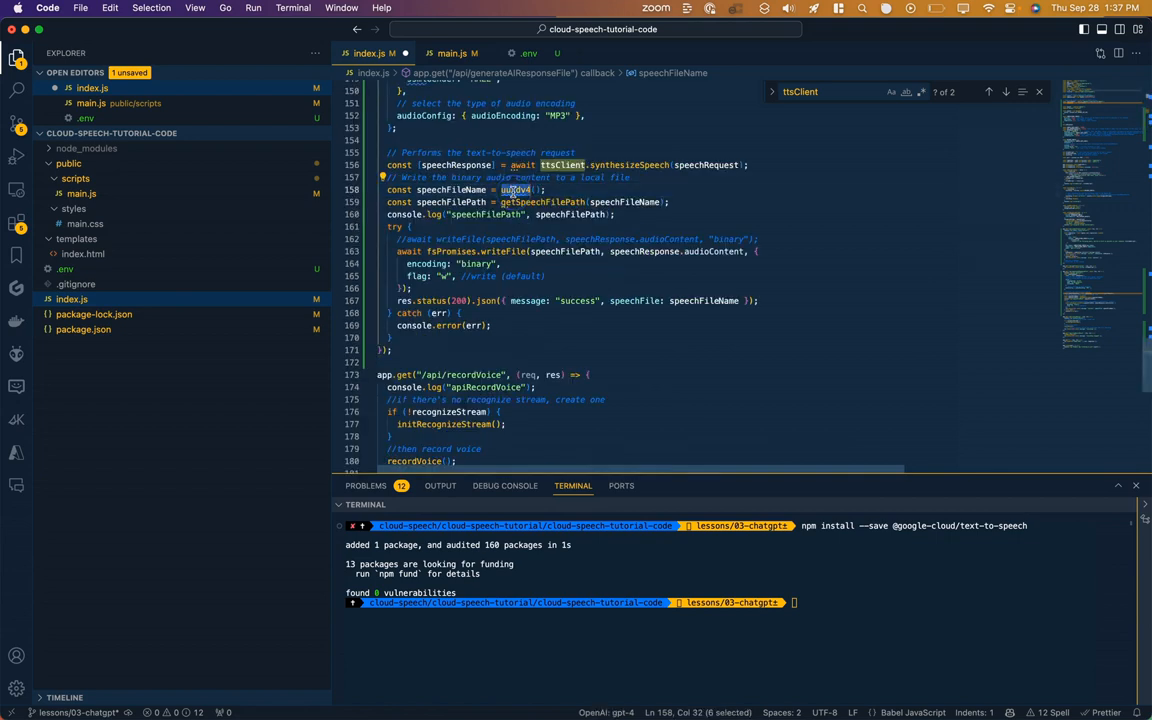
mouse_move(516, 188)
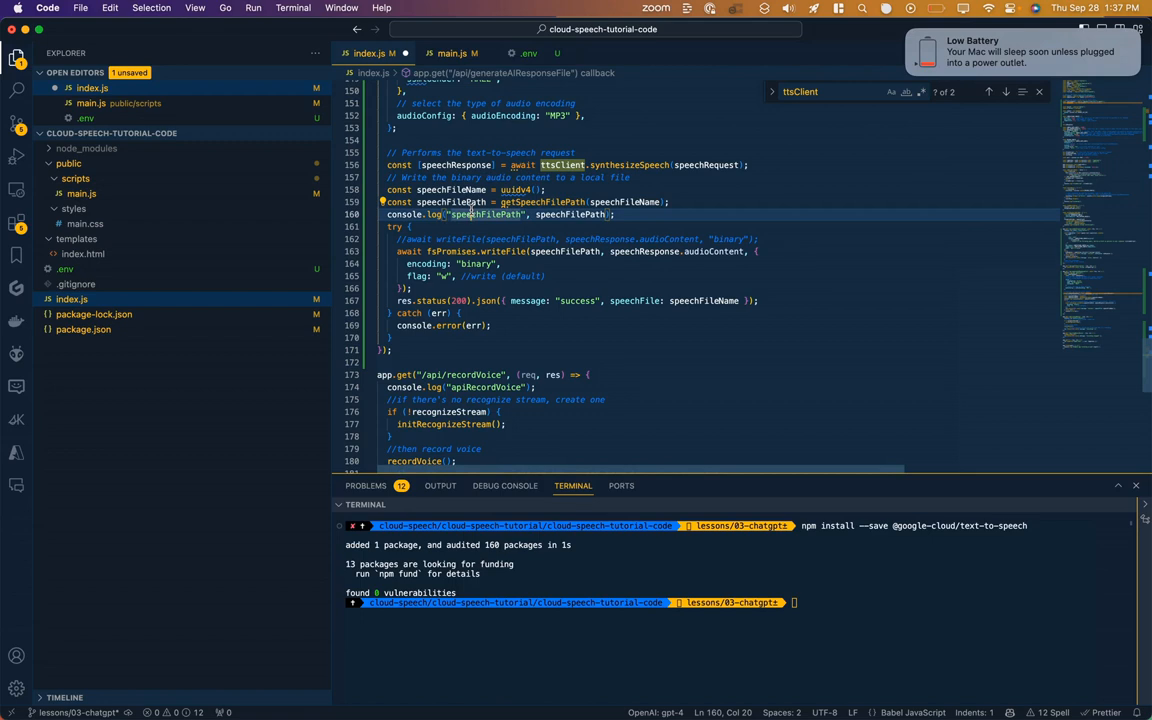
mouse_move(516, 202)
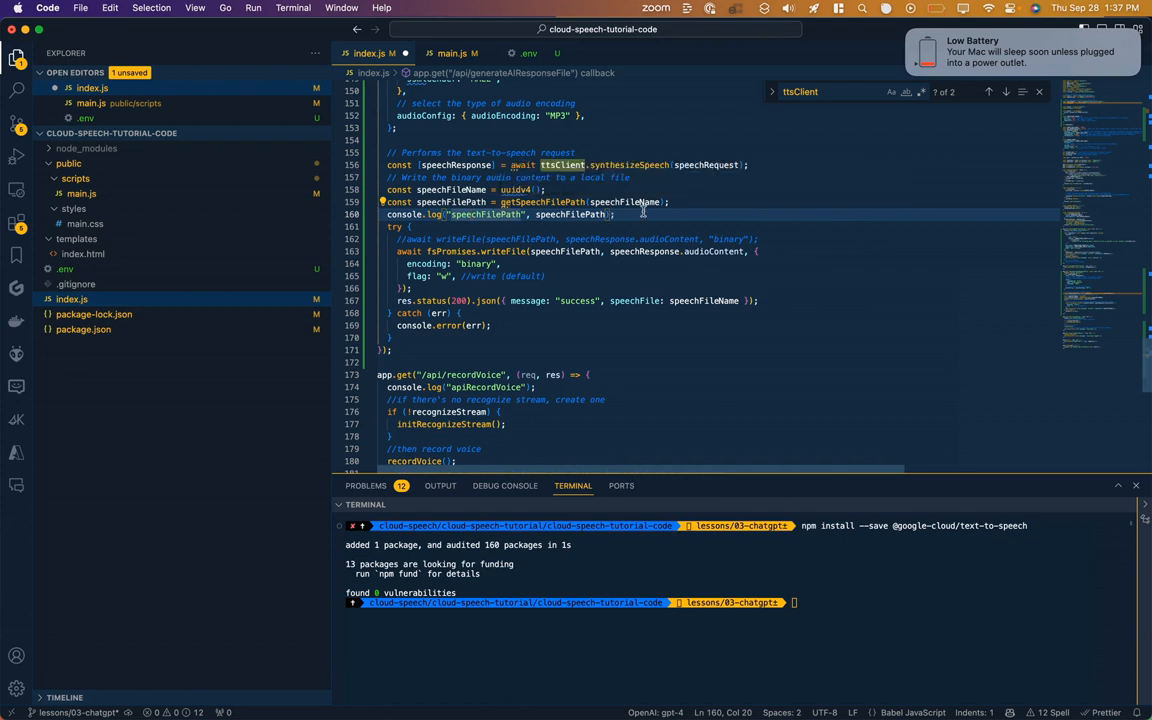
mouse_move(542, 202)
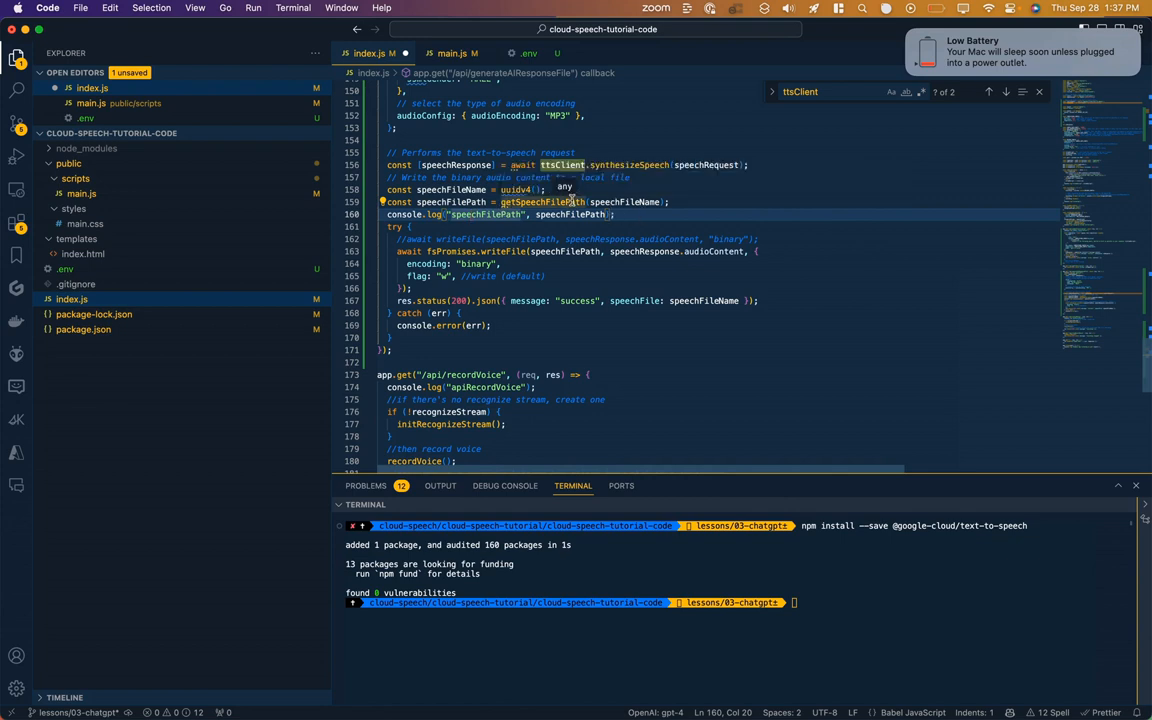
left_click(620, 214)
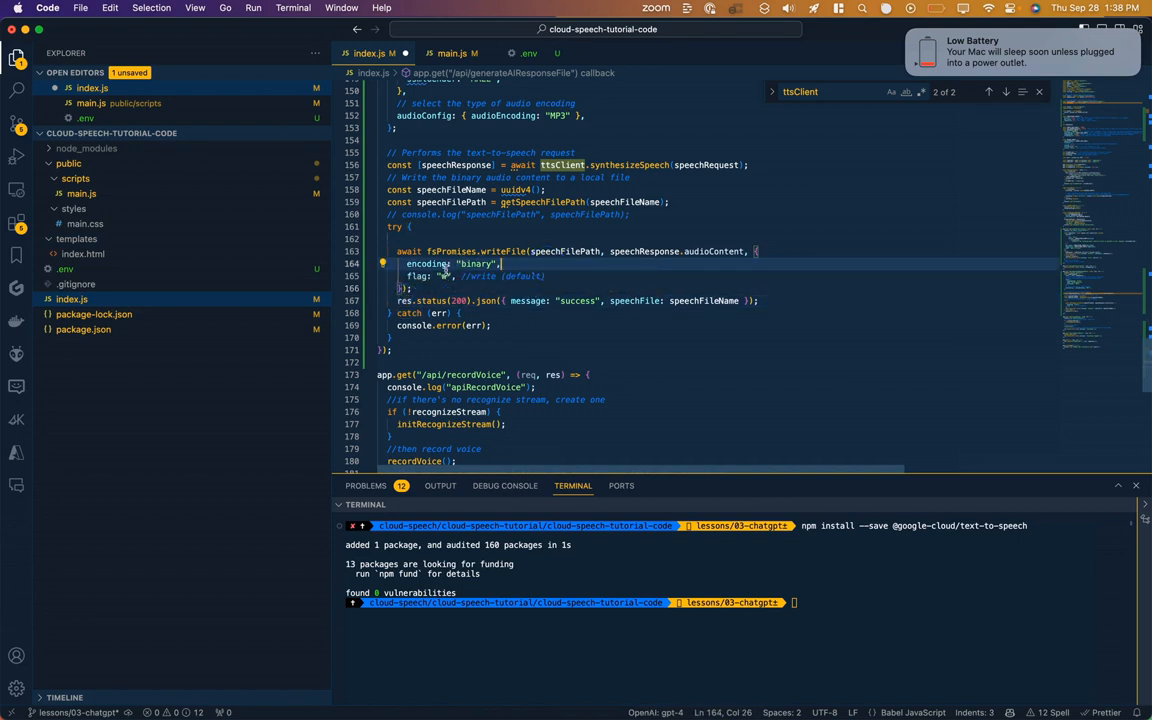
mouse_move(404, 300)
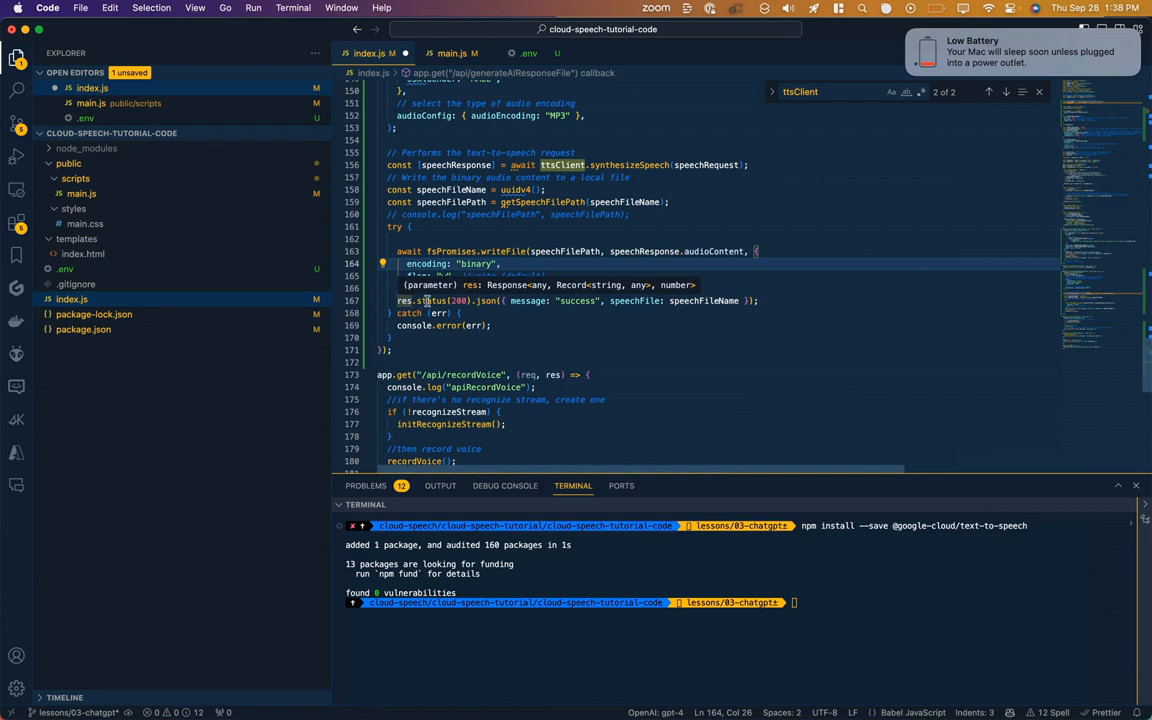
mouse_move(404, 300)
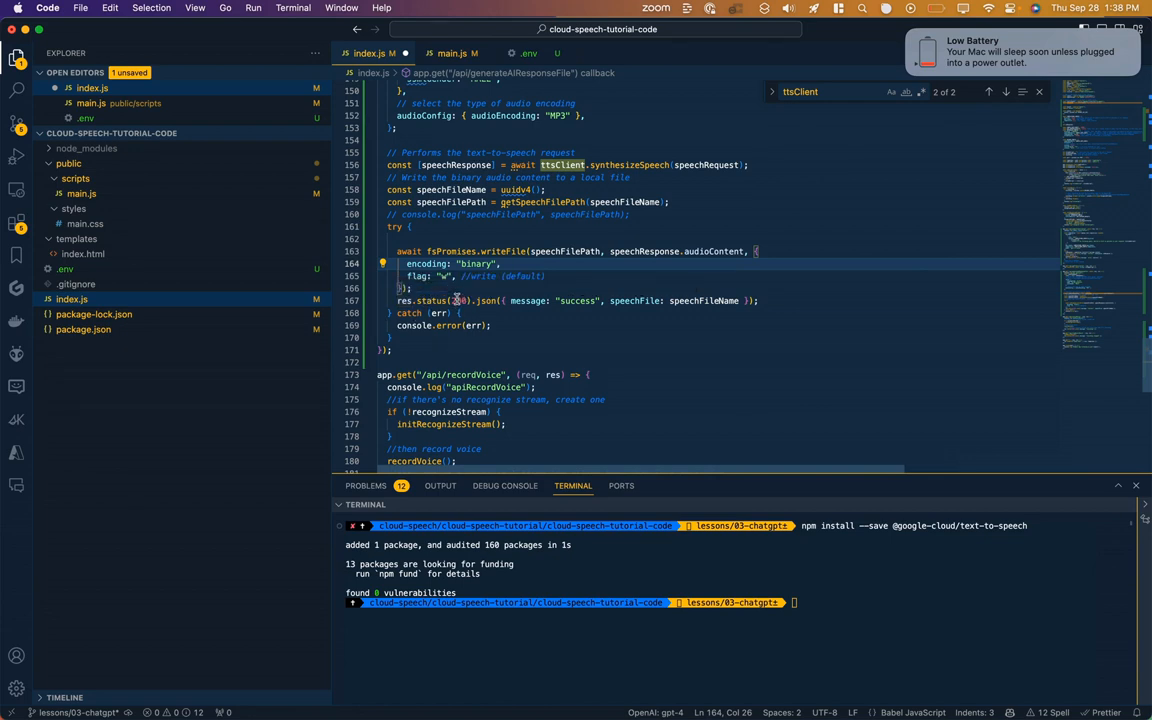
mouse_move(704, 300)
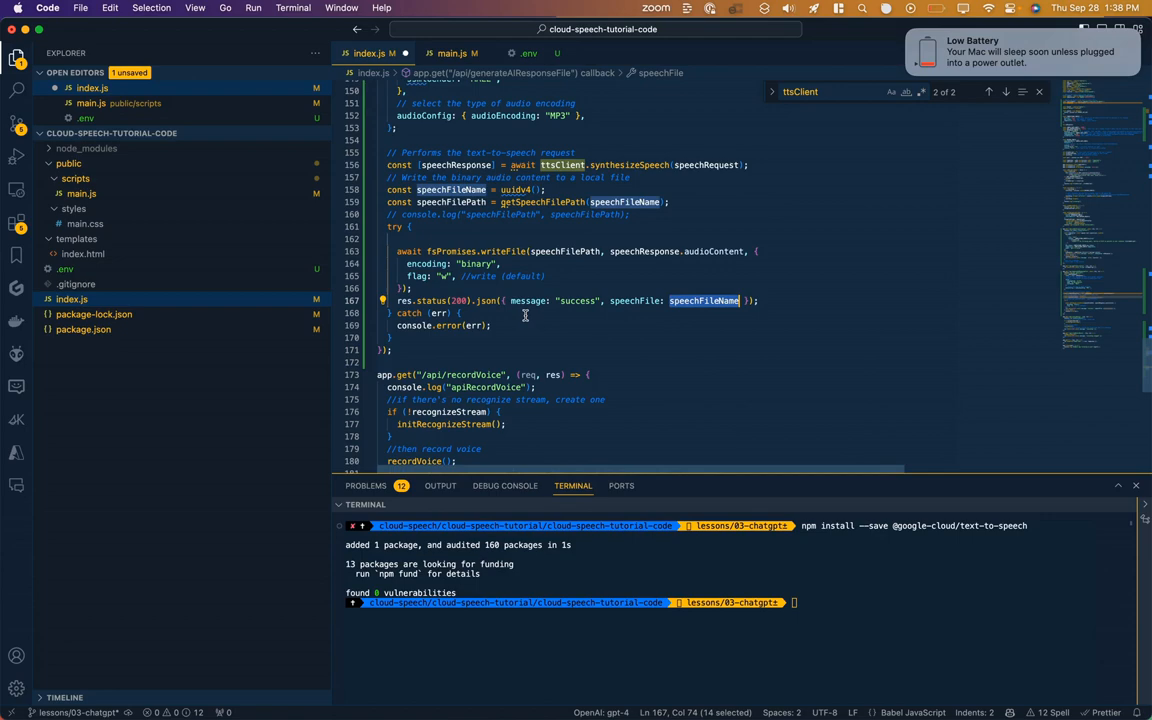
left_click(448, 52)
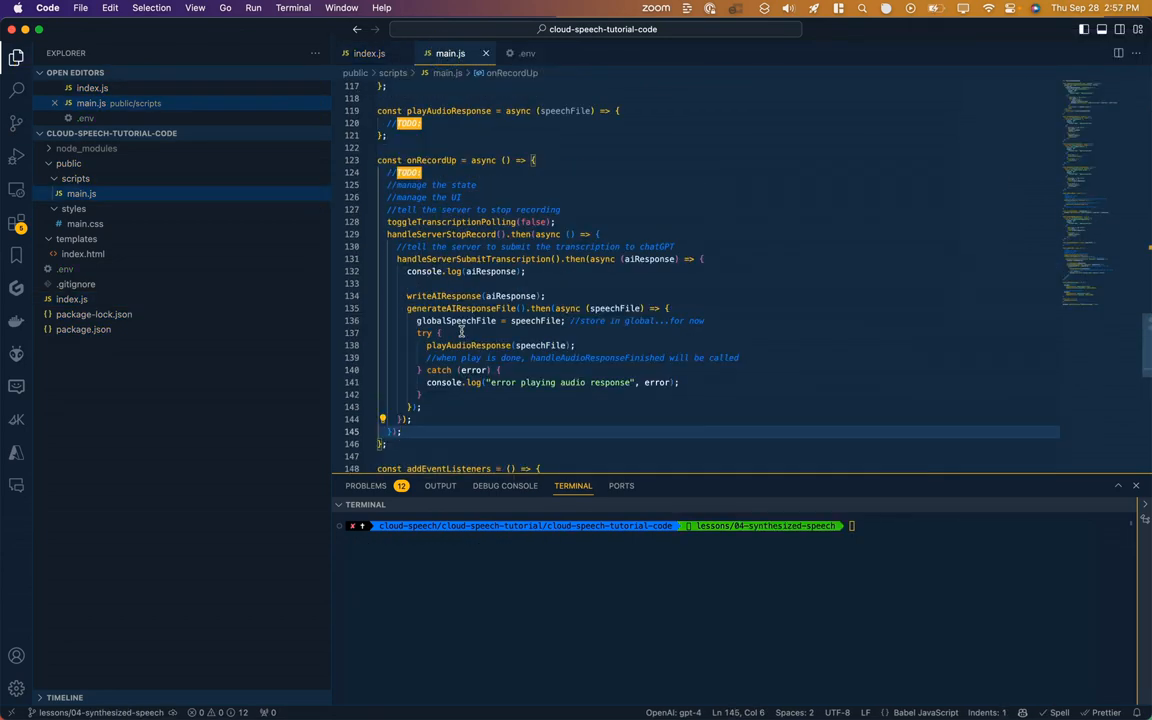
Store the resolved speech file in globalSpeechFile inside onRecordUp.
double_click(460, 308)
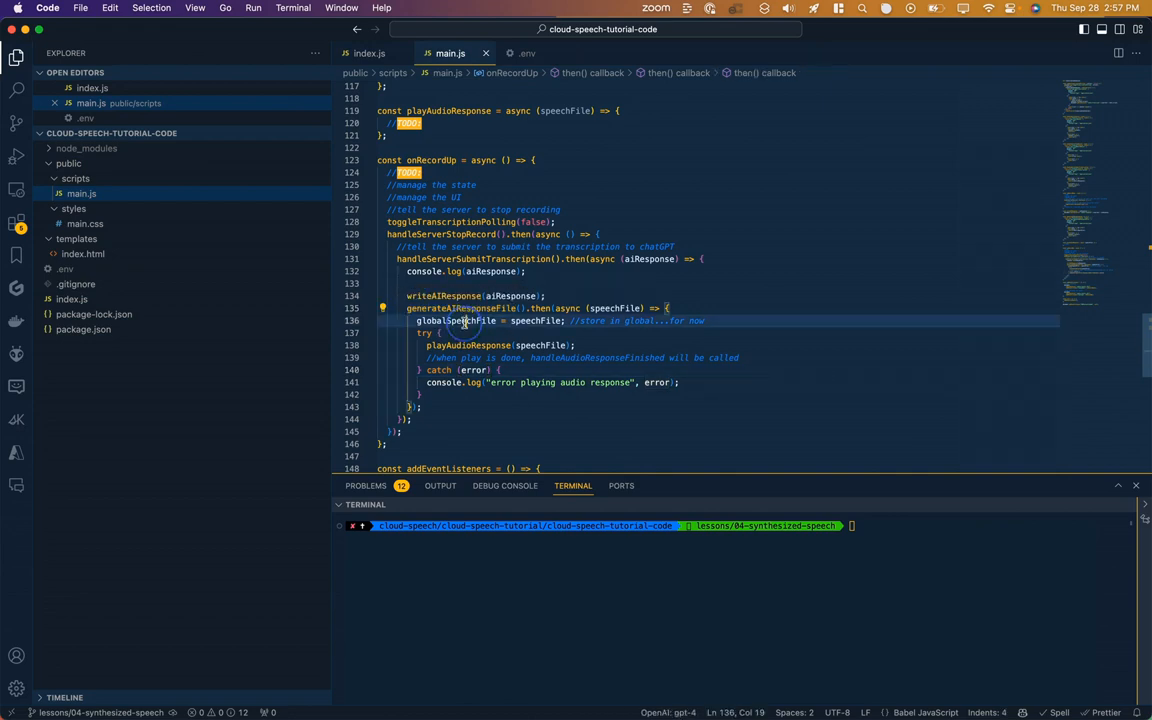
double_click(456, 320)
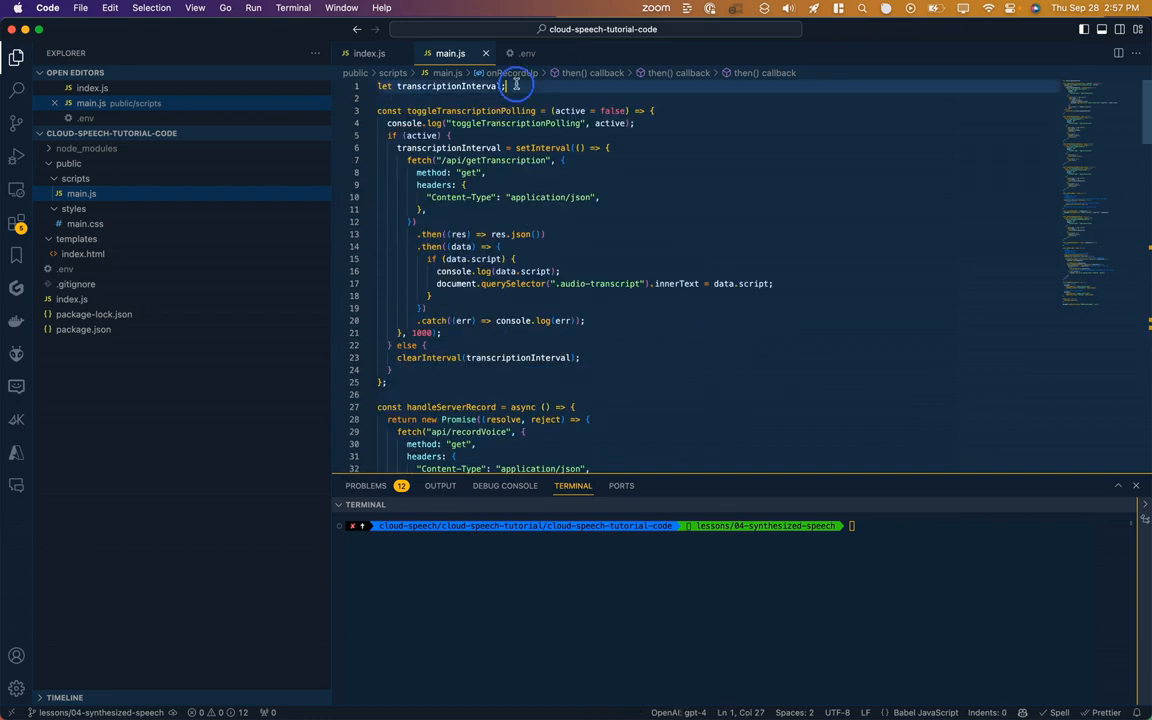
type("le")
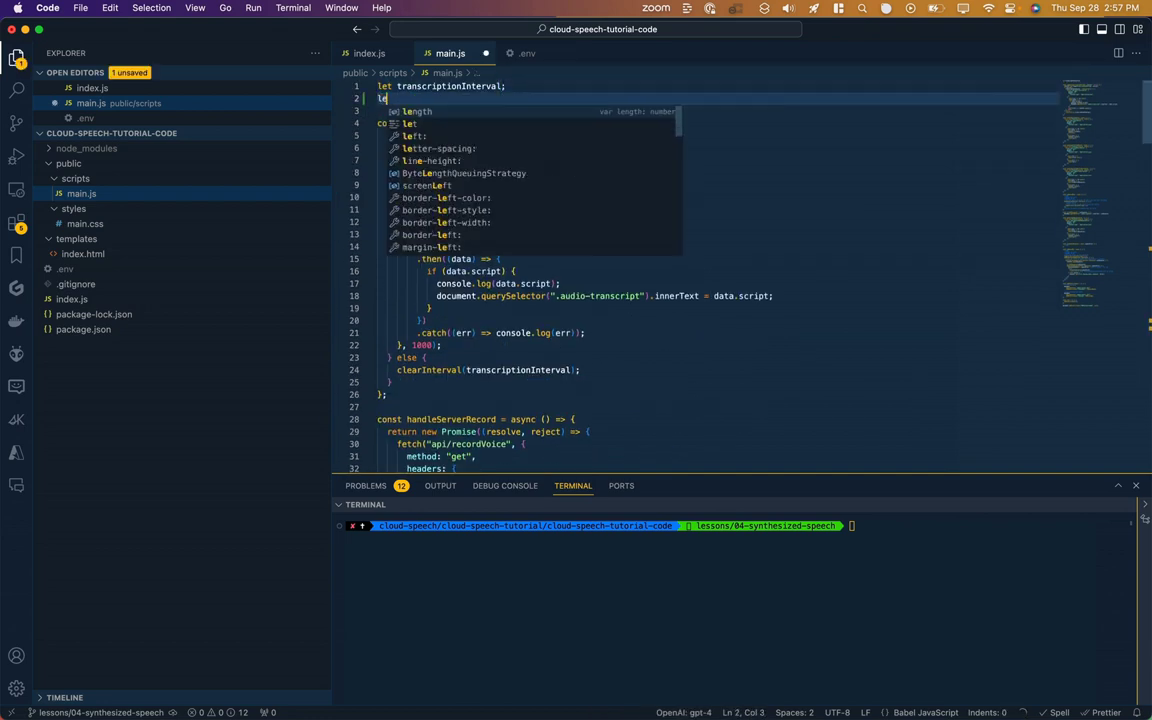
type("globalSpeechFile")
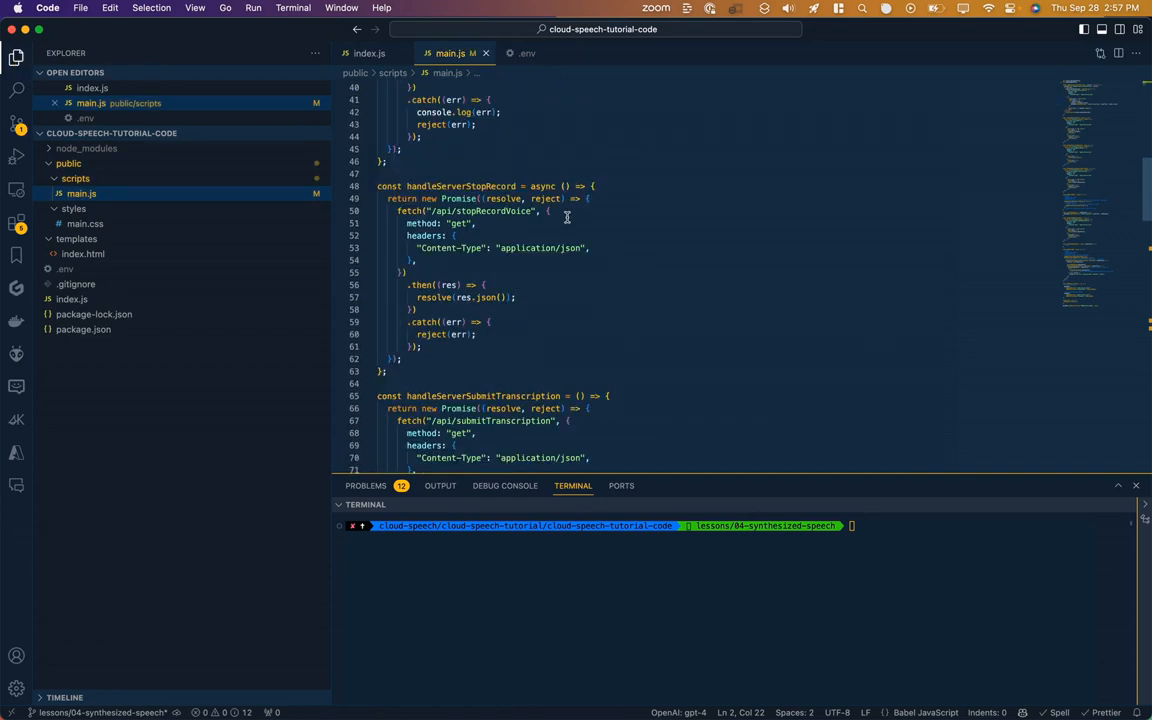
scroll("down", 3)
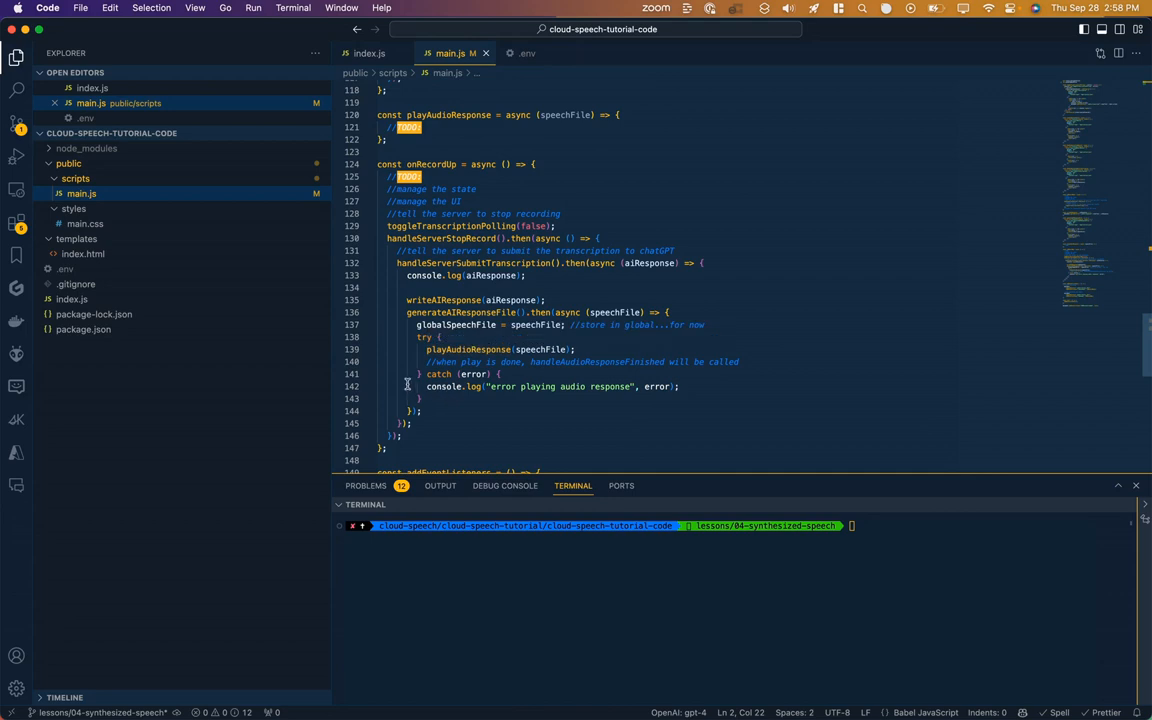
Fill playAudioResponse to set the audio player's src, add an 'ended' listener and play, checking the player's class in index.html.
left_click(408, 114)
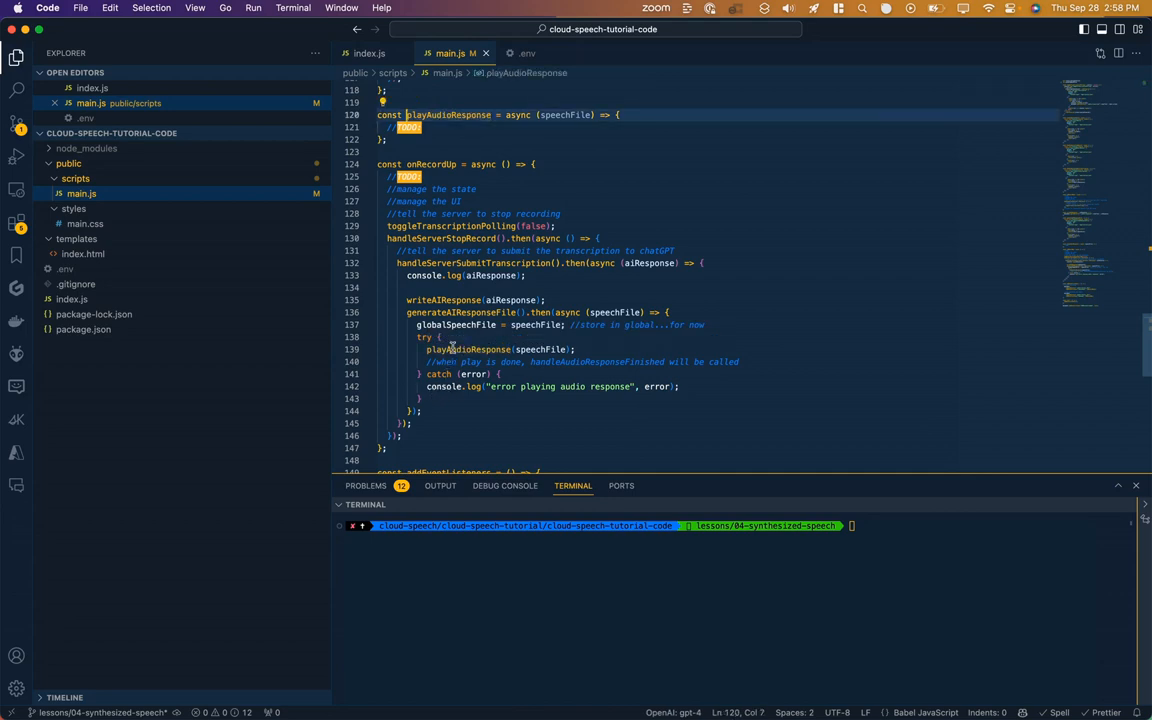
left_click(456, 122)
type("const audioPlayer = document.querySelector(\".audio-response__player\");")
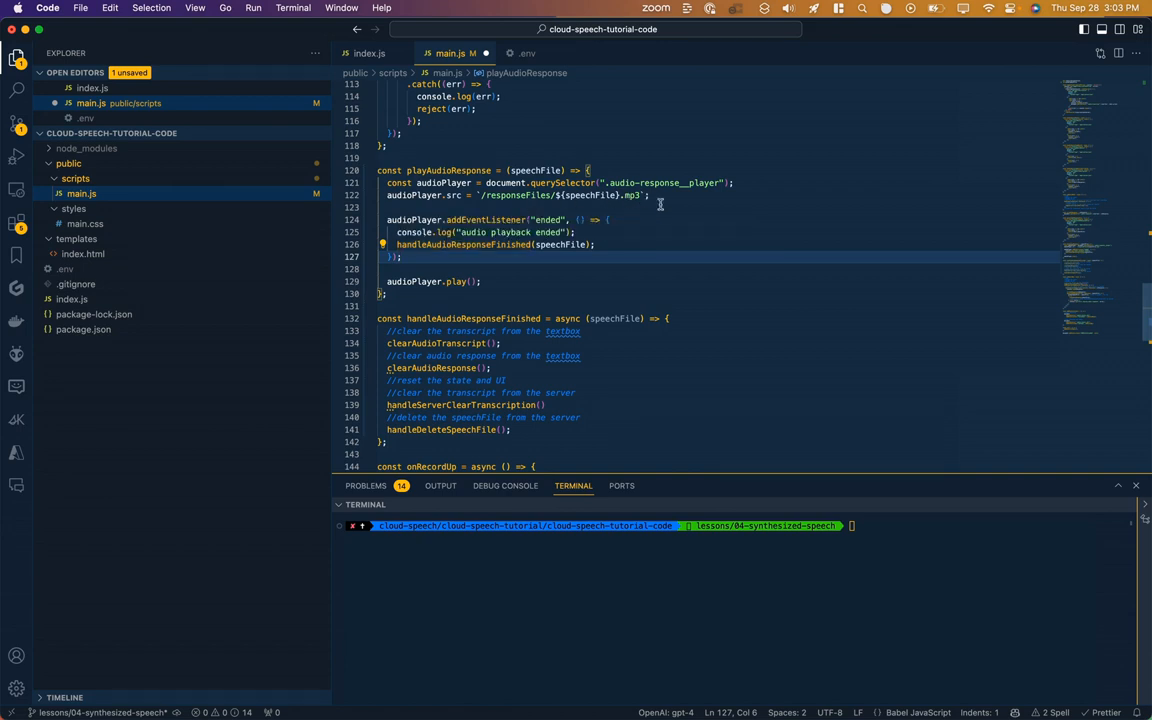
double_click(444, 182)
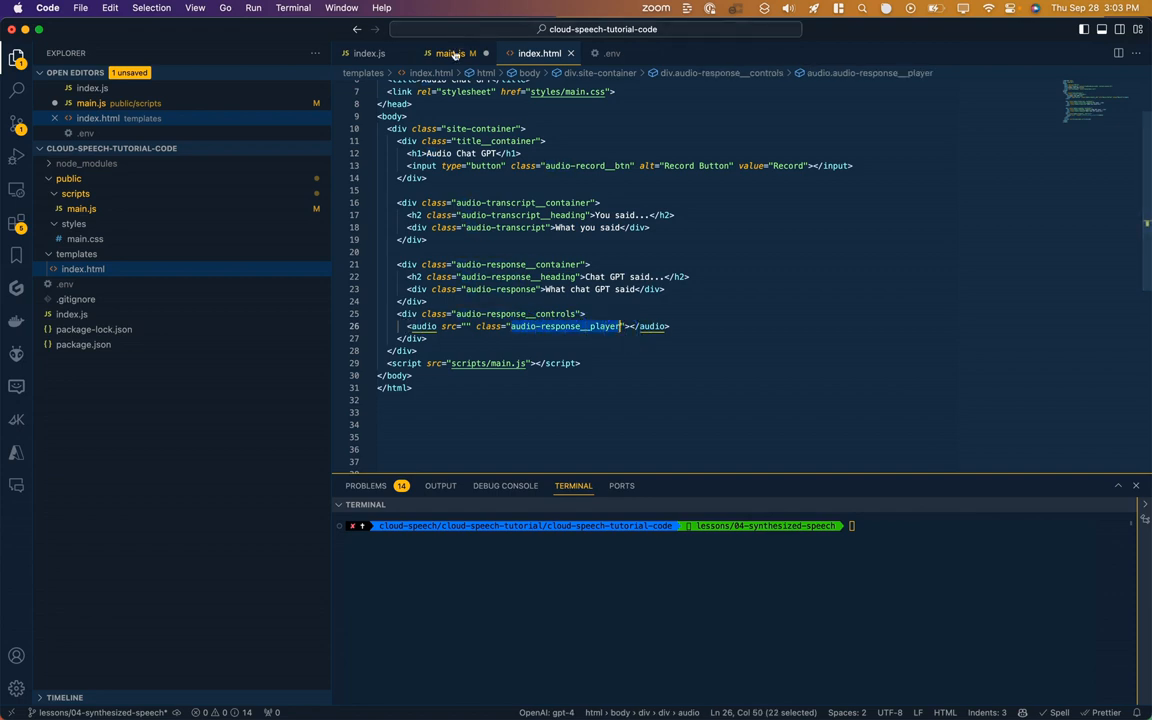
Create a responseFiles folder inside public and review how playAudioResponse loads the speechFile.
left_click(448, 52)
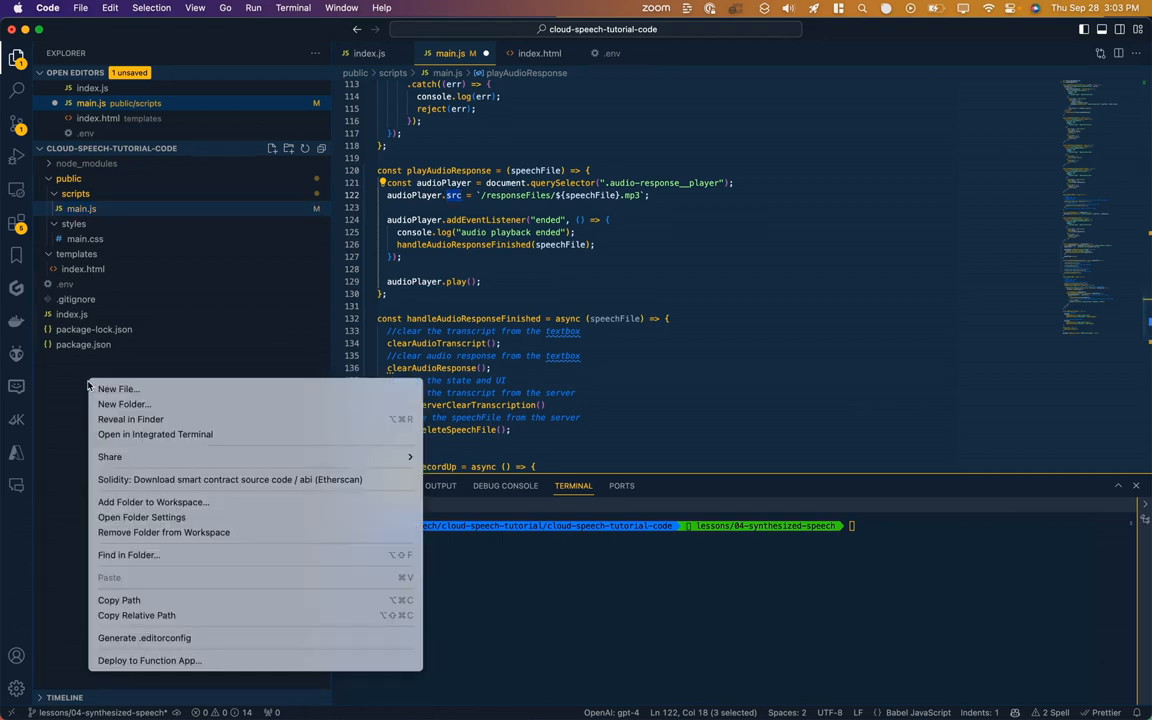
left_click(124, 404)
type("responseFiles")
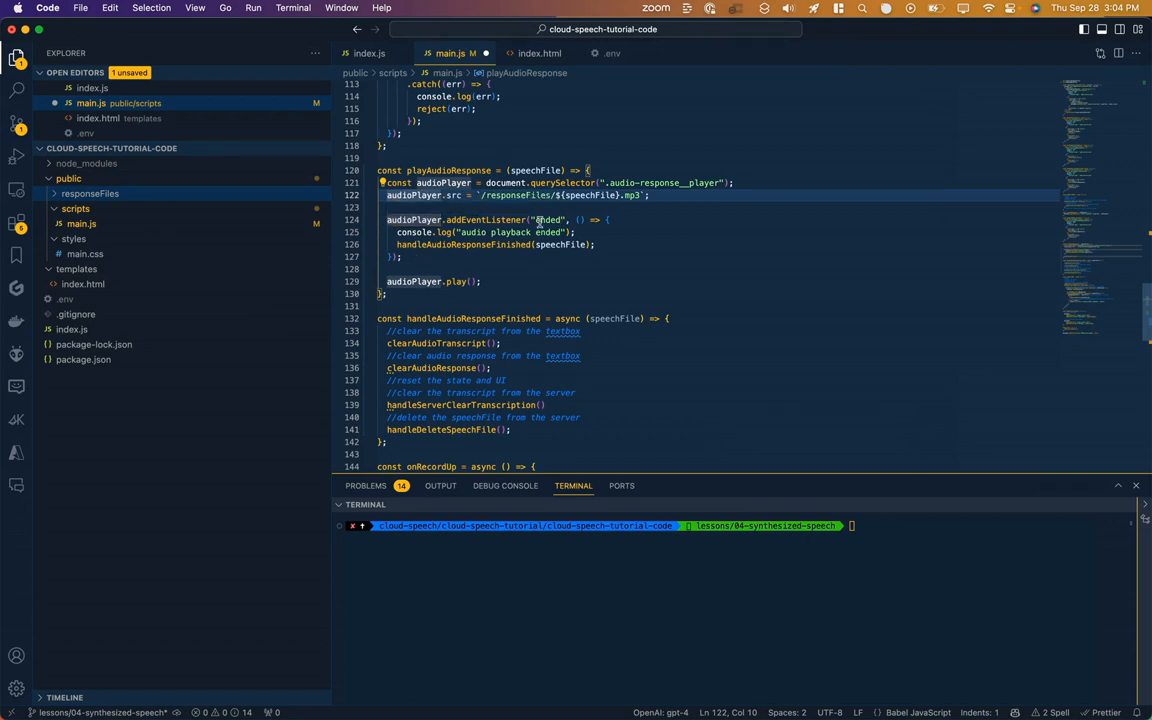
double_click(462, 244)
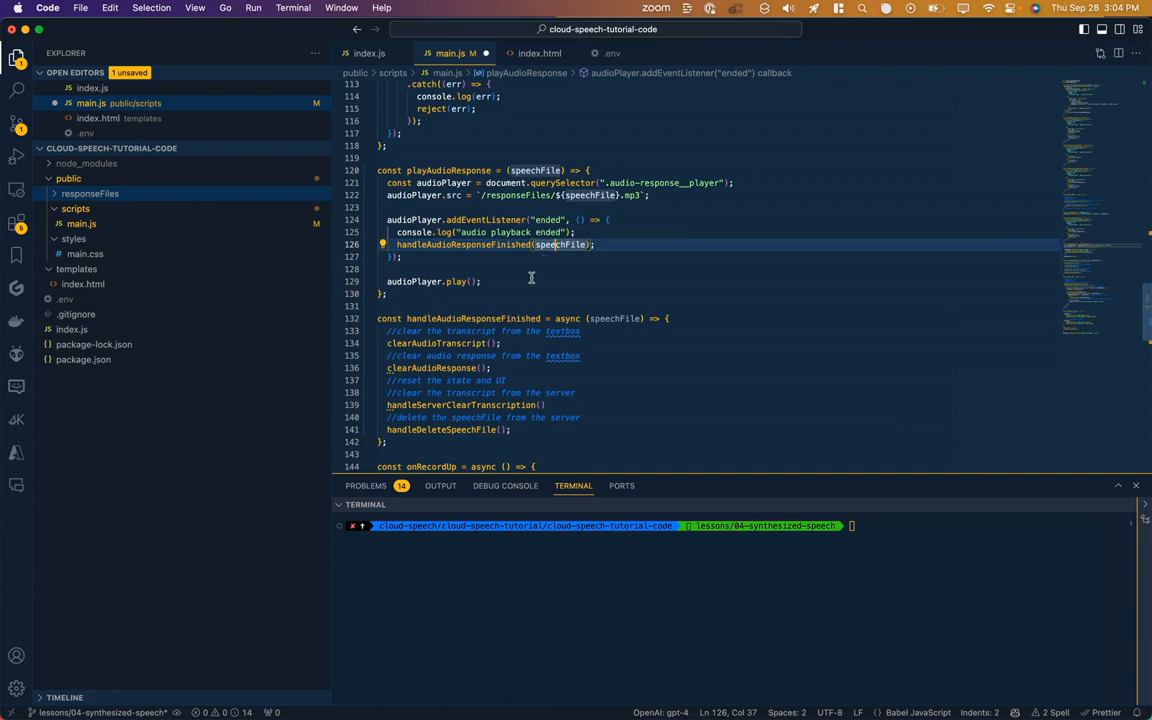
double_click(470, 318)
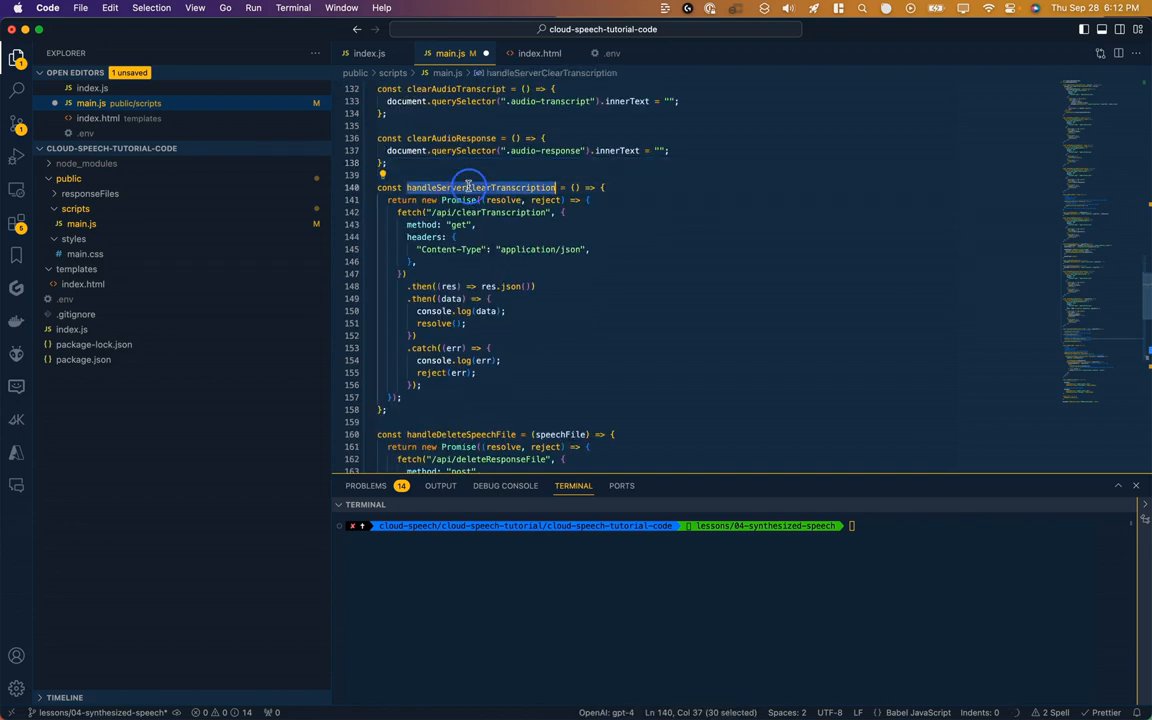
mouse_move(468, 188)
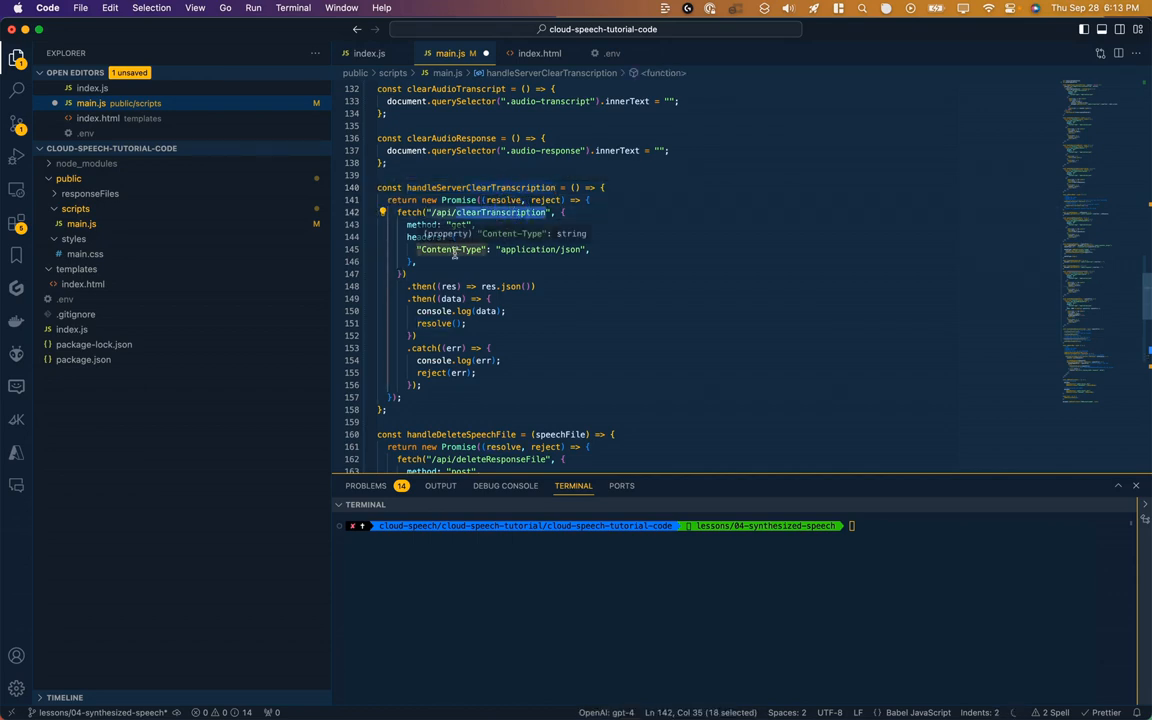
Log the server reply with console.log(data) in handleDeleteSpeechFile's then callback, then move to index.js.
scroll("down", 3)
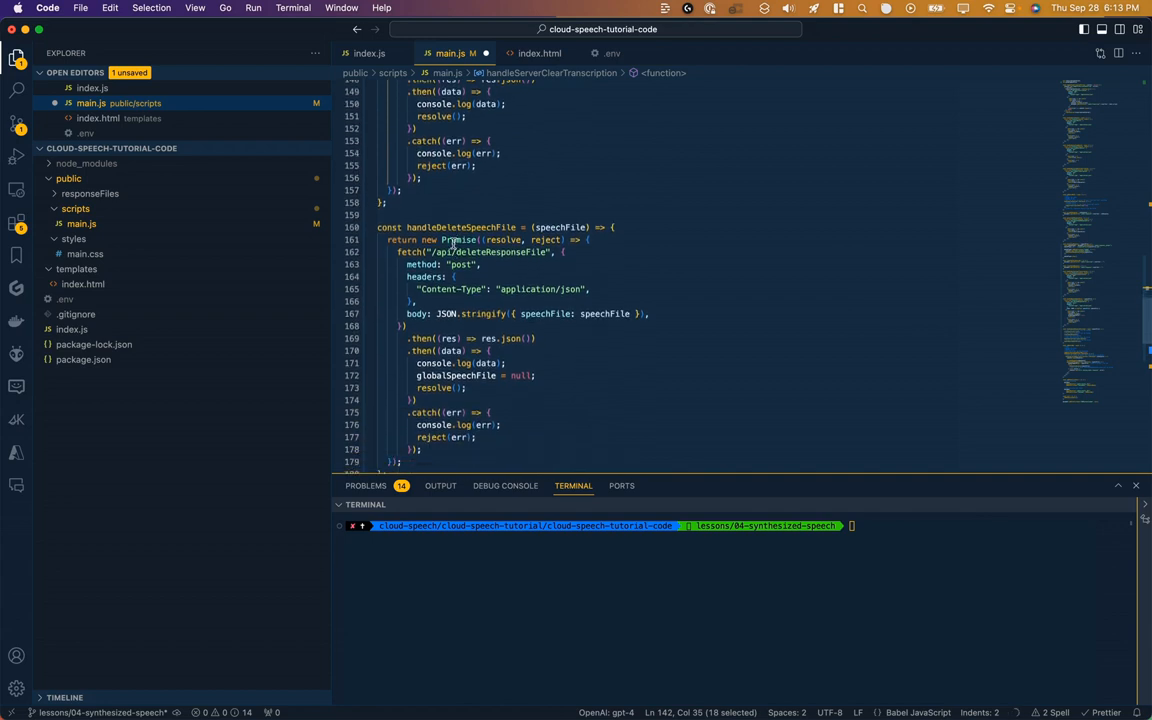
double_click(460, 228)
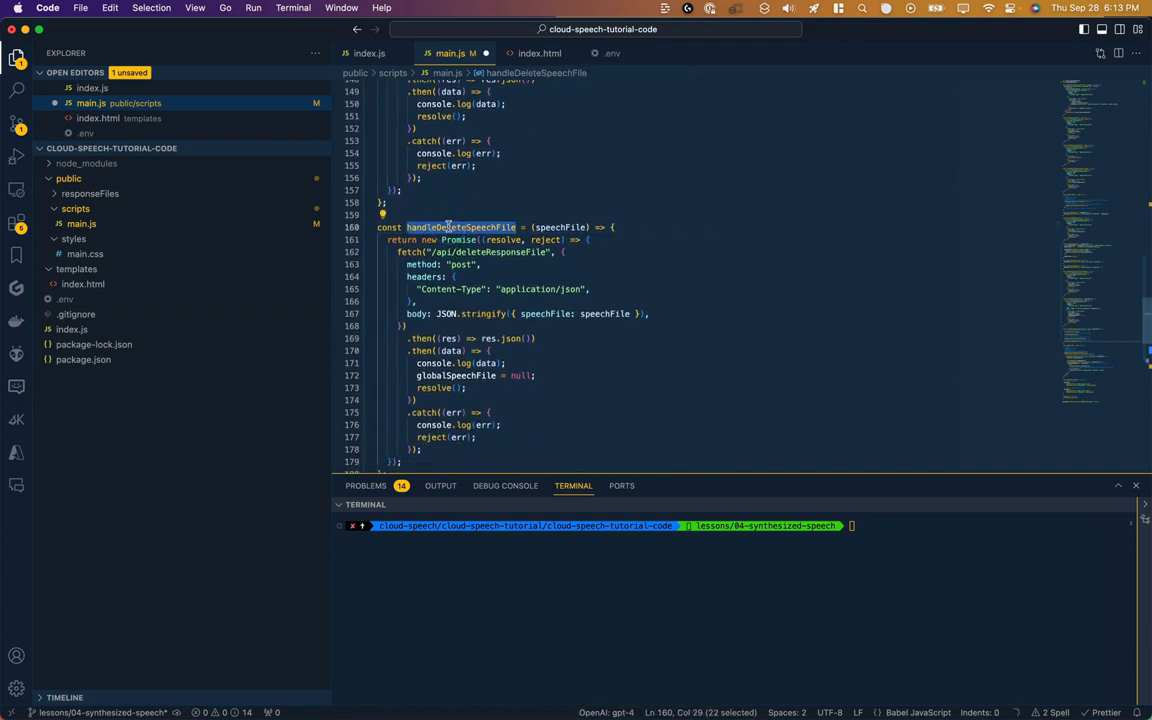
left_click(440, 276)
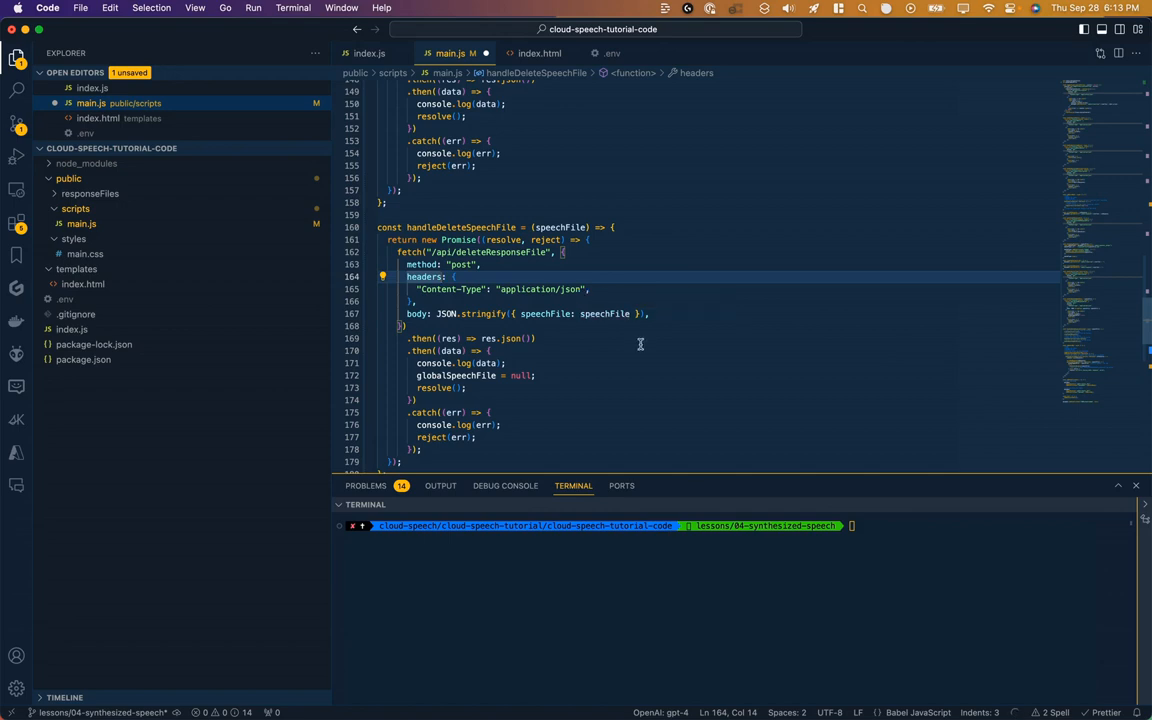
double_click(444, 312)
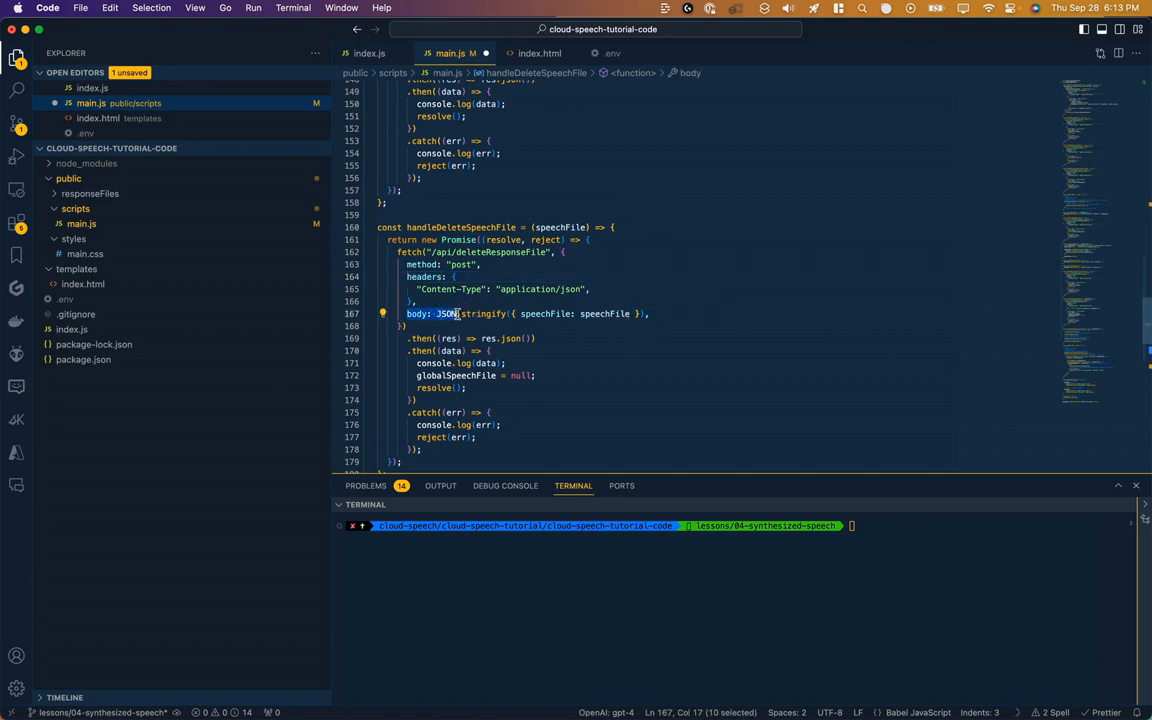
mouse_move(456, 240)
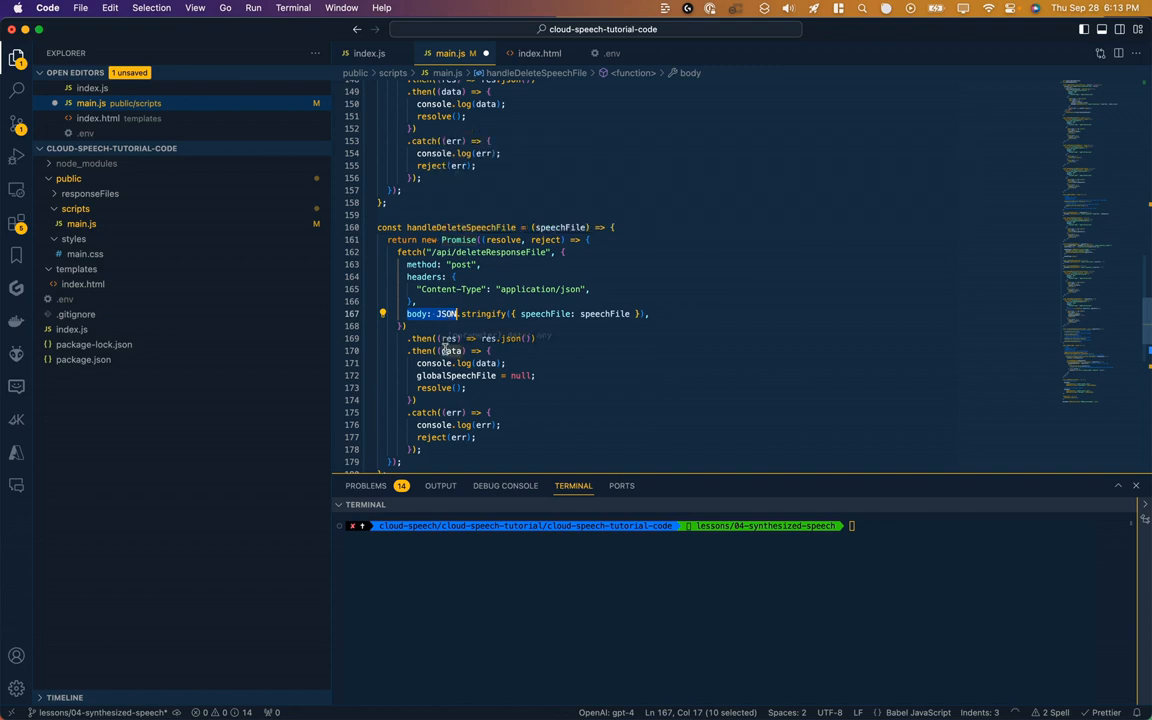
mouse_move(434, 364)
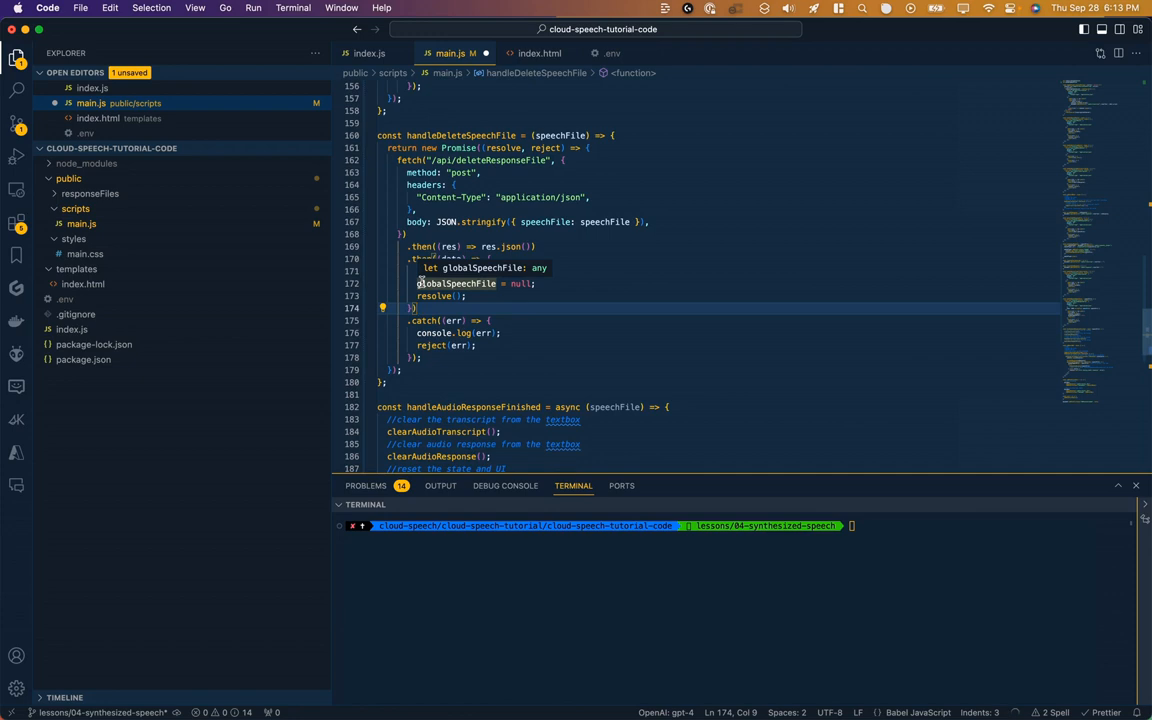
type("console.log(data);")
type("handleDeleteSpeechFile();")
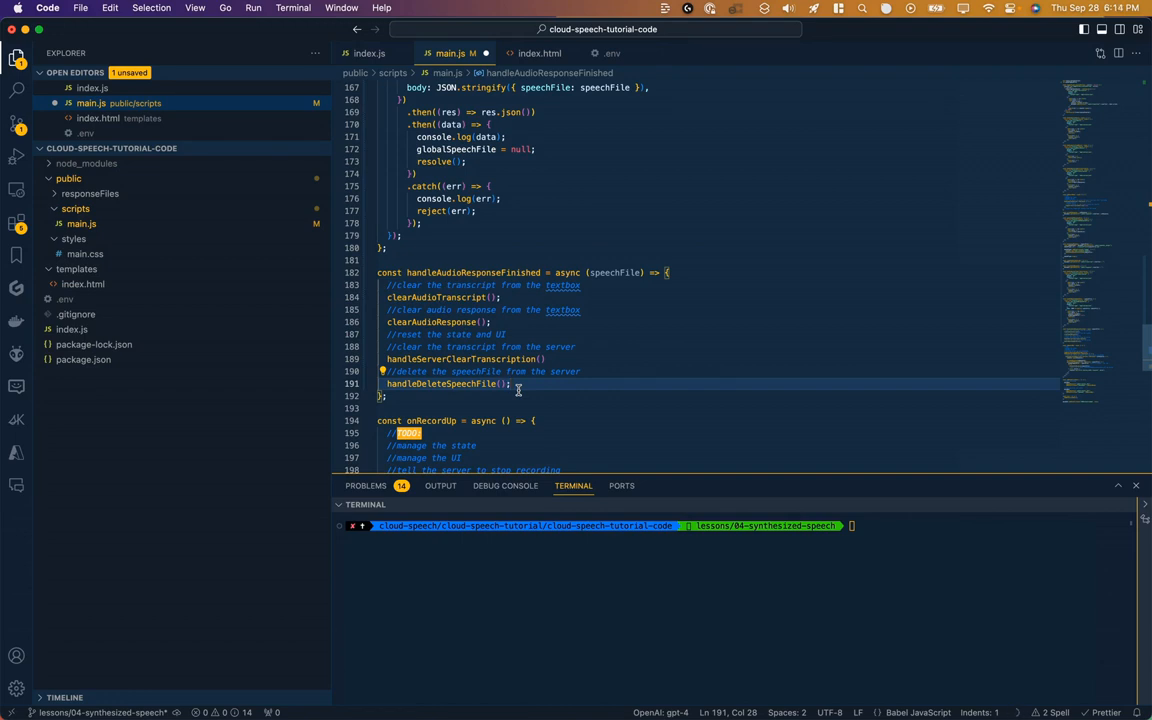
left_click(368, 52)
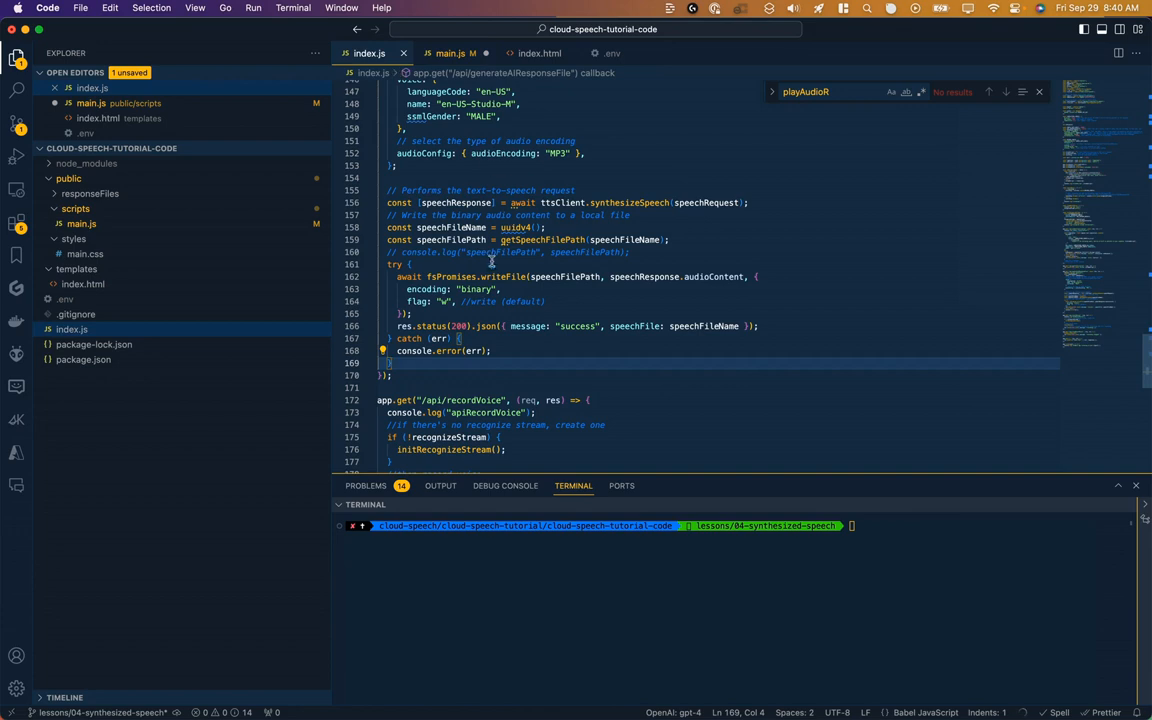
Review the clearTranscription route and its clearRecognizeStream and clearRecording helpers in index.js.
scroll("up", 3)
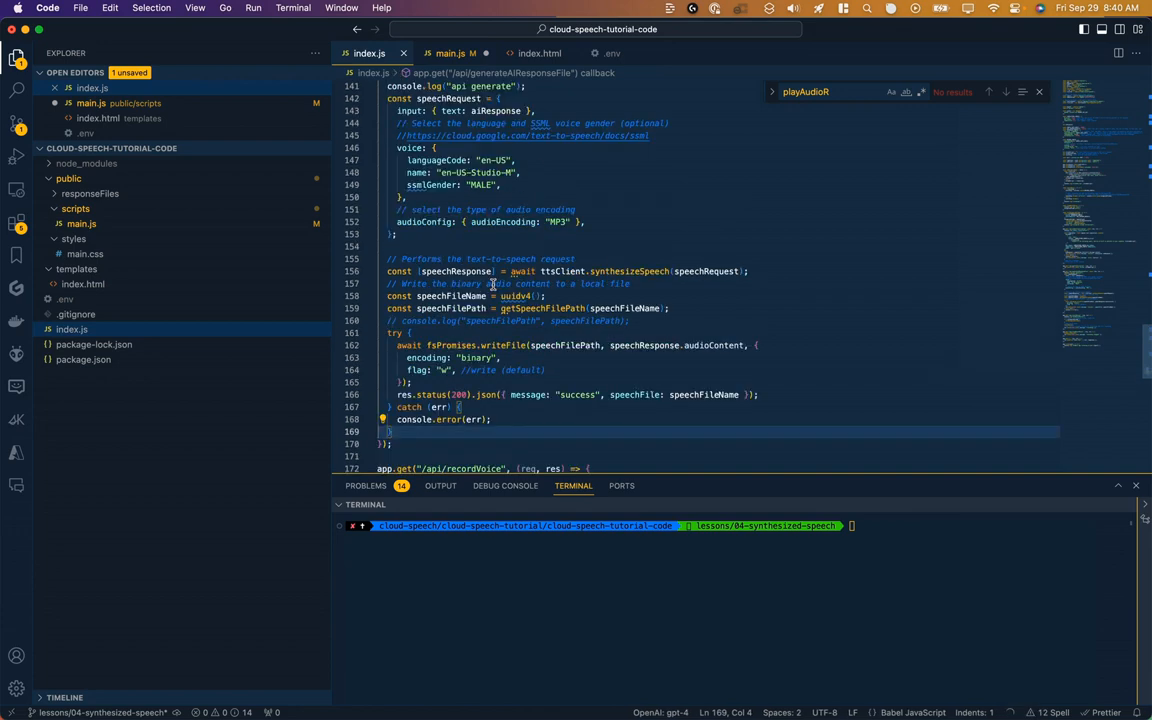
scroll("down", 3)
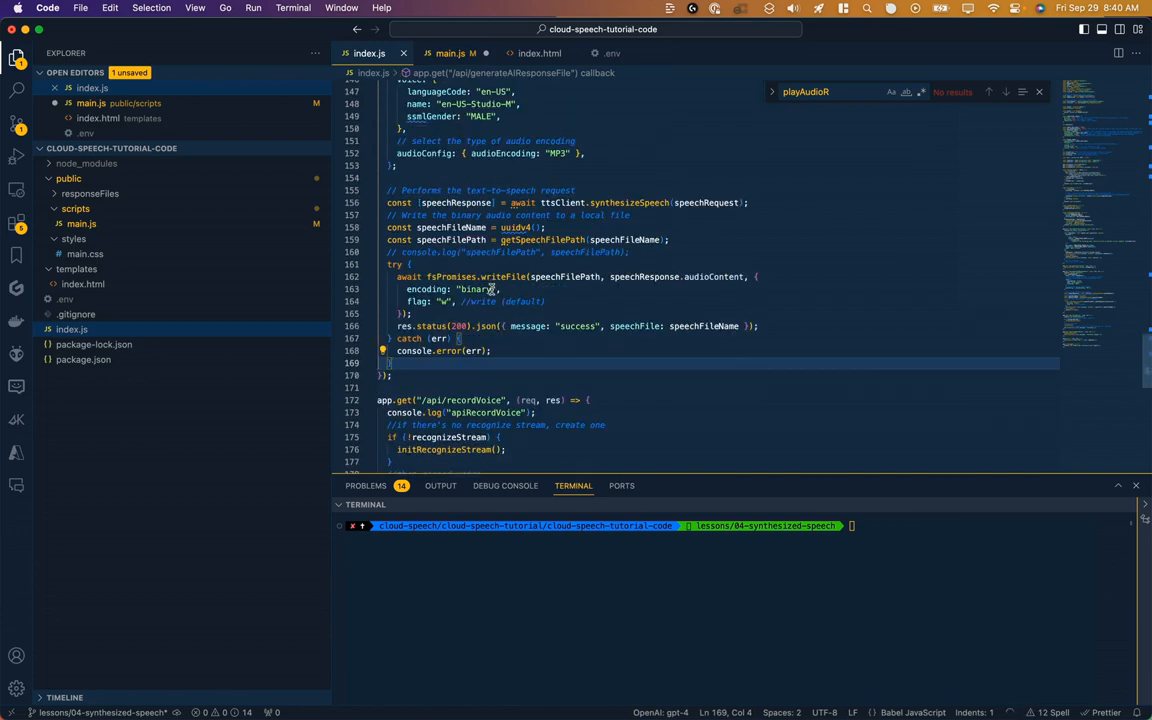
scroll("down", 3)
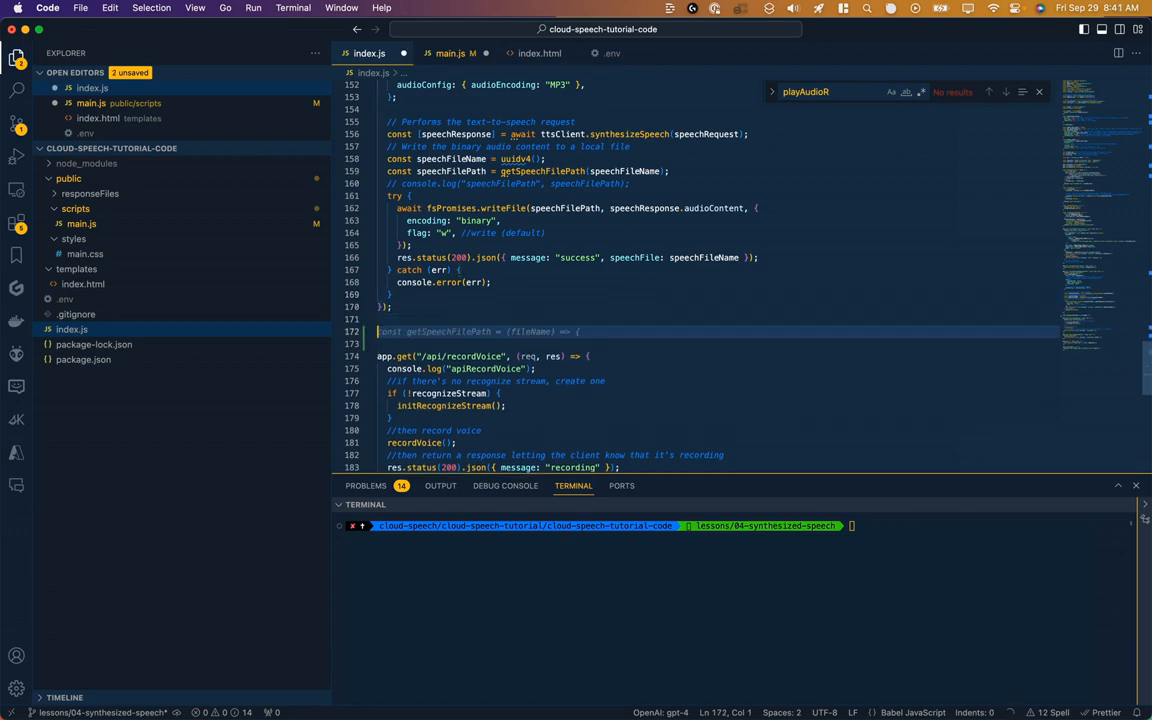
scroll("down", 3)
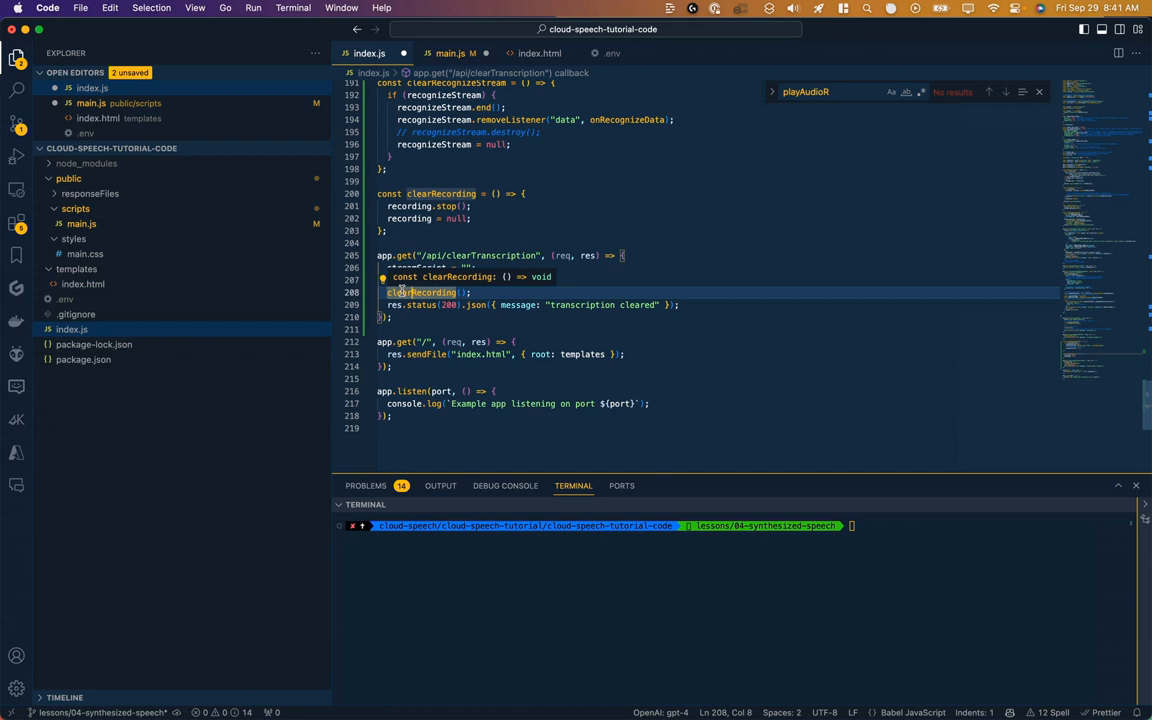
scroll("up", 3)
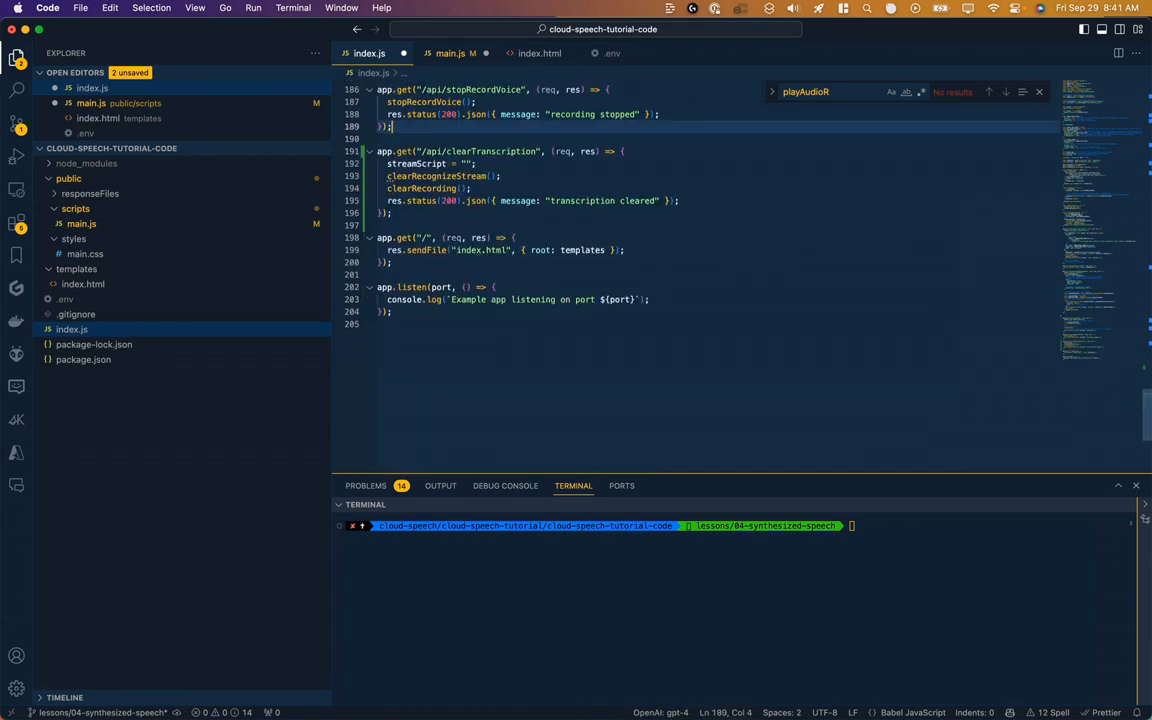
scroll("up", 3)
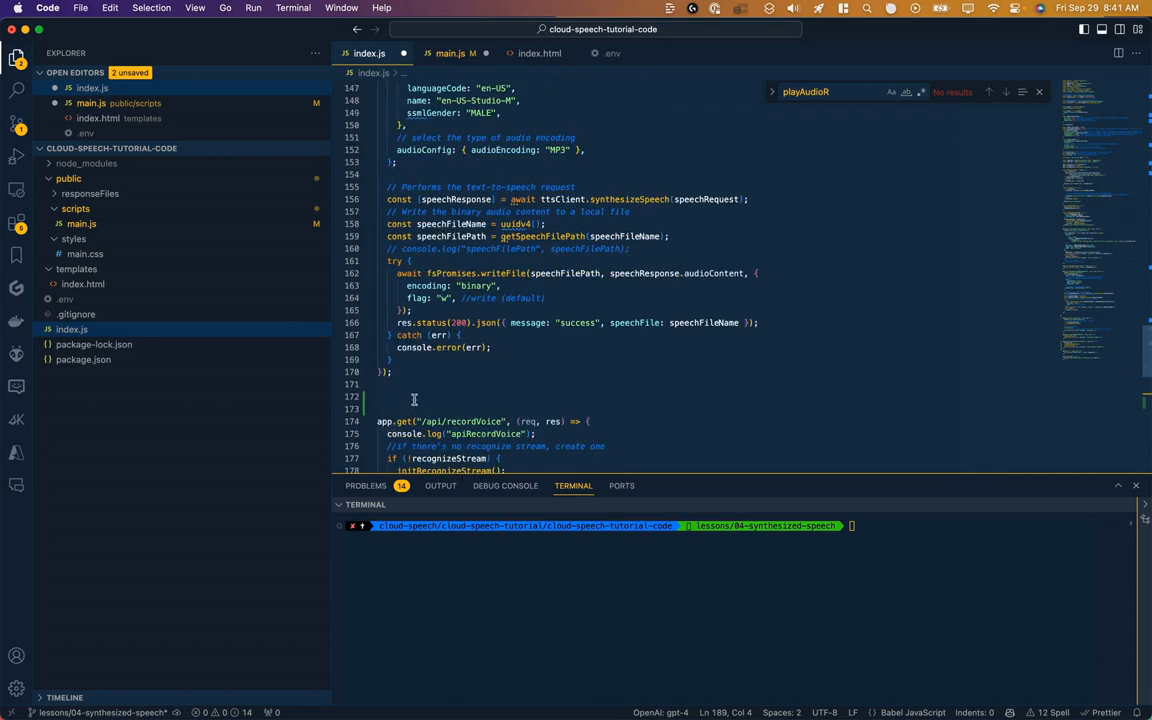
Remove the commented-out line from clearRecognizeStream, then return to main.js.
left_click(412, 396)
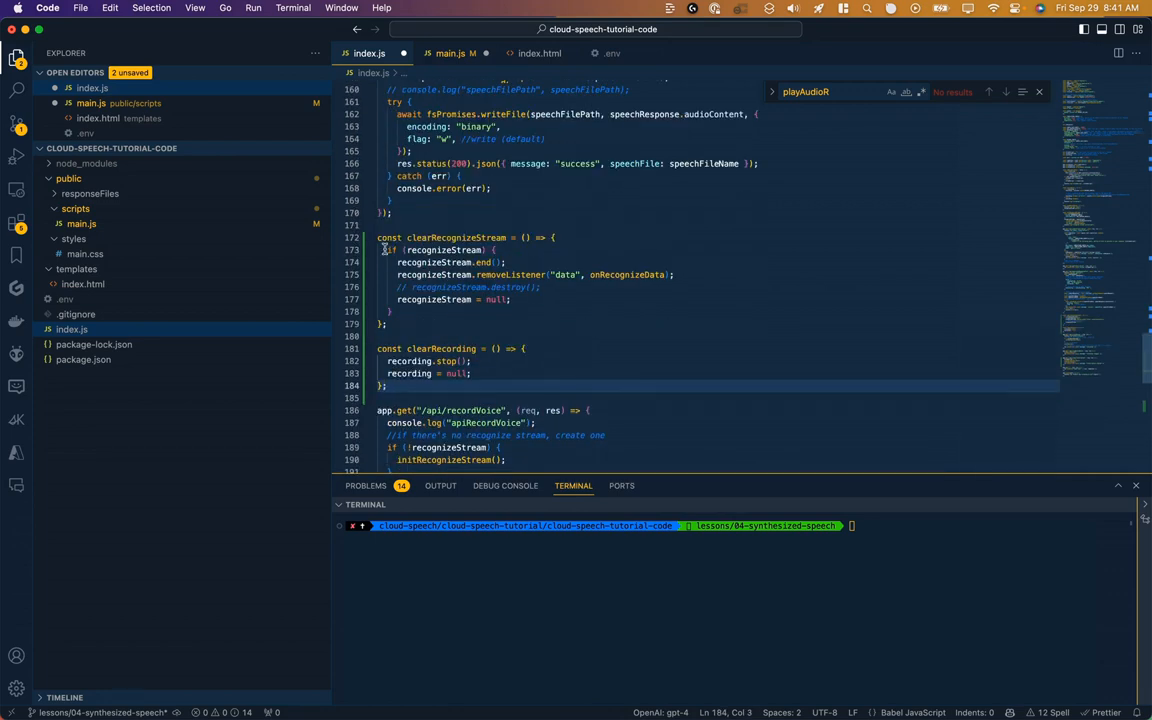
left_click(456, 248)
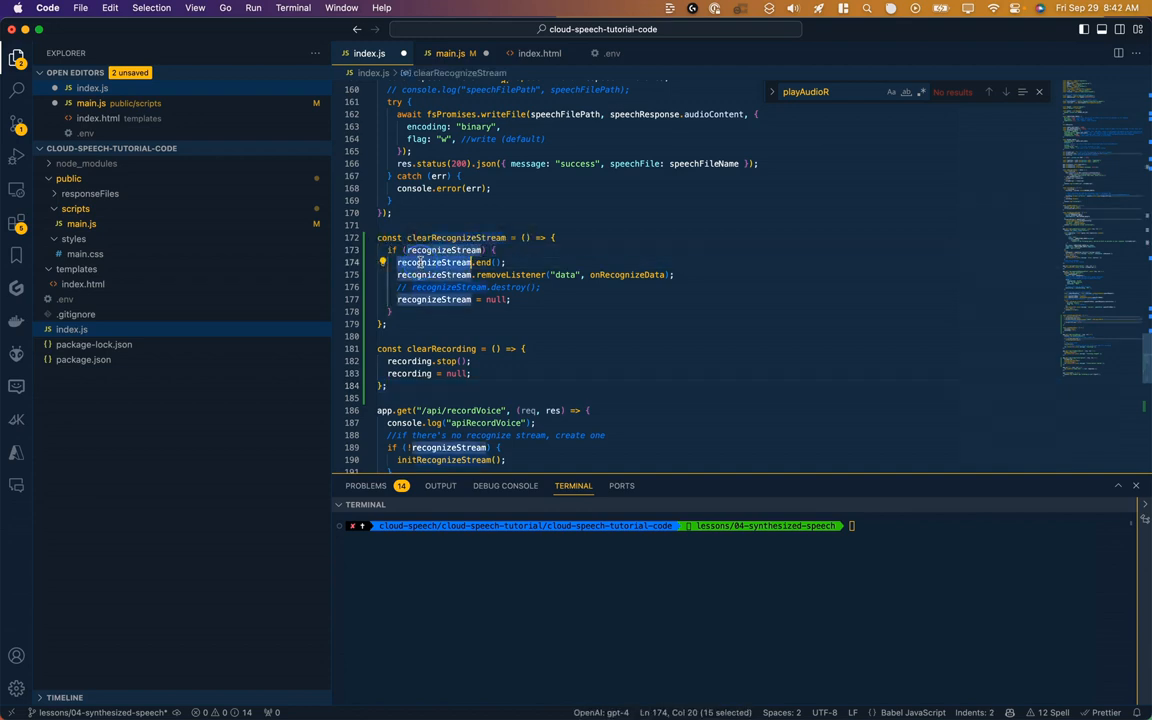
left_click(532, 274)
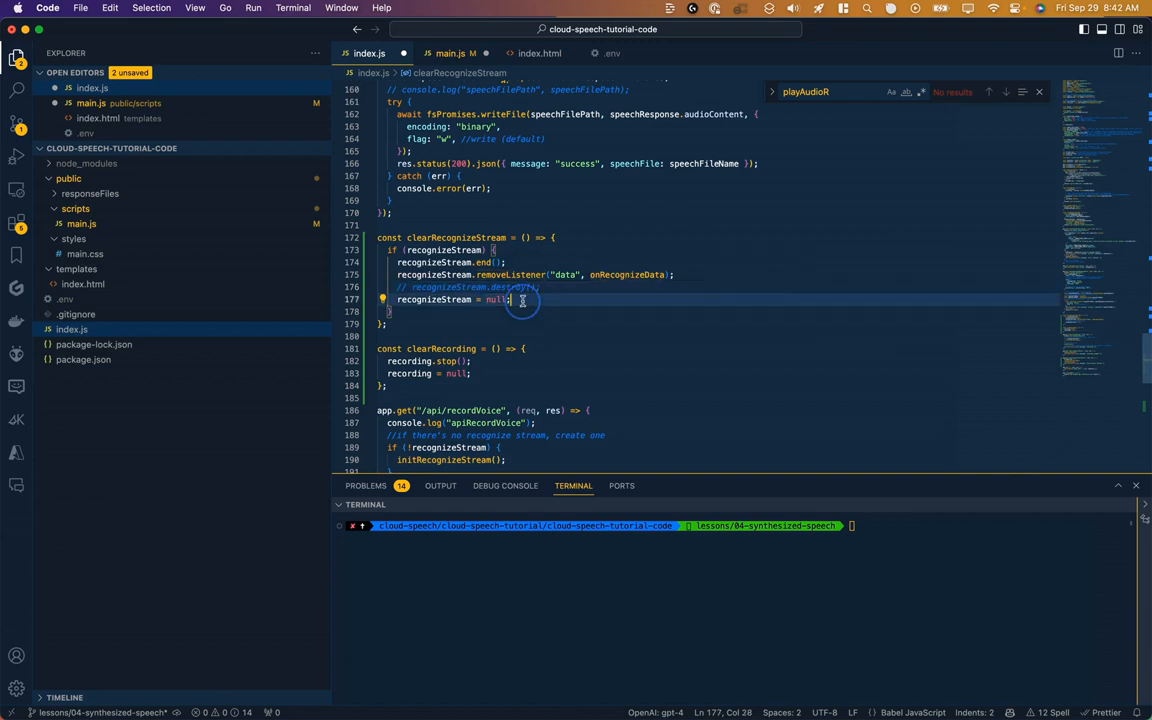
key("Backspace")
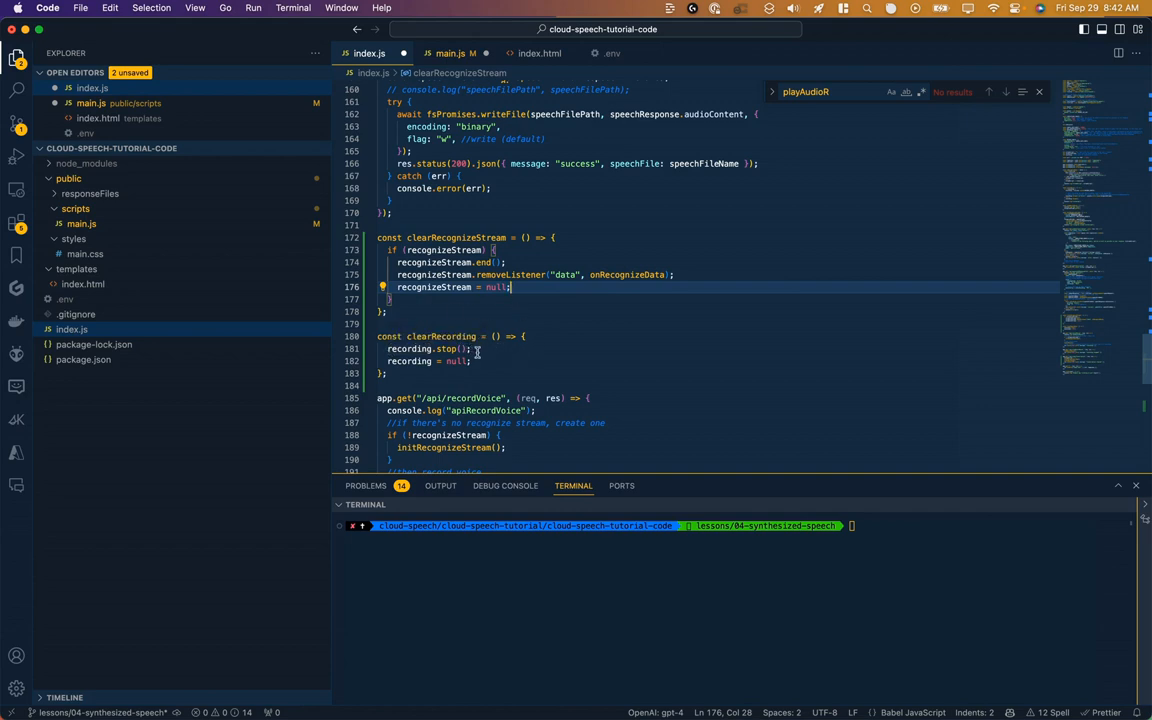
double_click(408, 360)
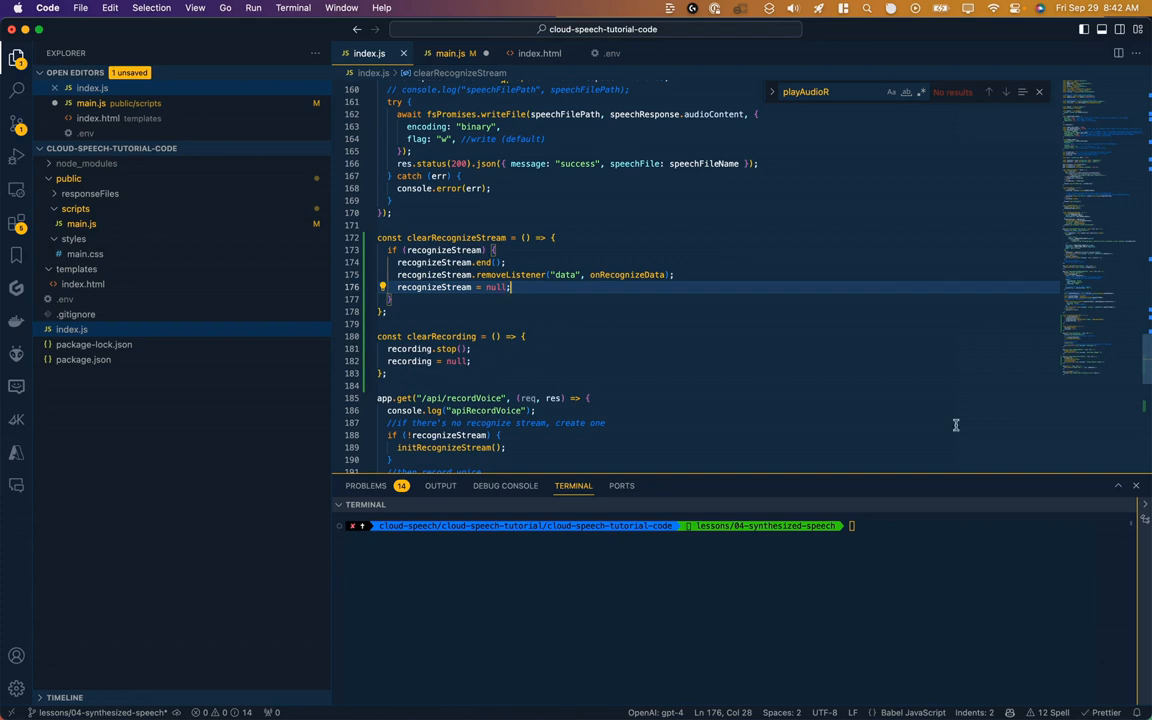
left_click(448, 52)
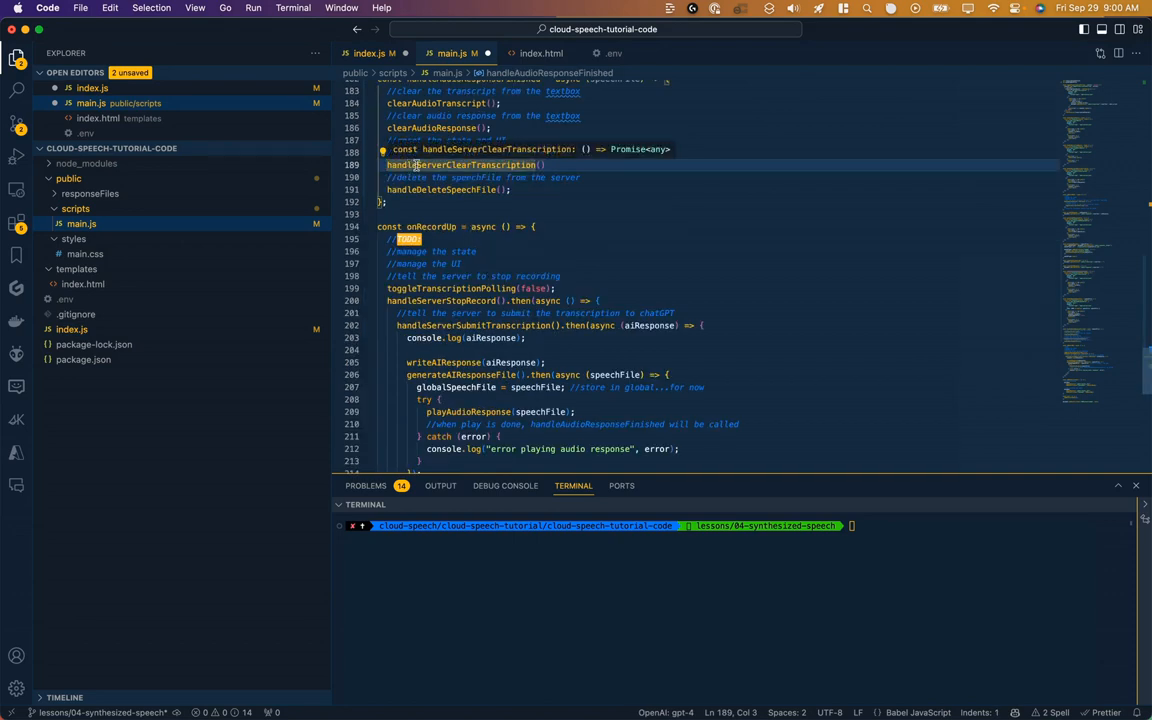
mouse_move(440, 188)
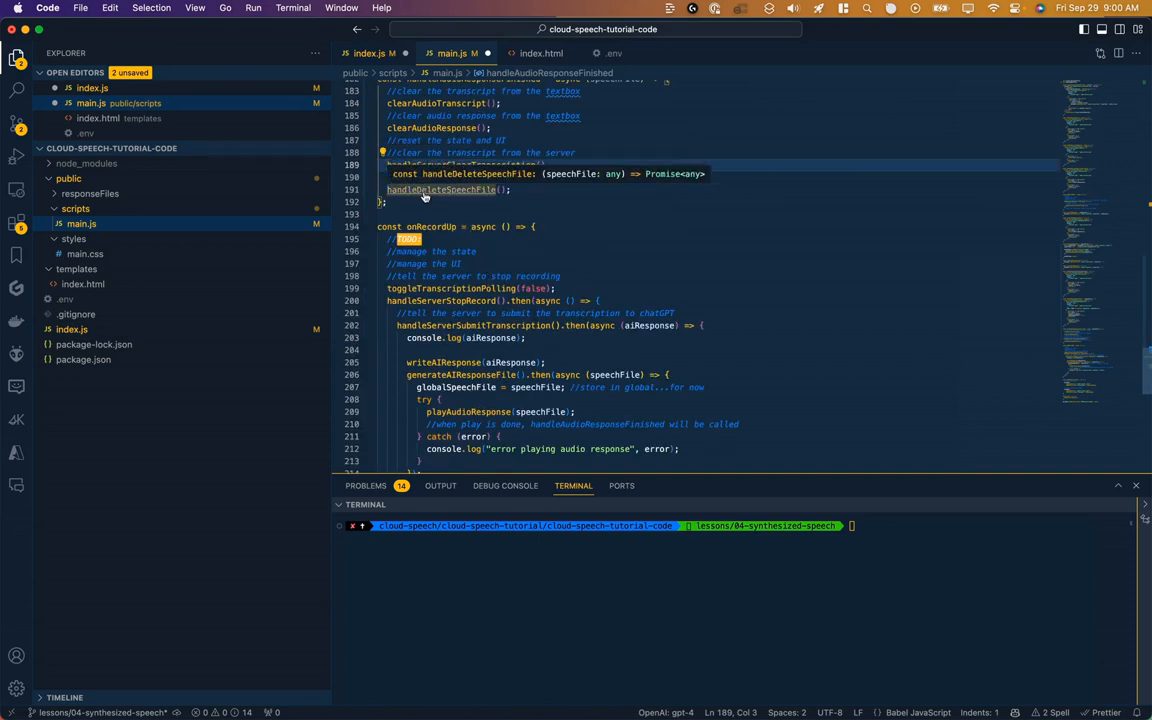
Finish the /api/deleteResponseFile route in index.js using fs.unlink with error and success JSON replies.
left_click(440, 188)
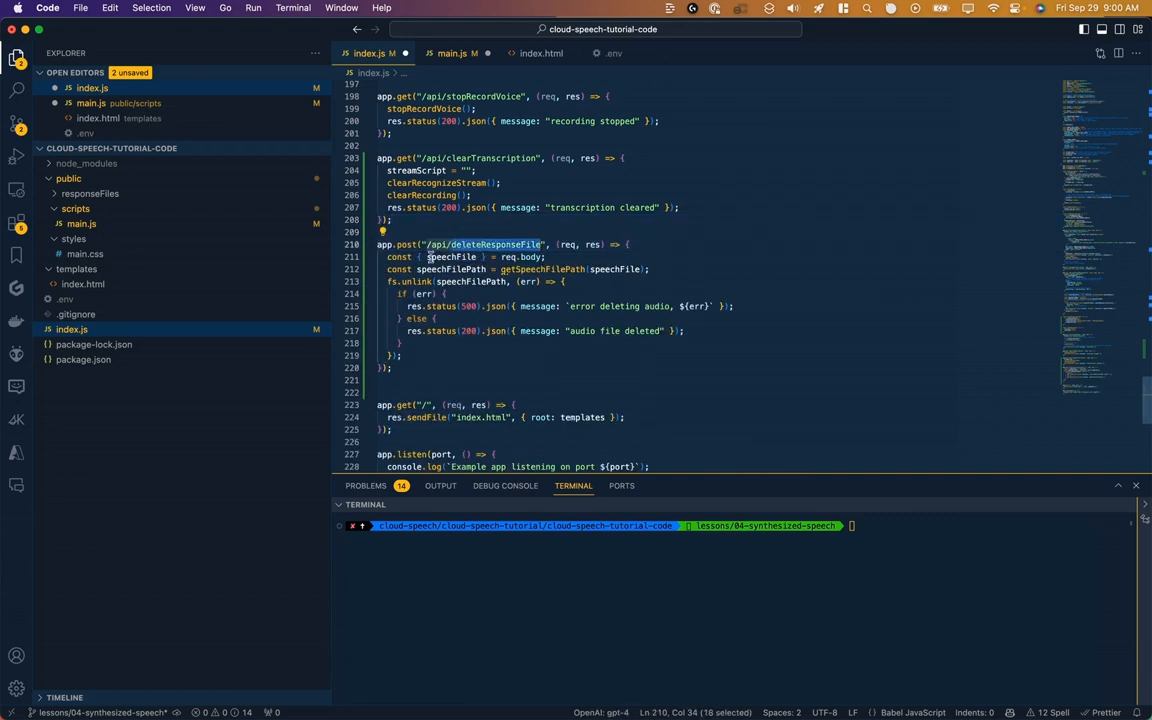
mouse_move(452, 256)
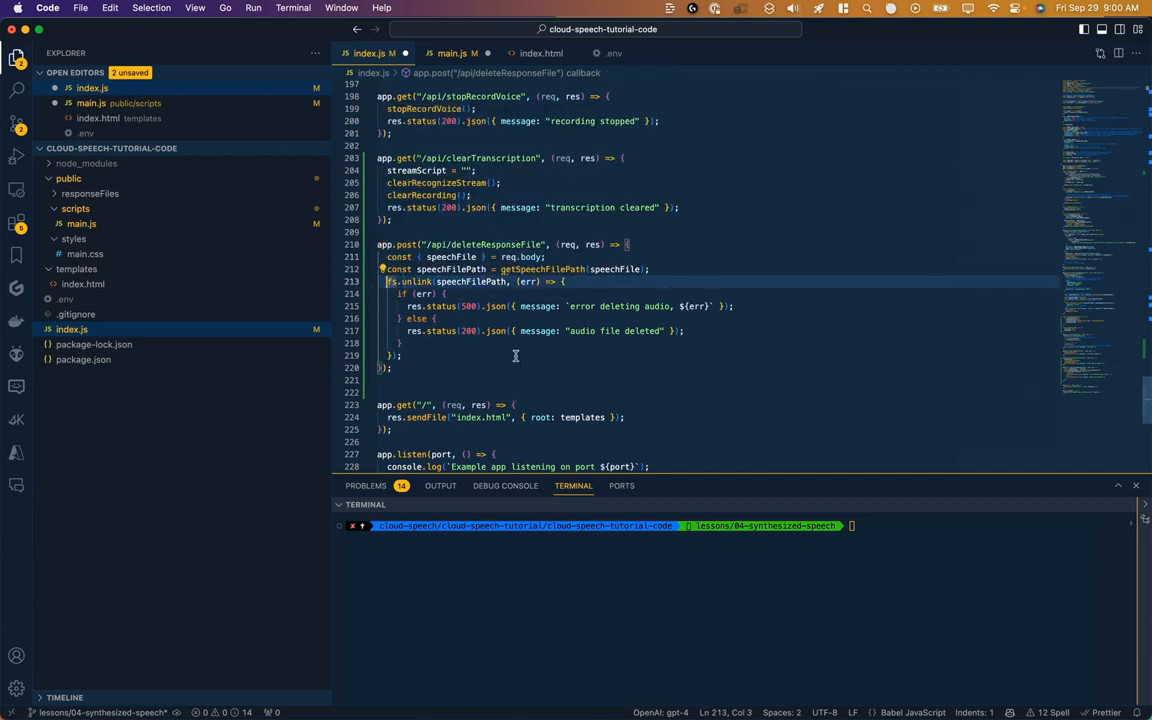
mouse_move(432, 356)
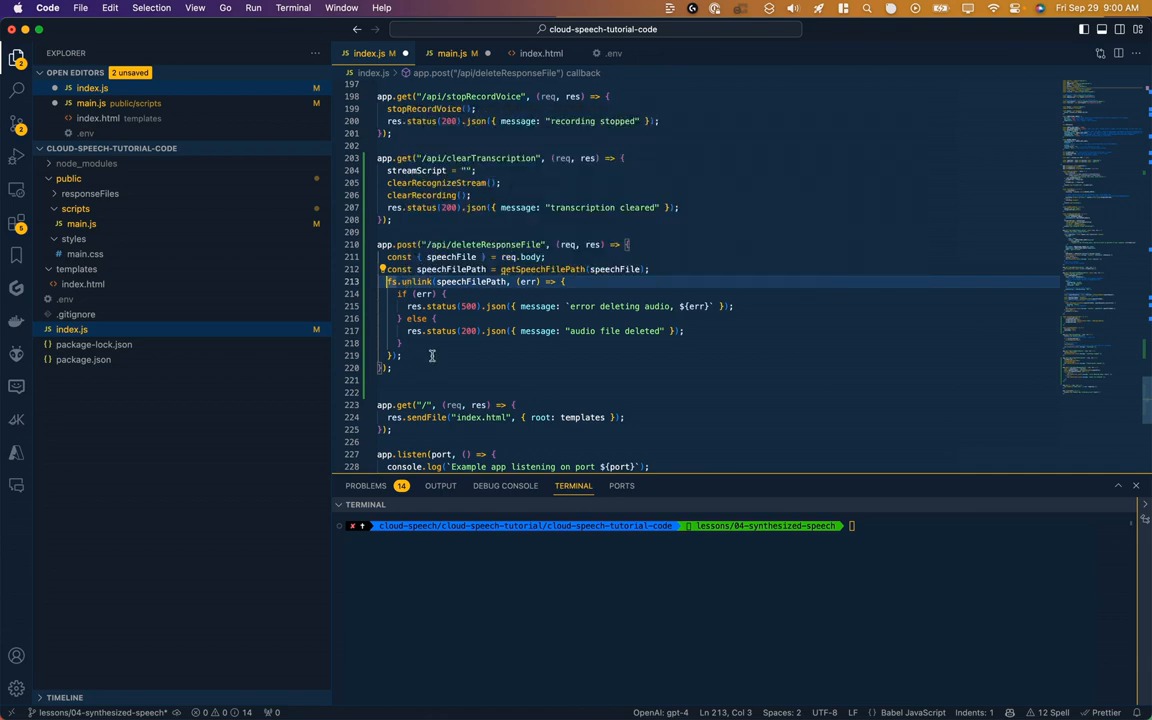
mouse_move(444, 376)
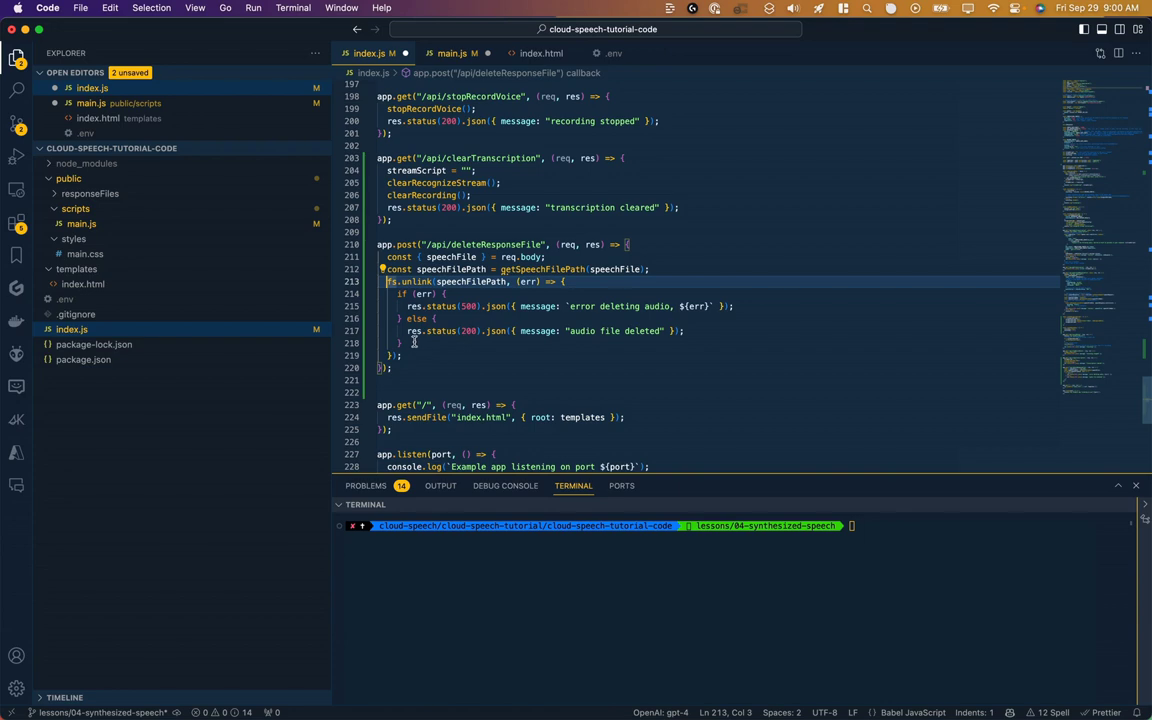
mouse_move(428, 344)
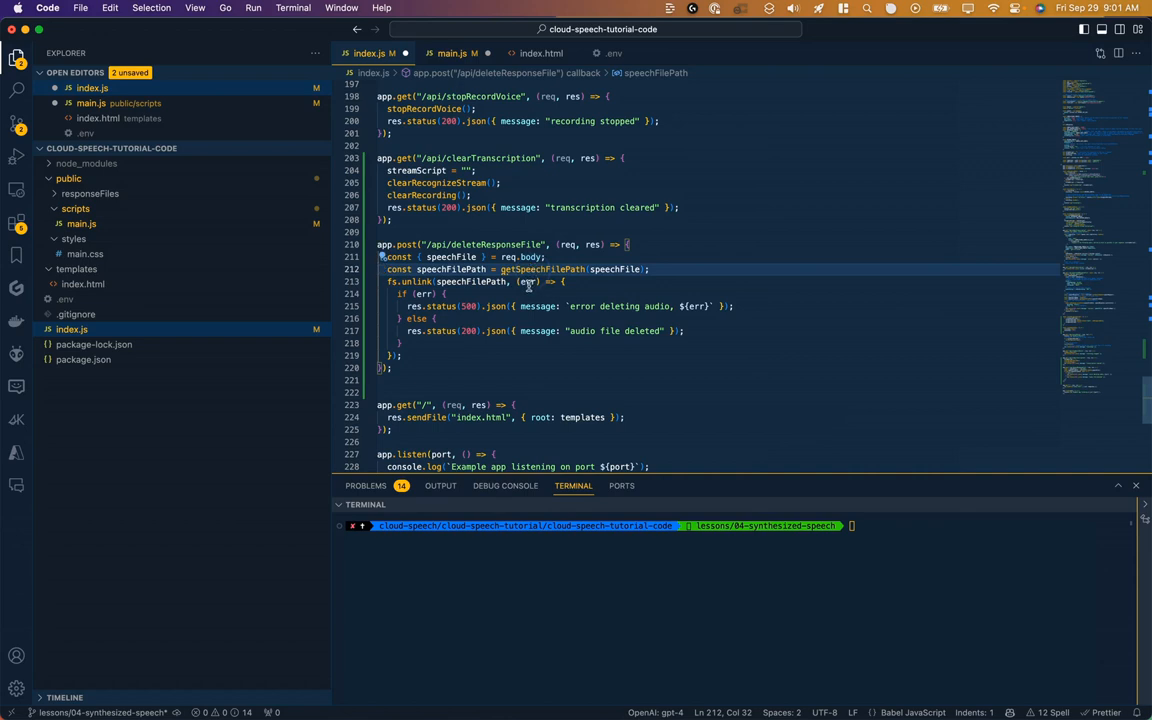
Define const responseFileDir = path.join(publicDir, "responseFiles") and use it in getSpeechFilePath.
scroll("up", 3)
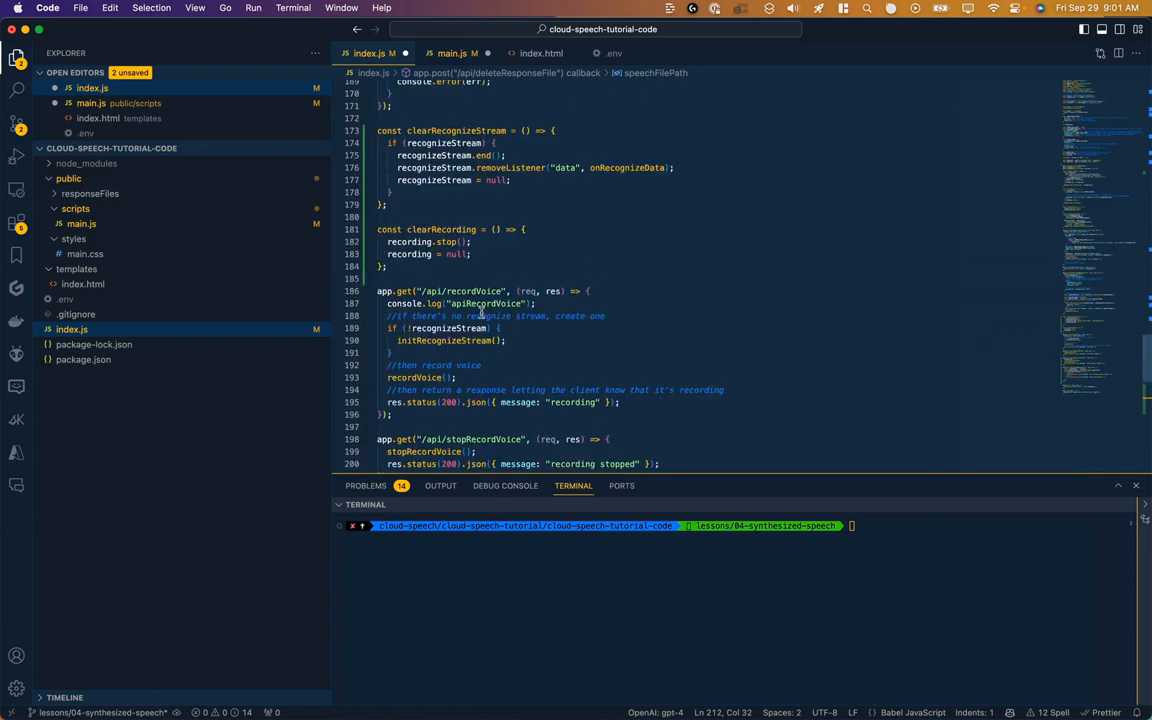
scroll("up", 3)
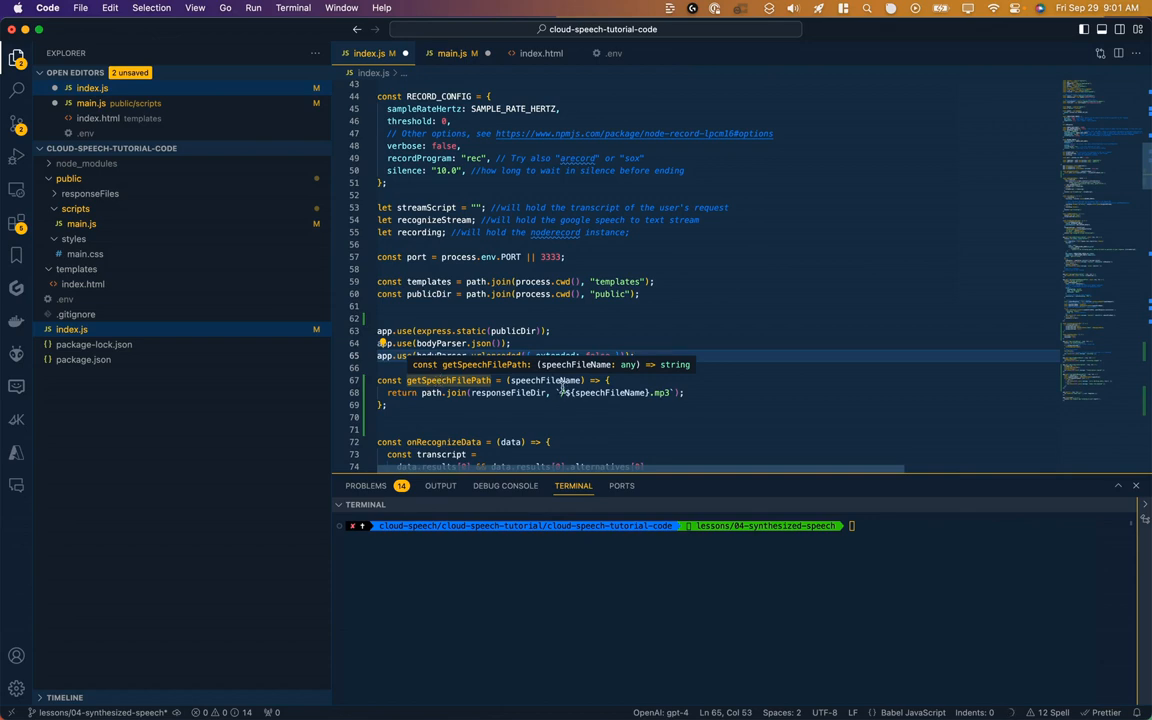
double_click(544, 380)
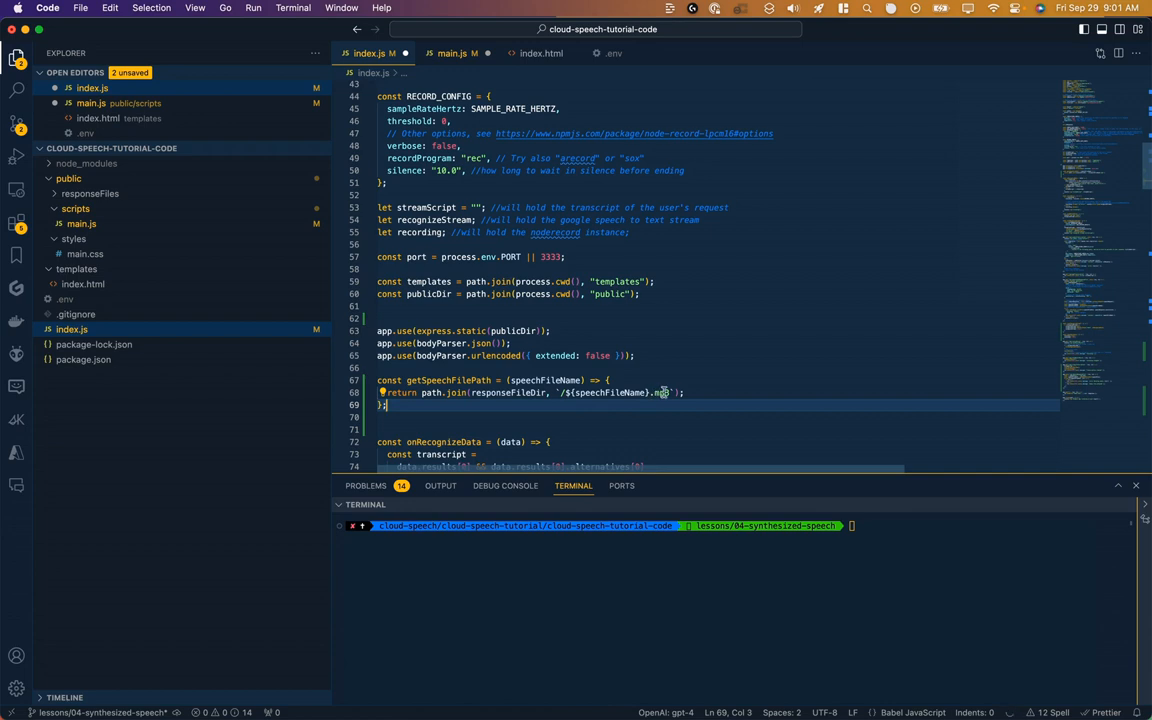
mouse_move(508, 364)
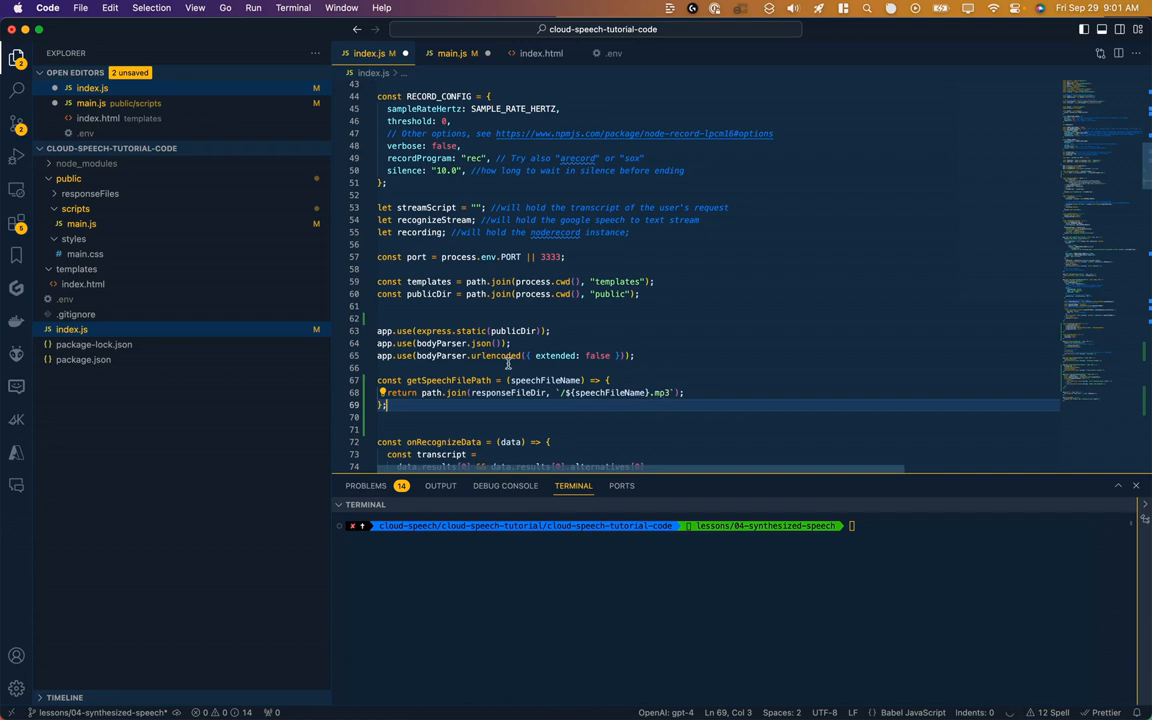
left_click(516, 392)
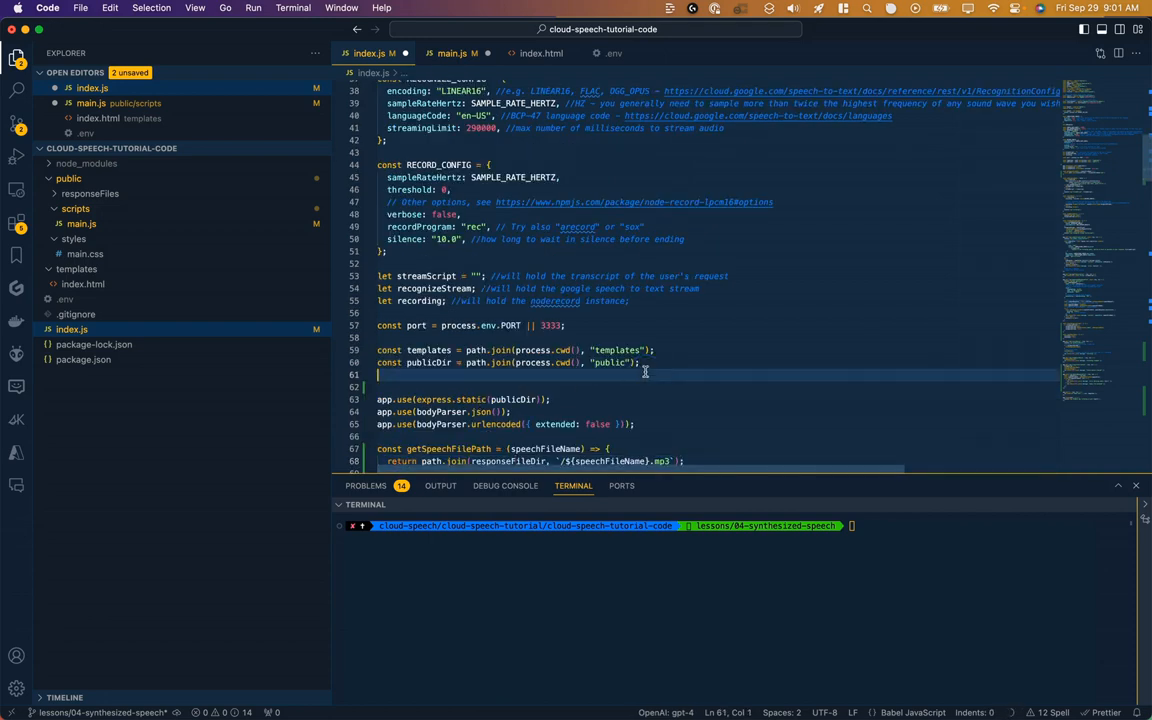
type("const responseFileDir = path.join(publicDir, \"responseFiles\");")
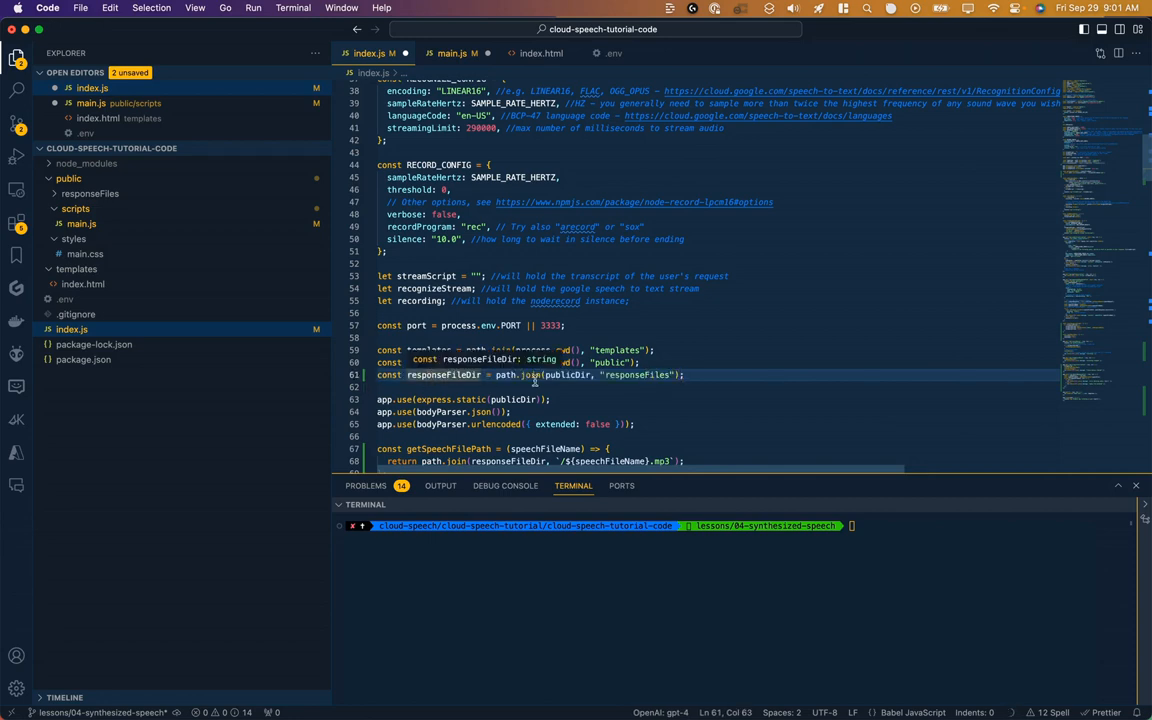
double_click(428, 362)
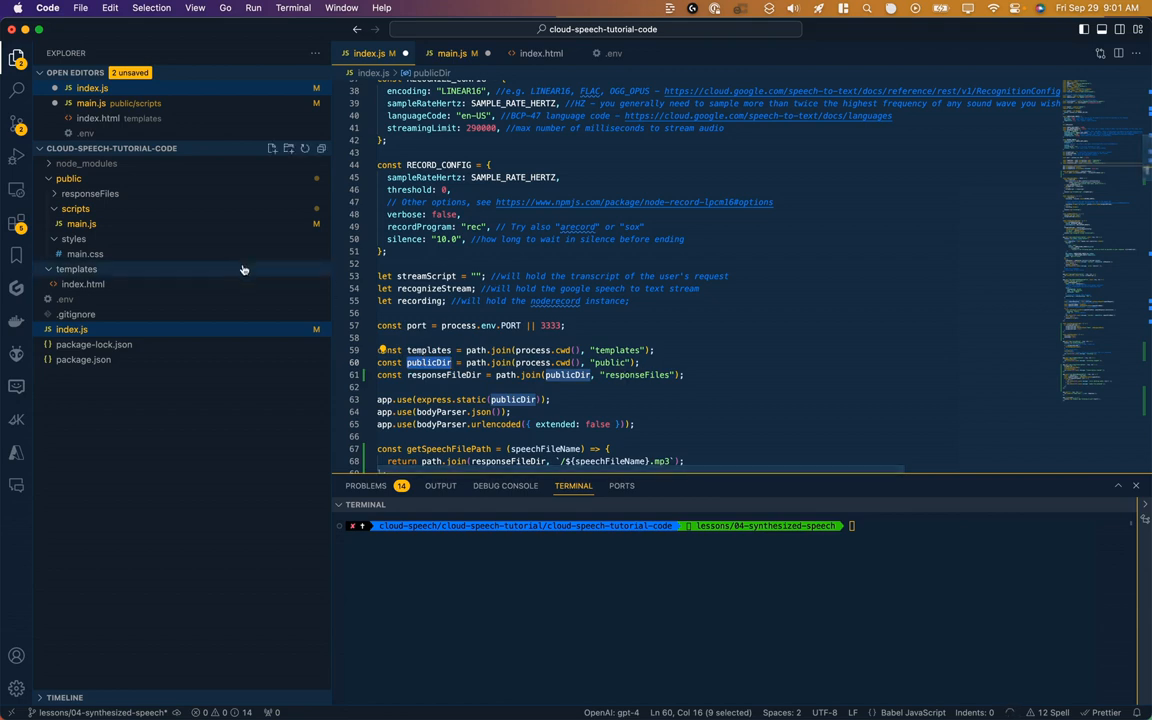
left_click(68, 178)
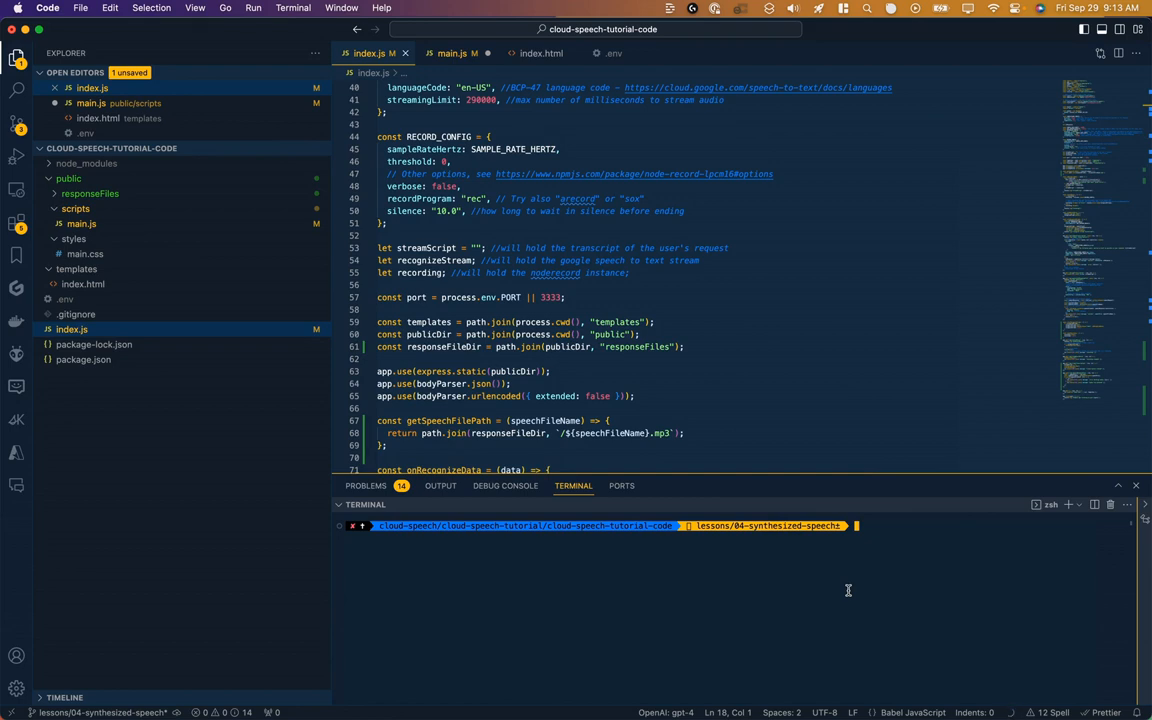
Start the server with npm start, then record and send the tennis question from the demo page.
type("npm start")
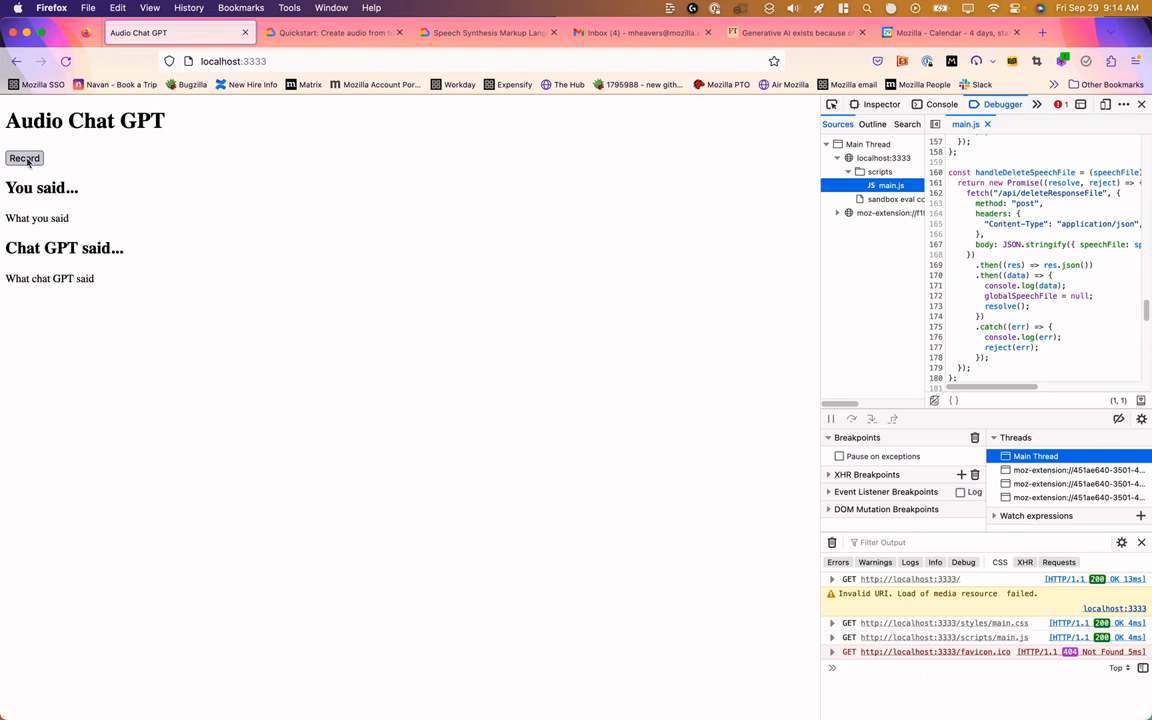
left_click(24, 158)
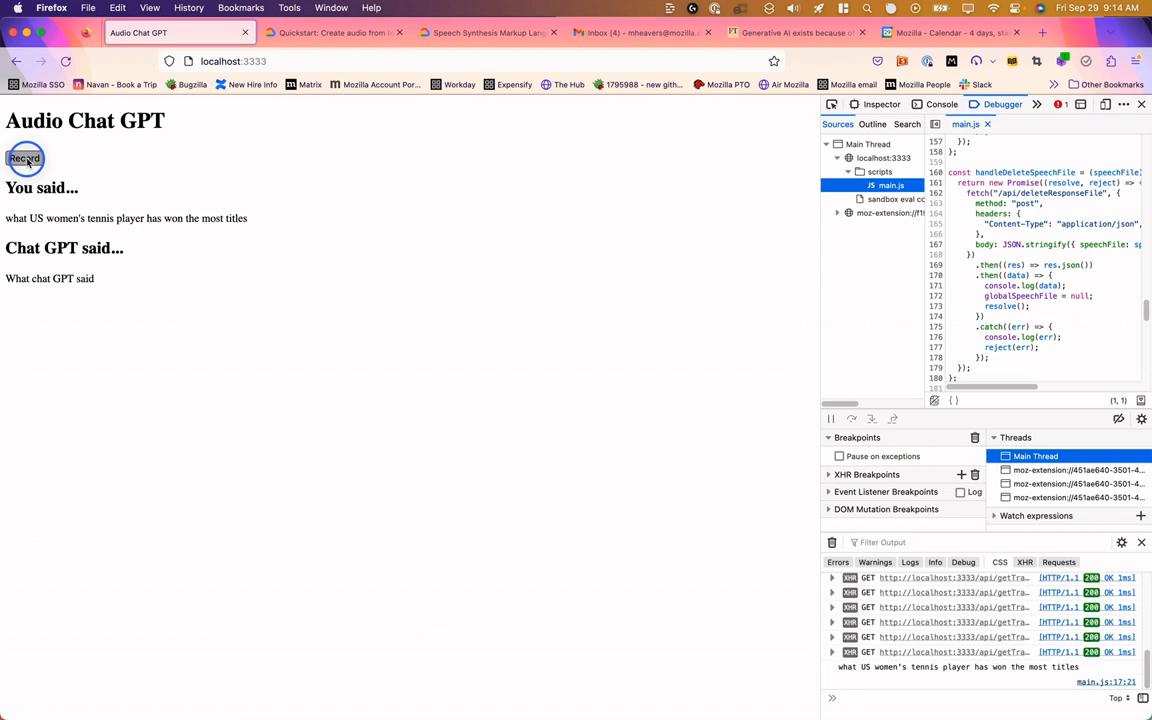
left_click(24, 158)
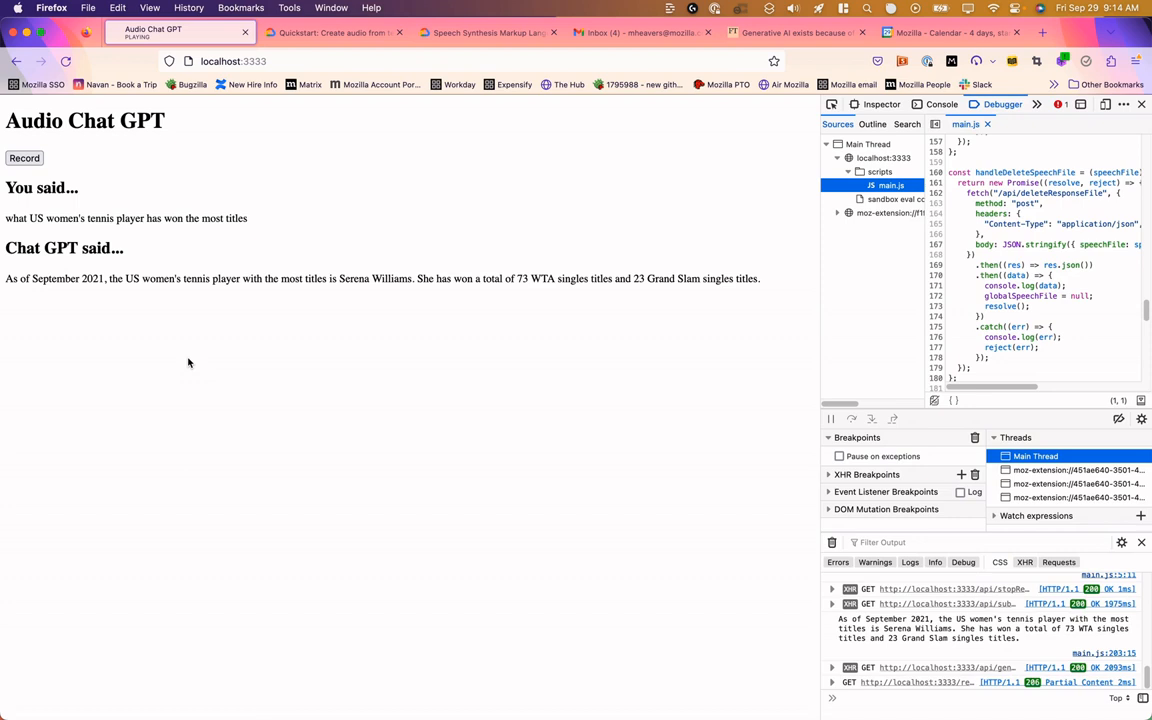
mouse_move(296, 414)
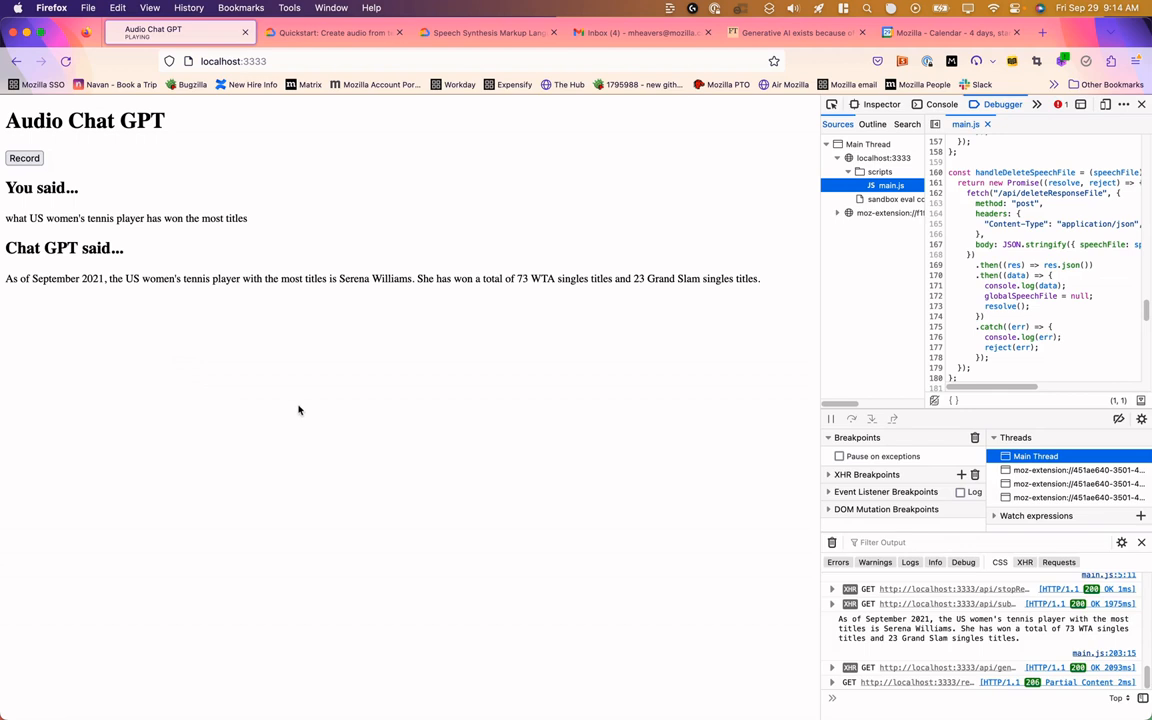
mouse_move(416, 390)
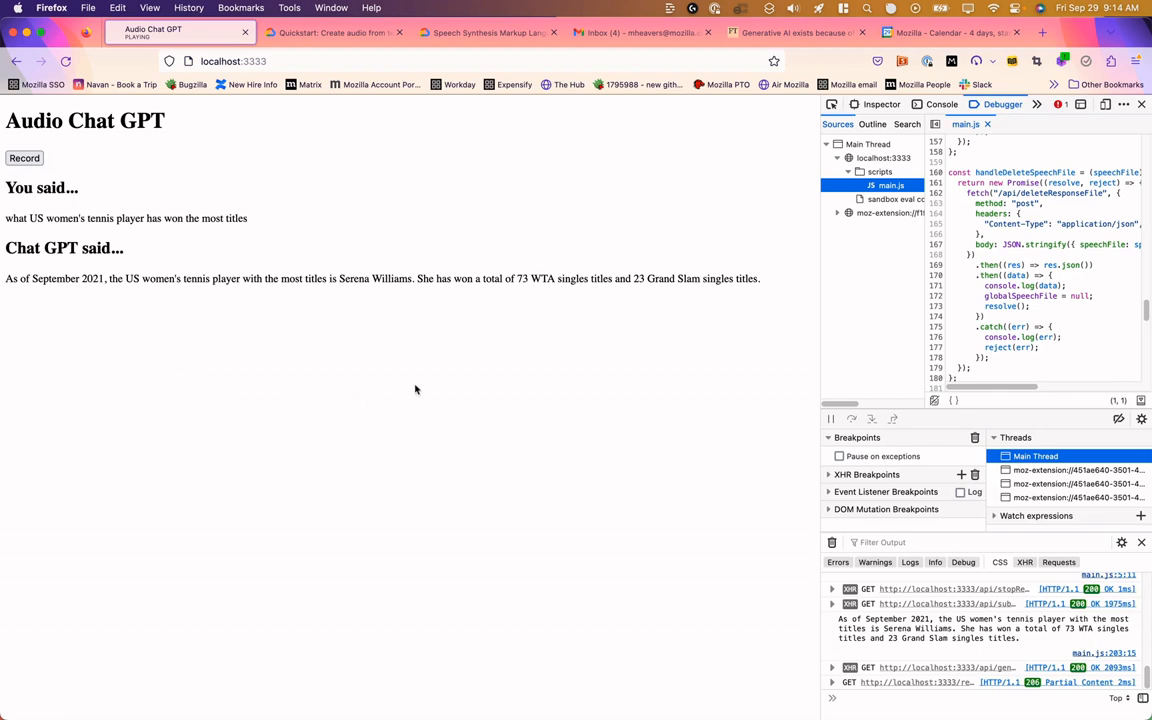
mouse_move(364, 396)
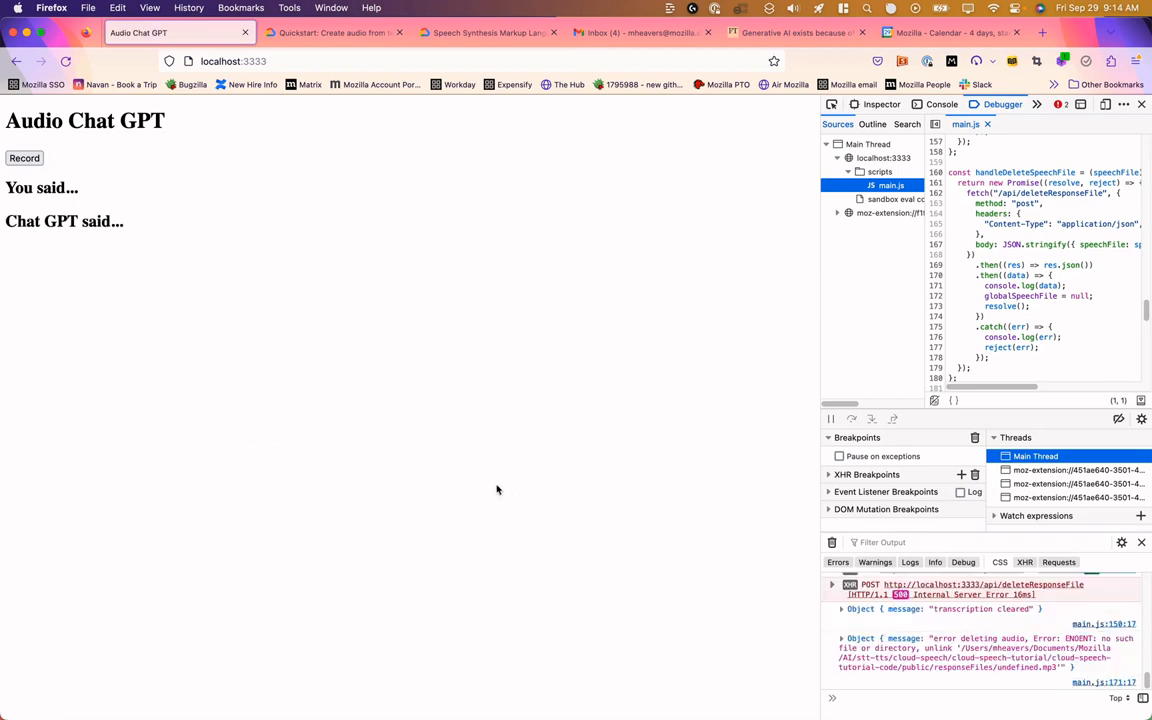
mouse_move(476, 482)
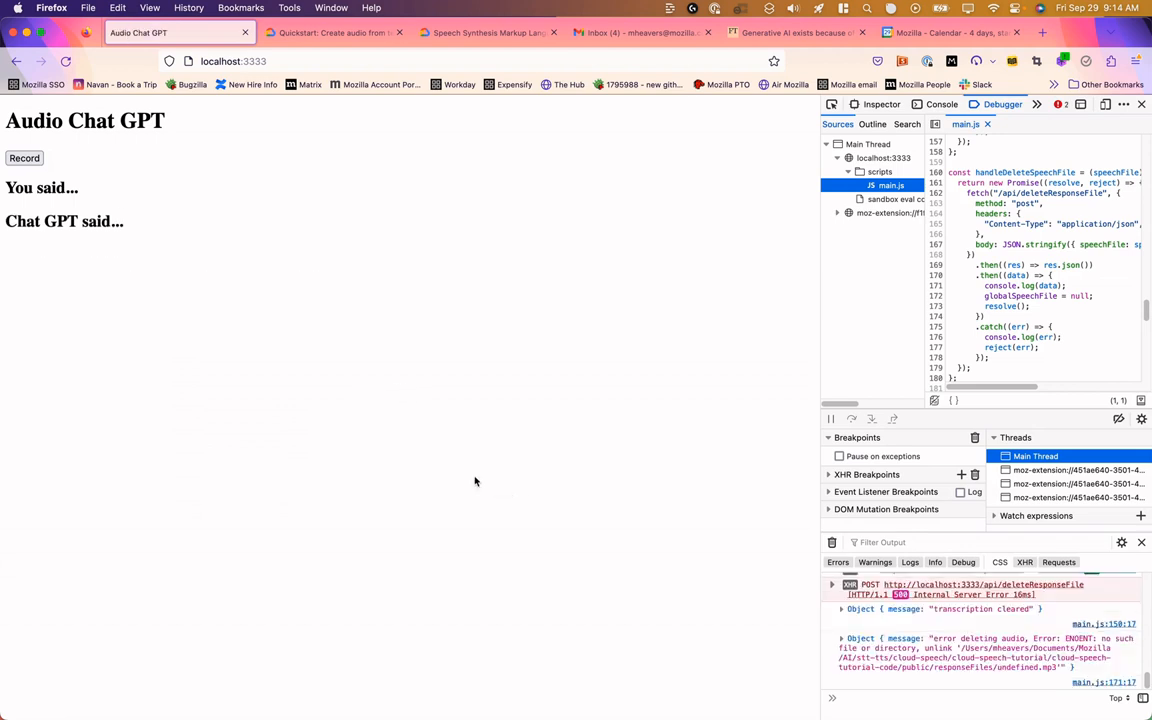
mouse_move(118, 200)
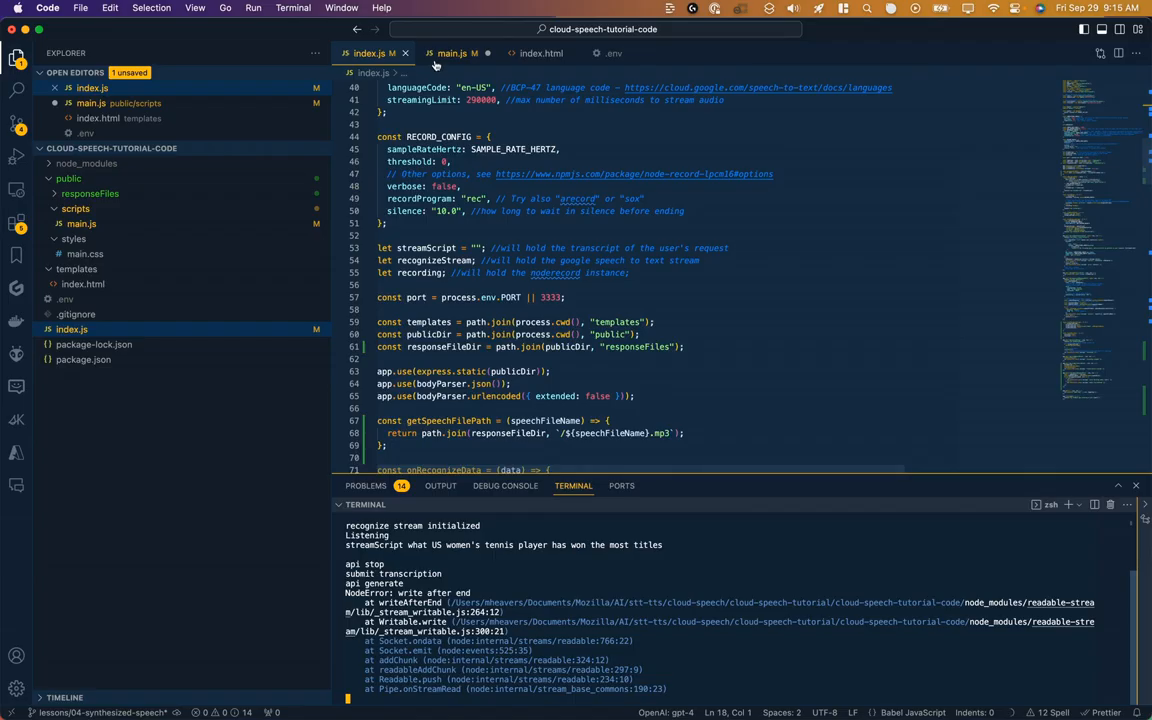
left_click(452, 52)
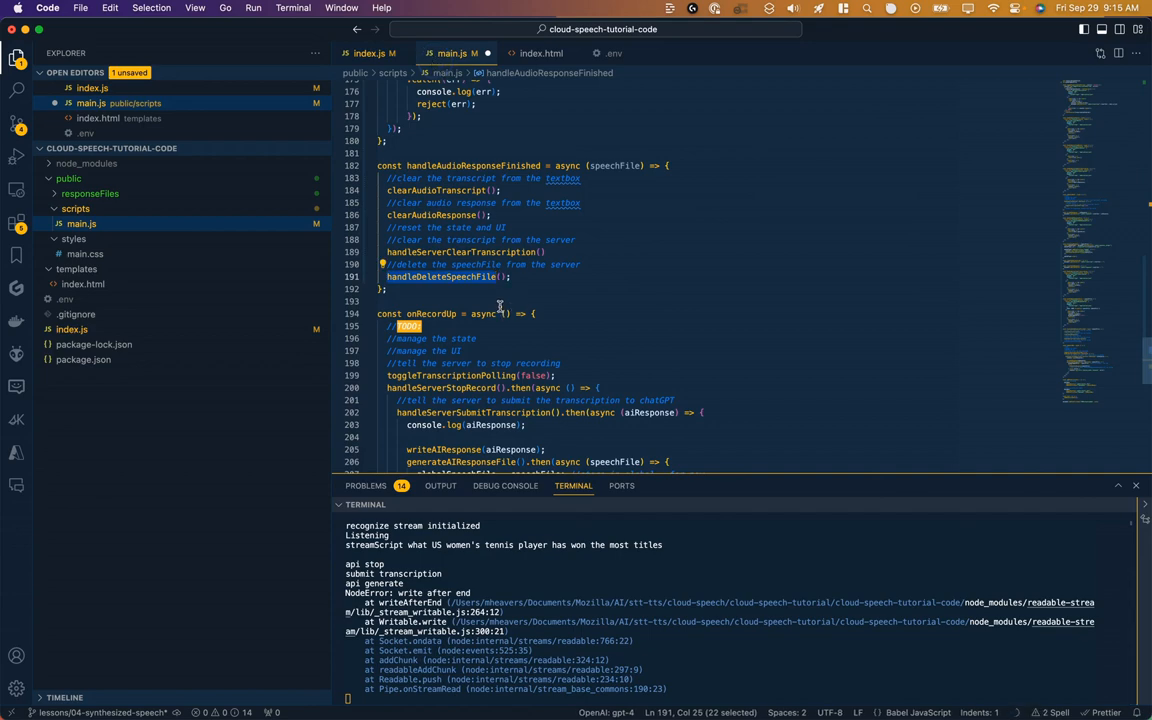
scroll("up", 3)
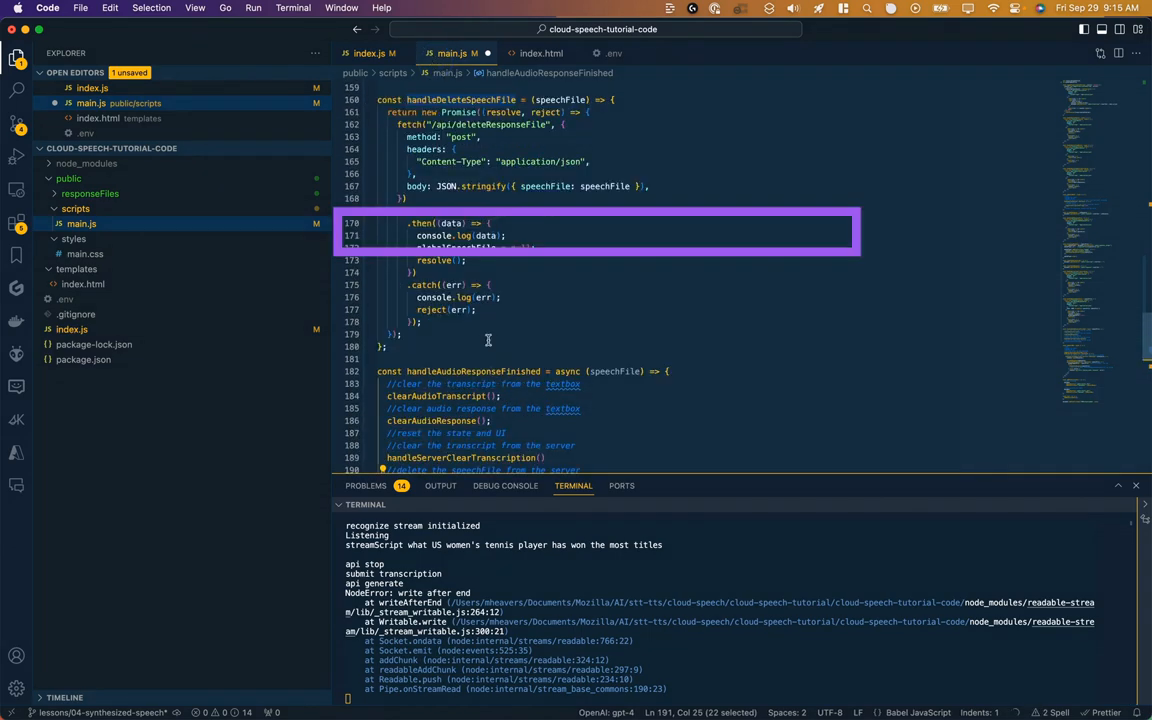
mouse_move(486, 236)
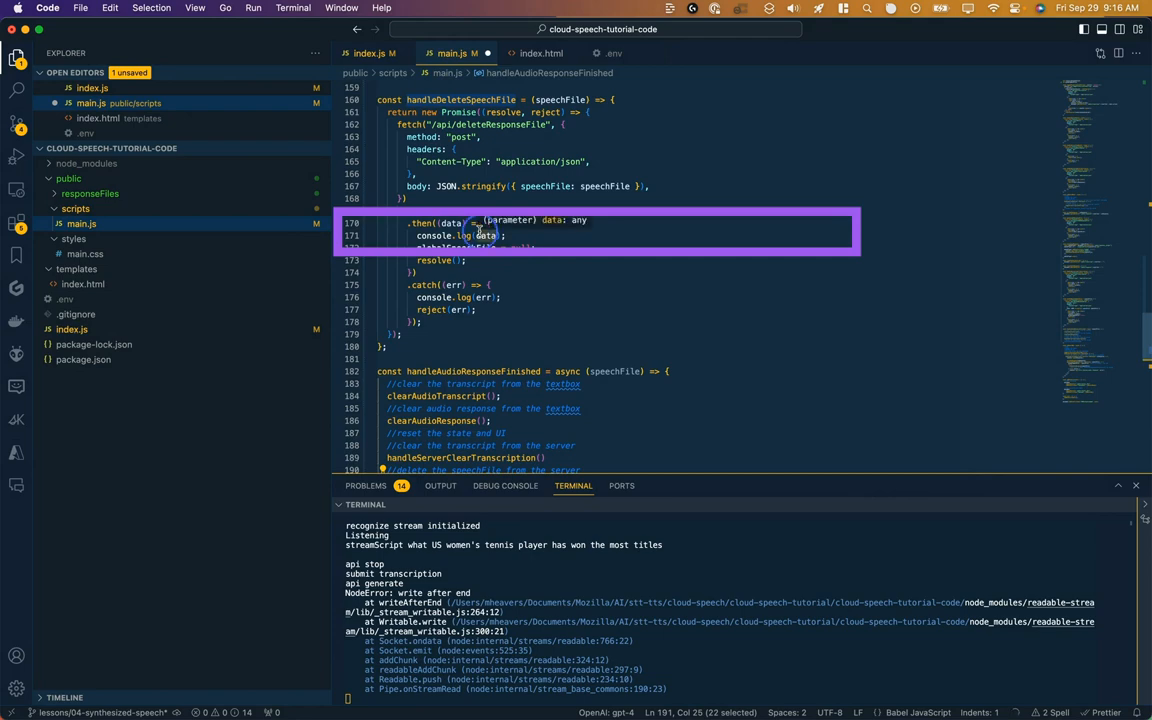
scroll("down", 3)
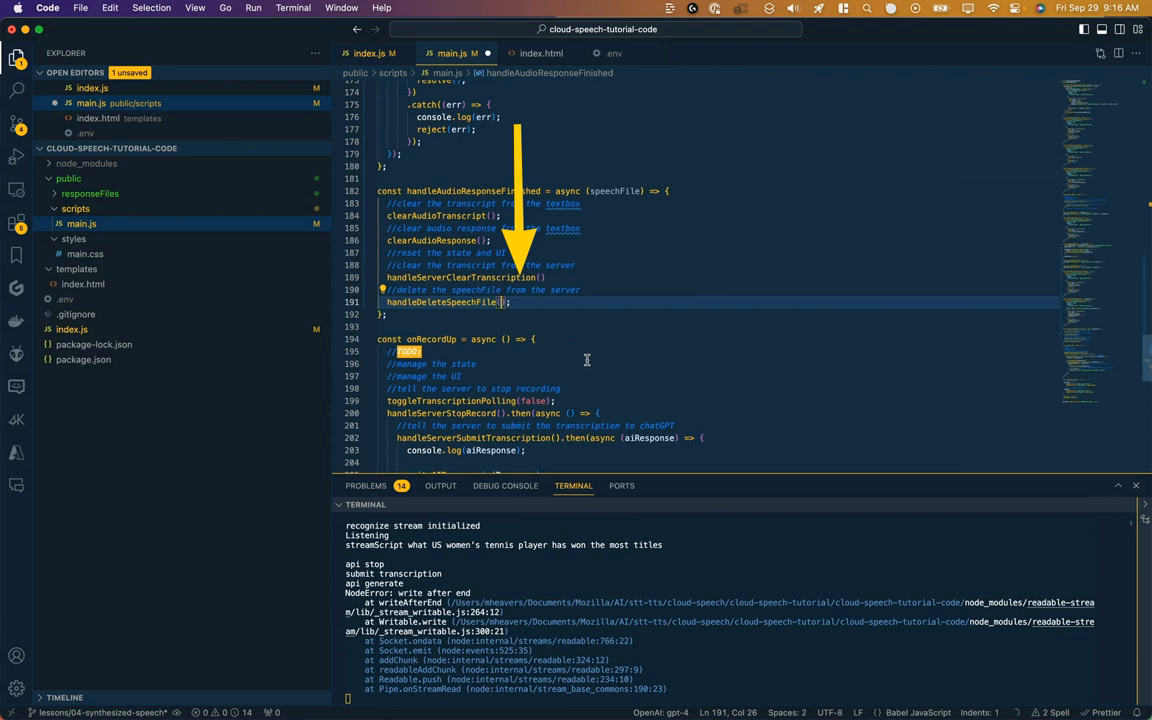
double_click(614, 192)
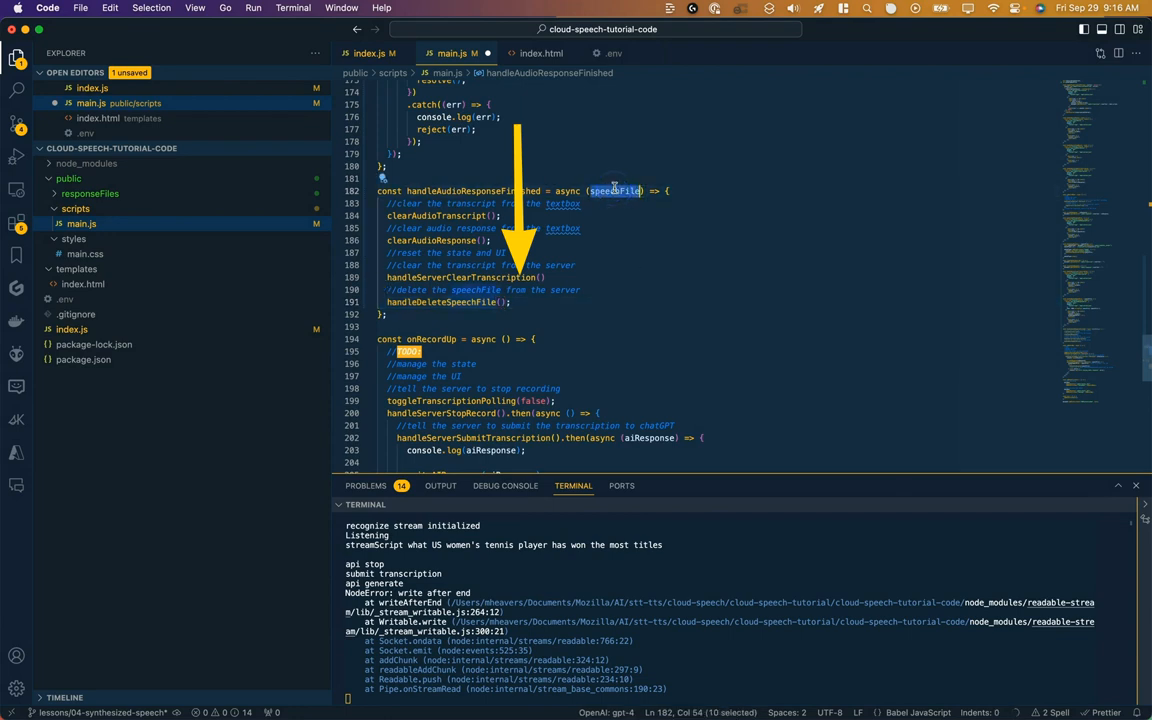
left_click(502, 300)
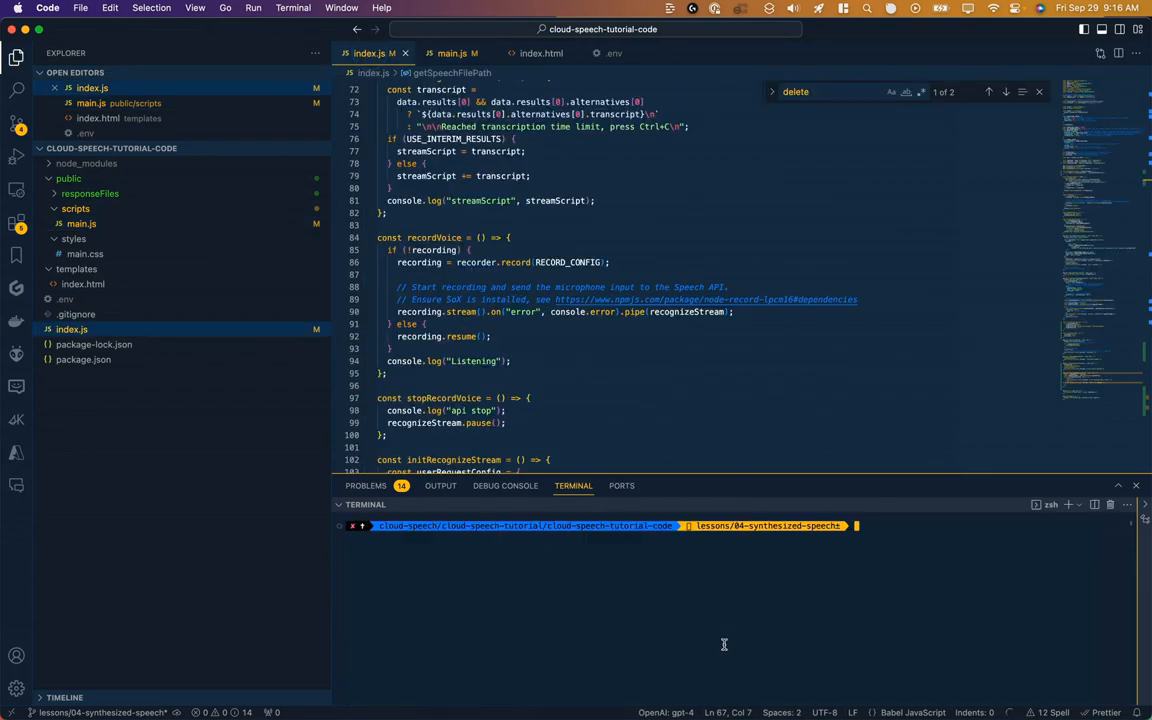
Reveal a generated mp3 from public/responseFiles in Finder and preview the clip.
left_click(90, 192)
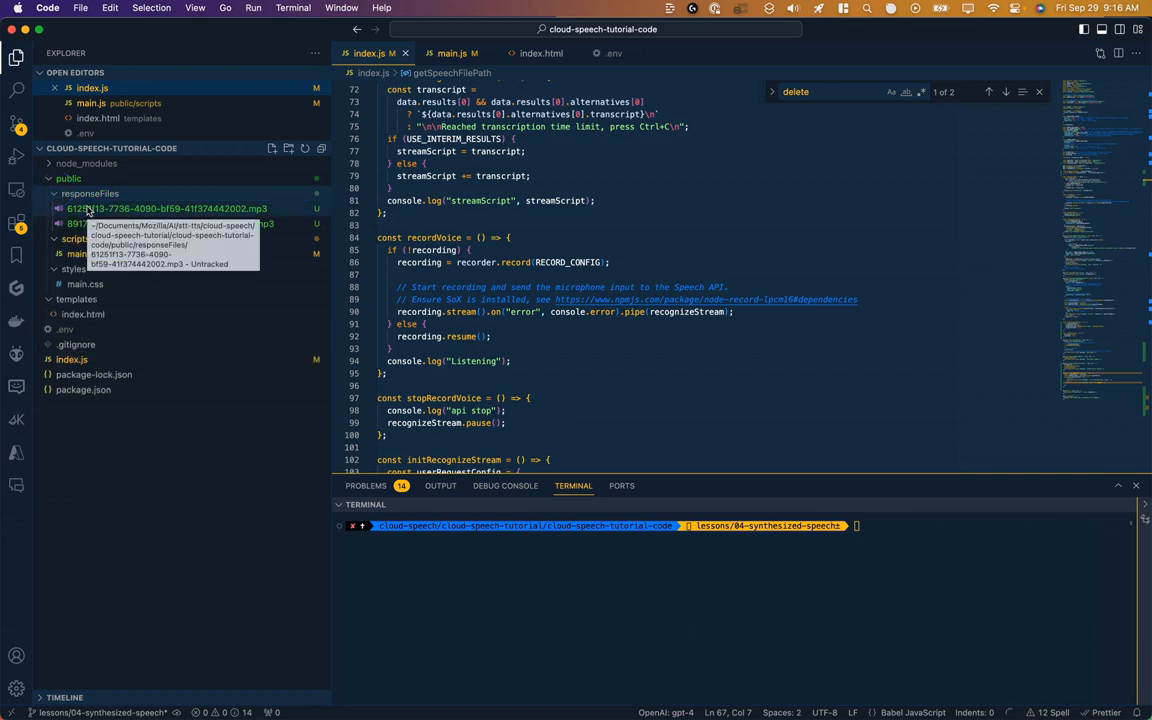
mouse_move(136, 208)
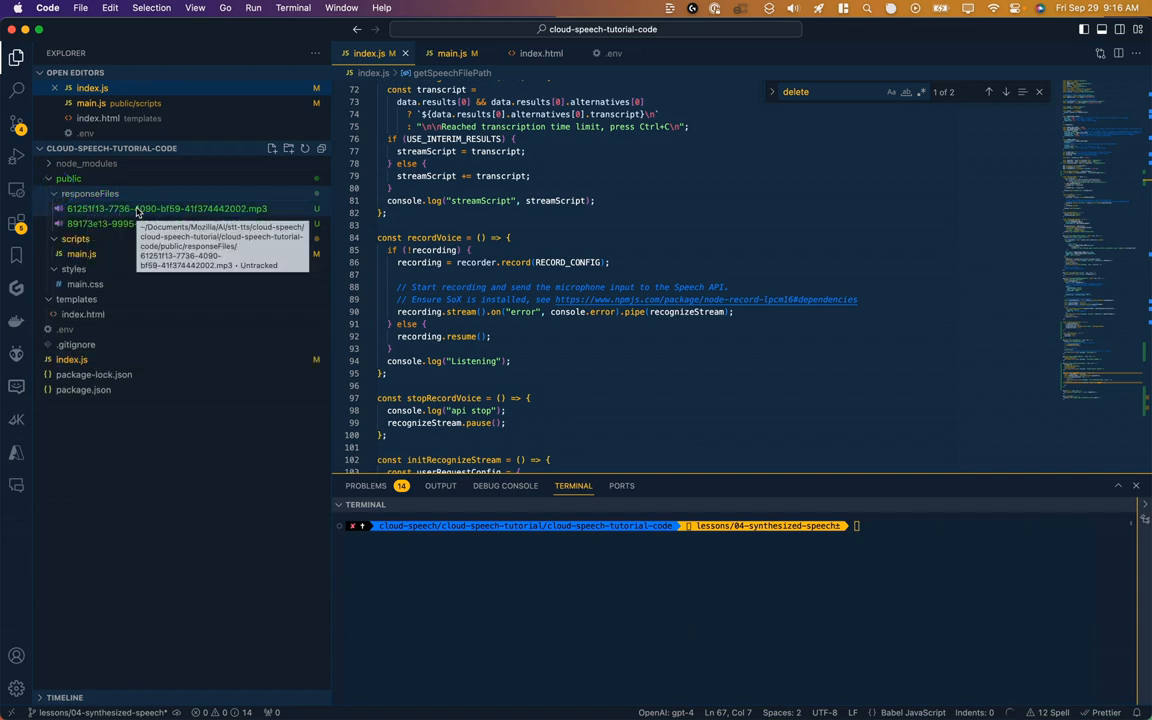
right_click(168, 208)
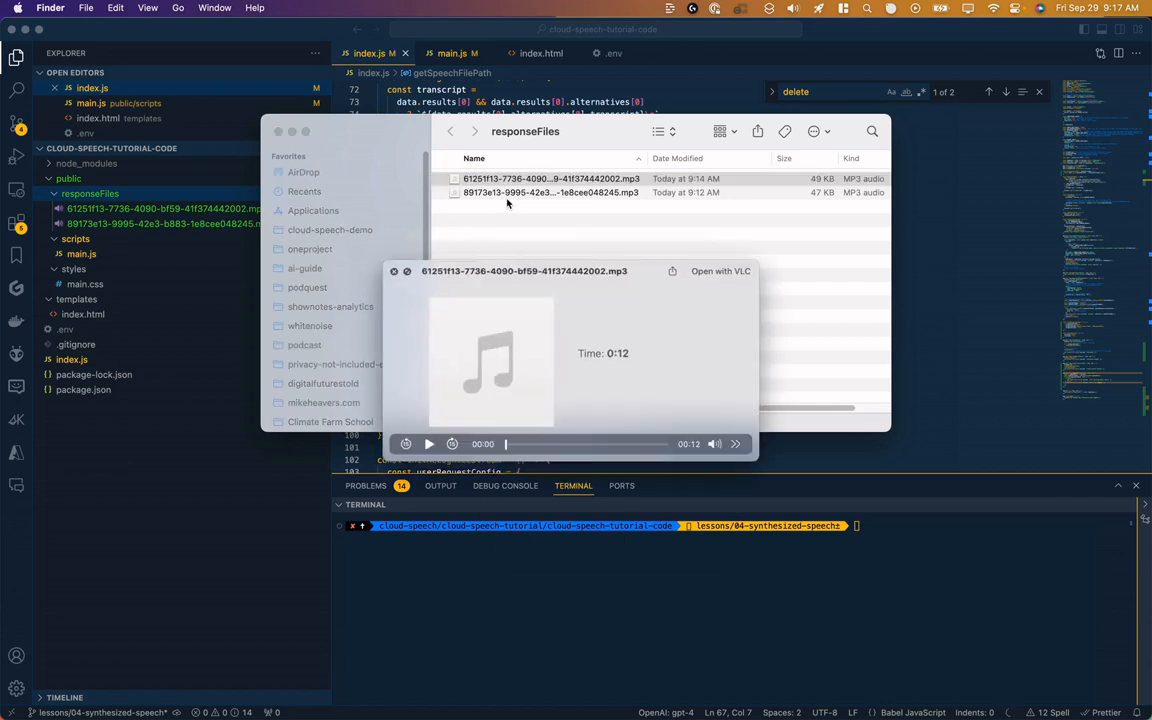
left_click(428, 444)
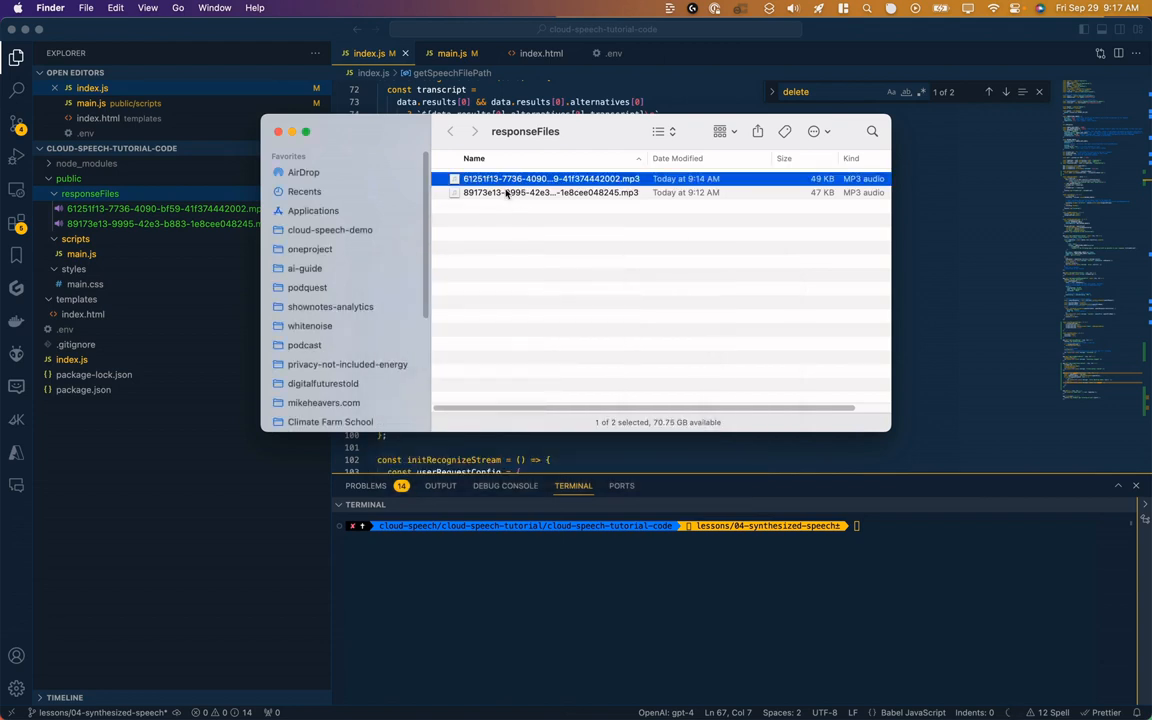
left_click(550, 192)
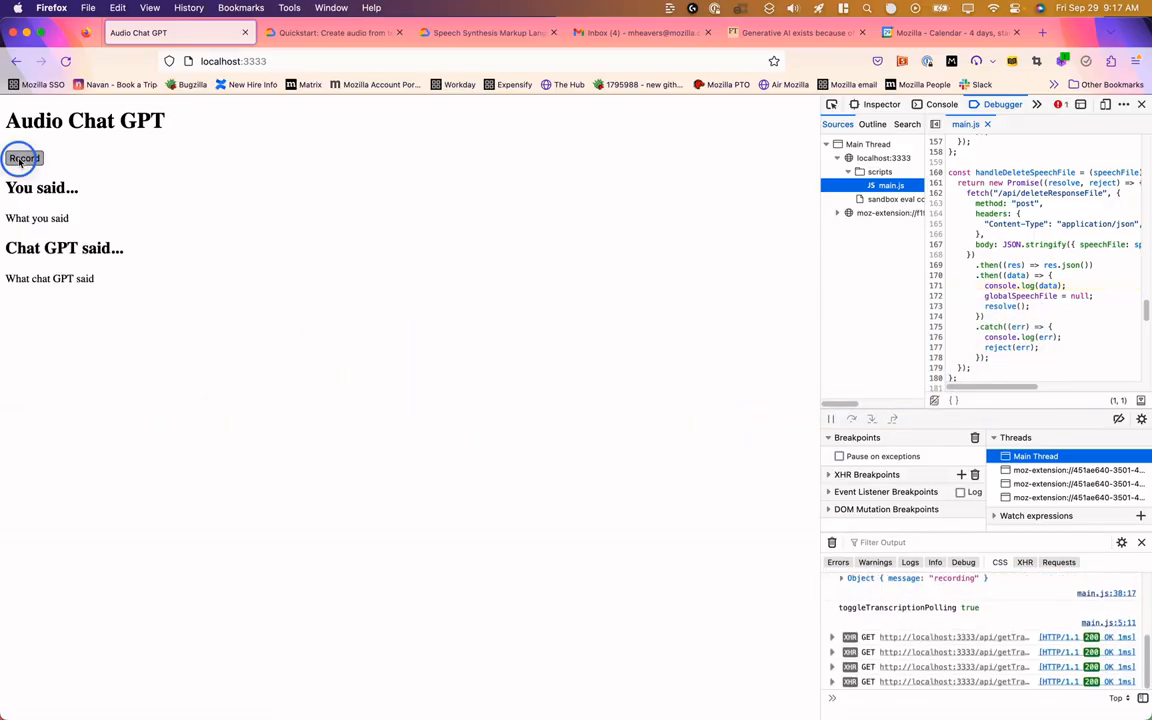
Stop recording to send the tennis question and receive the Serena Williams 73 titles answer.
left_click(24, 158)
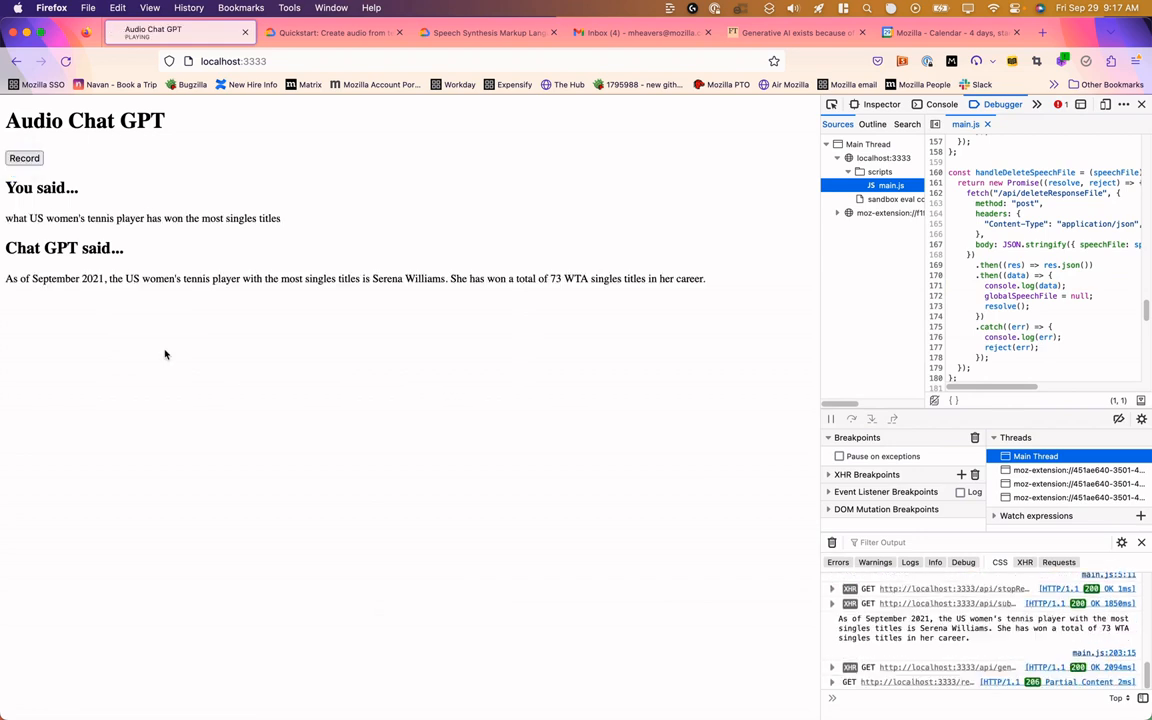